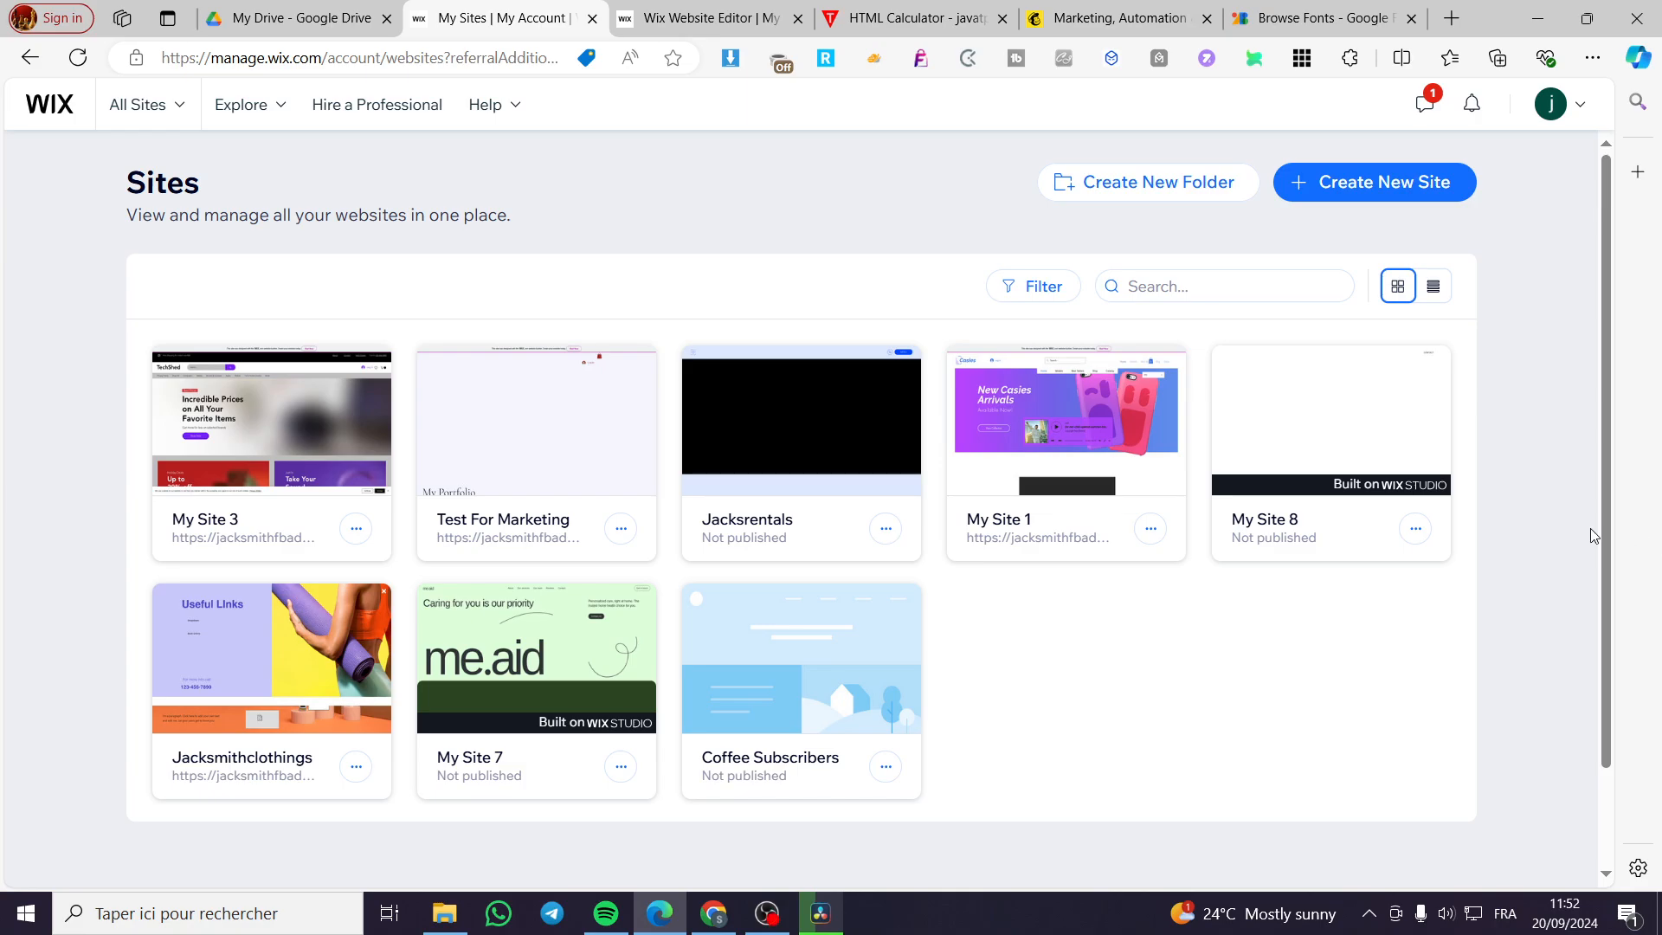
{"action": "mouse_move", "coordinate": [1485, 595]}
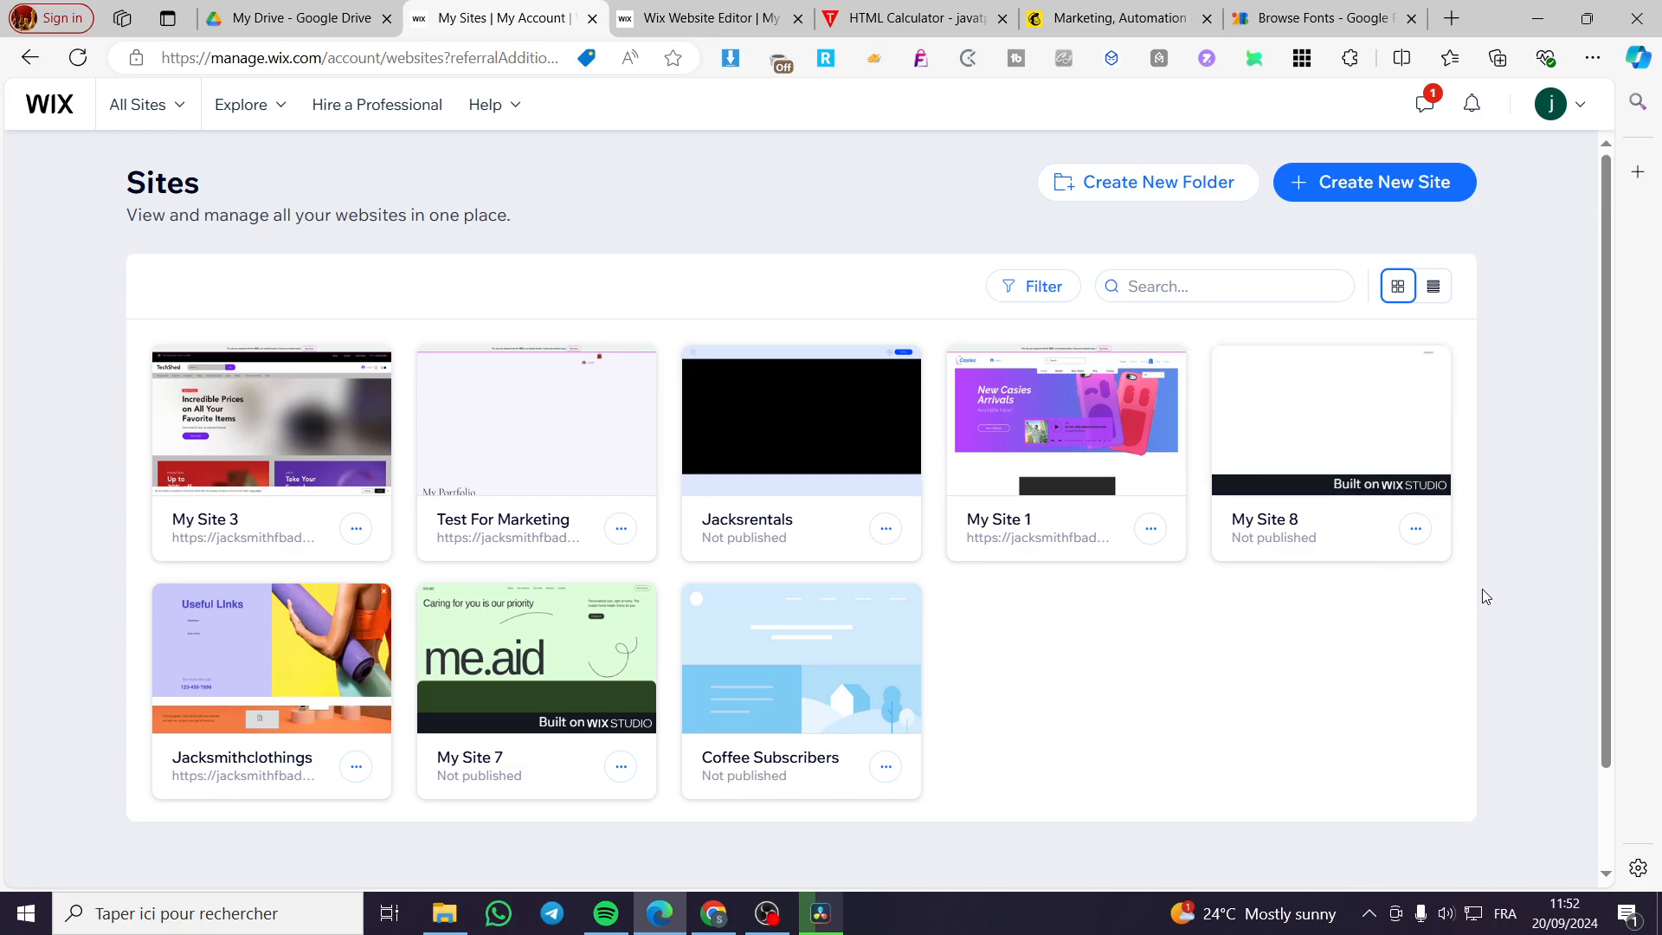
{"action": "mouse_move", "coordinate": [1596, 390]}
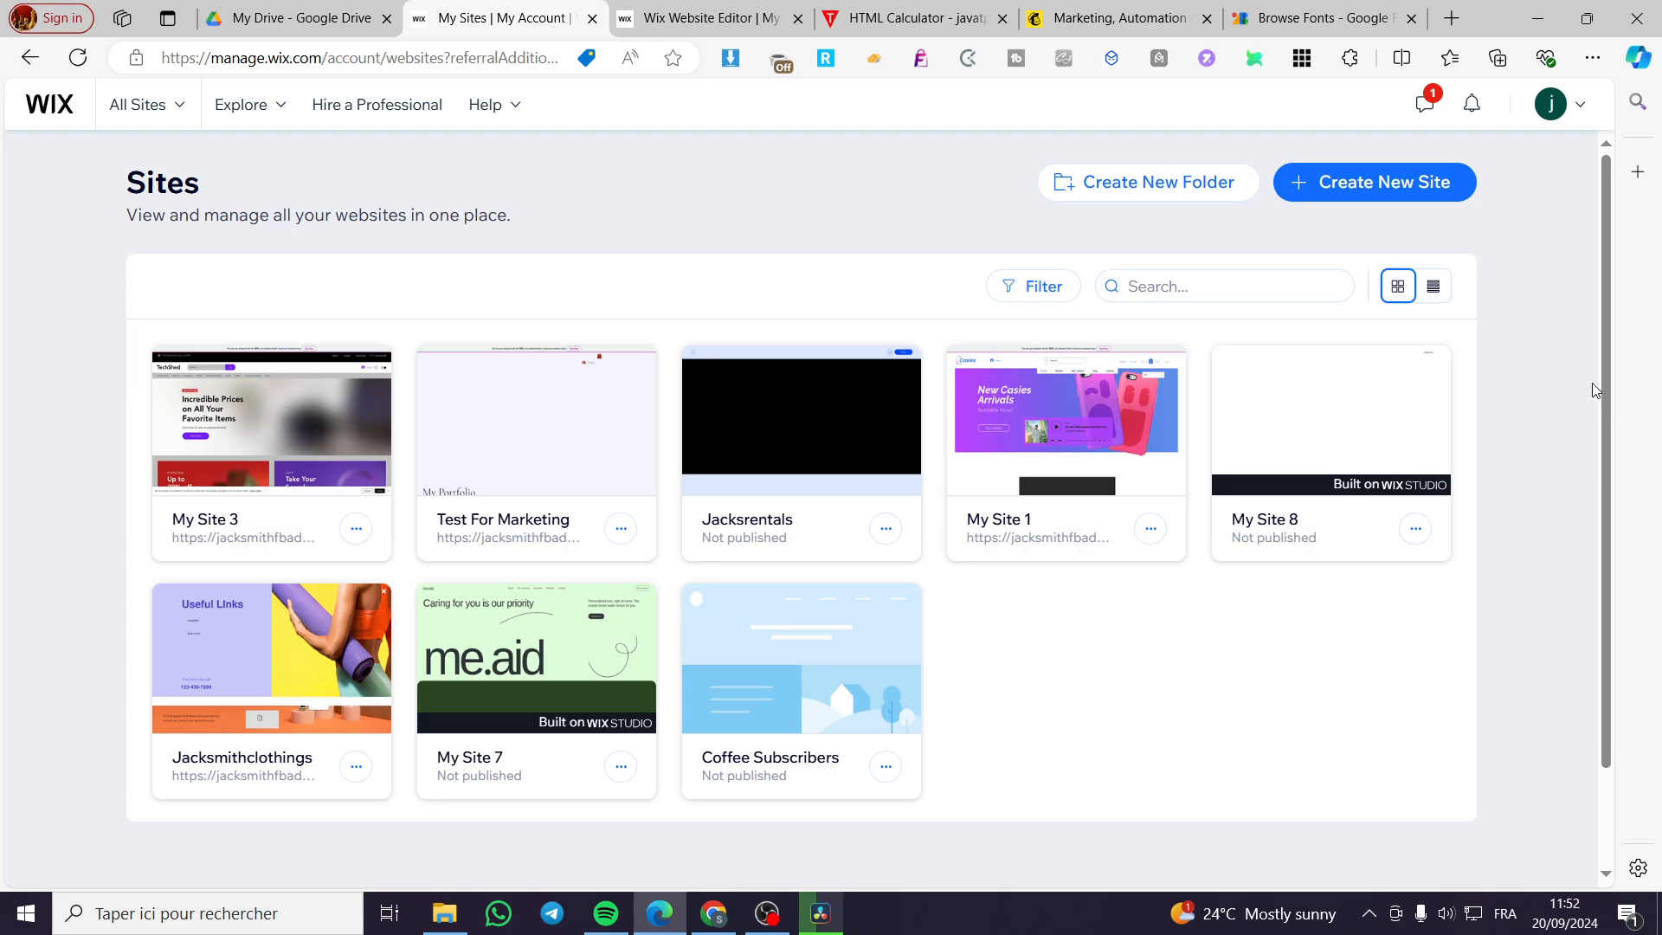
{"action": "mouse_move", "coordinate": [1587, 387]}
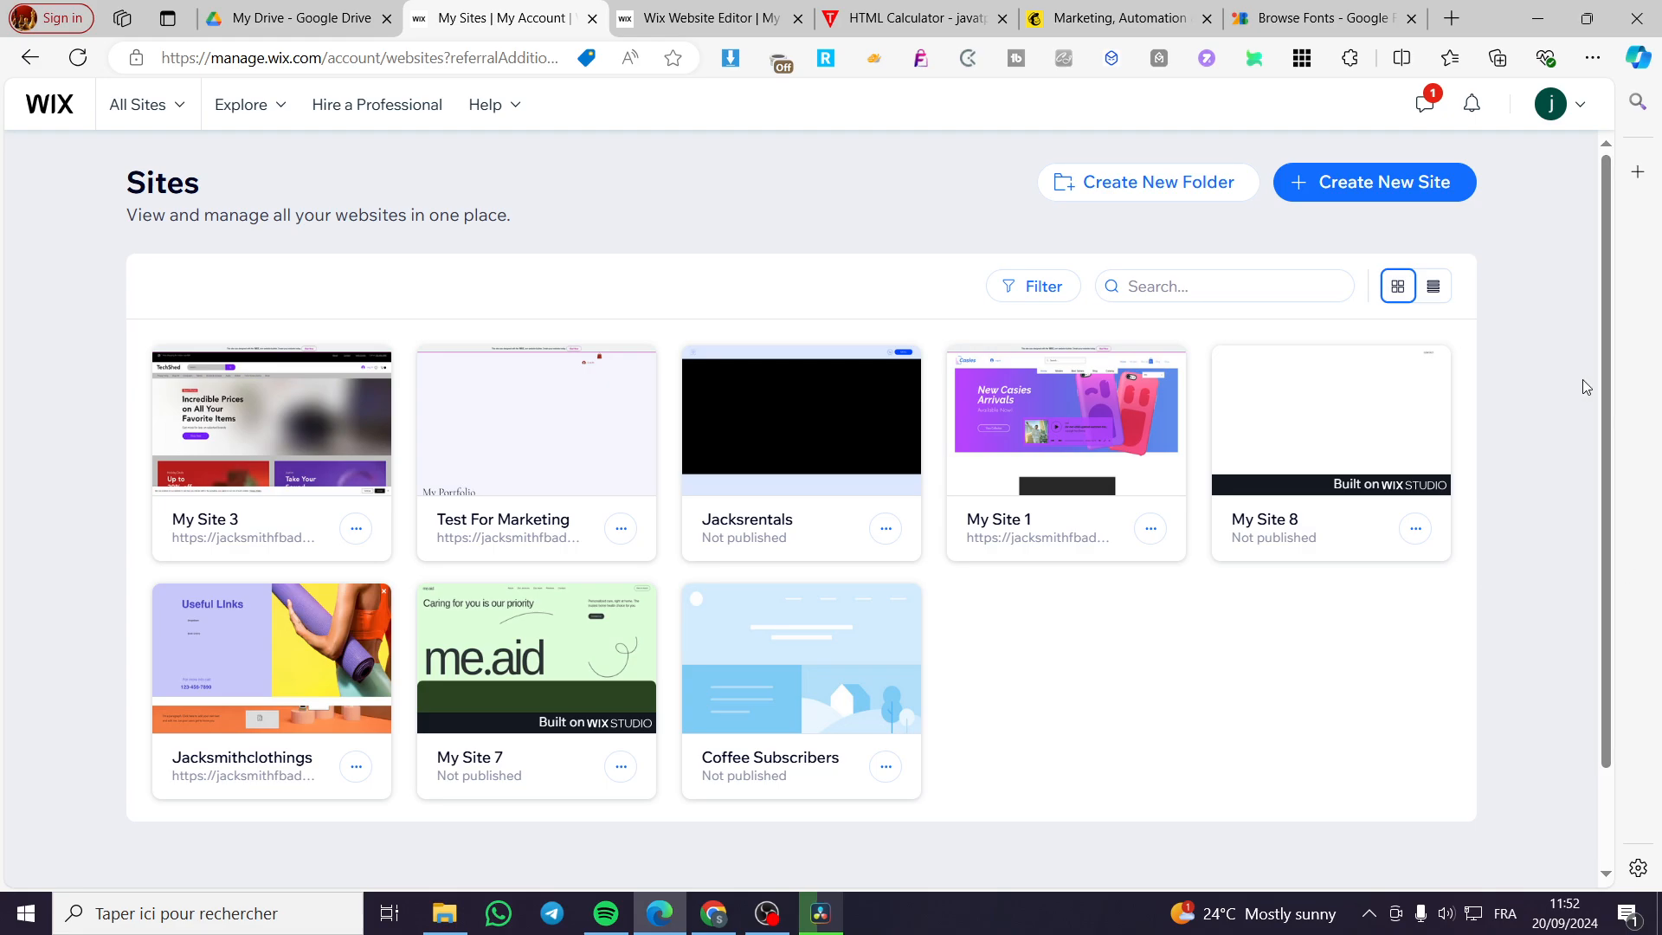
{"action": "mouse_move", "coordinate": [1555, 383]}
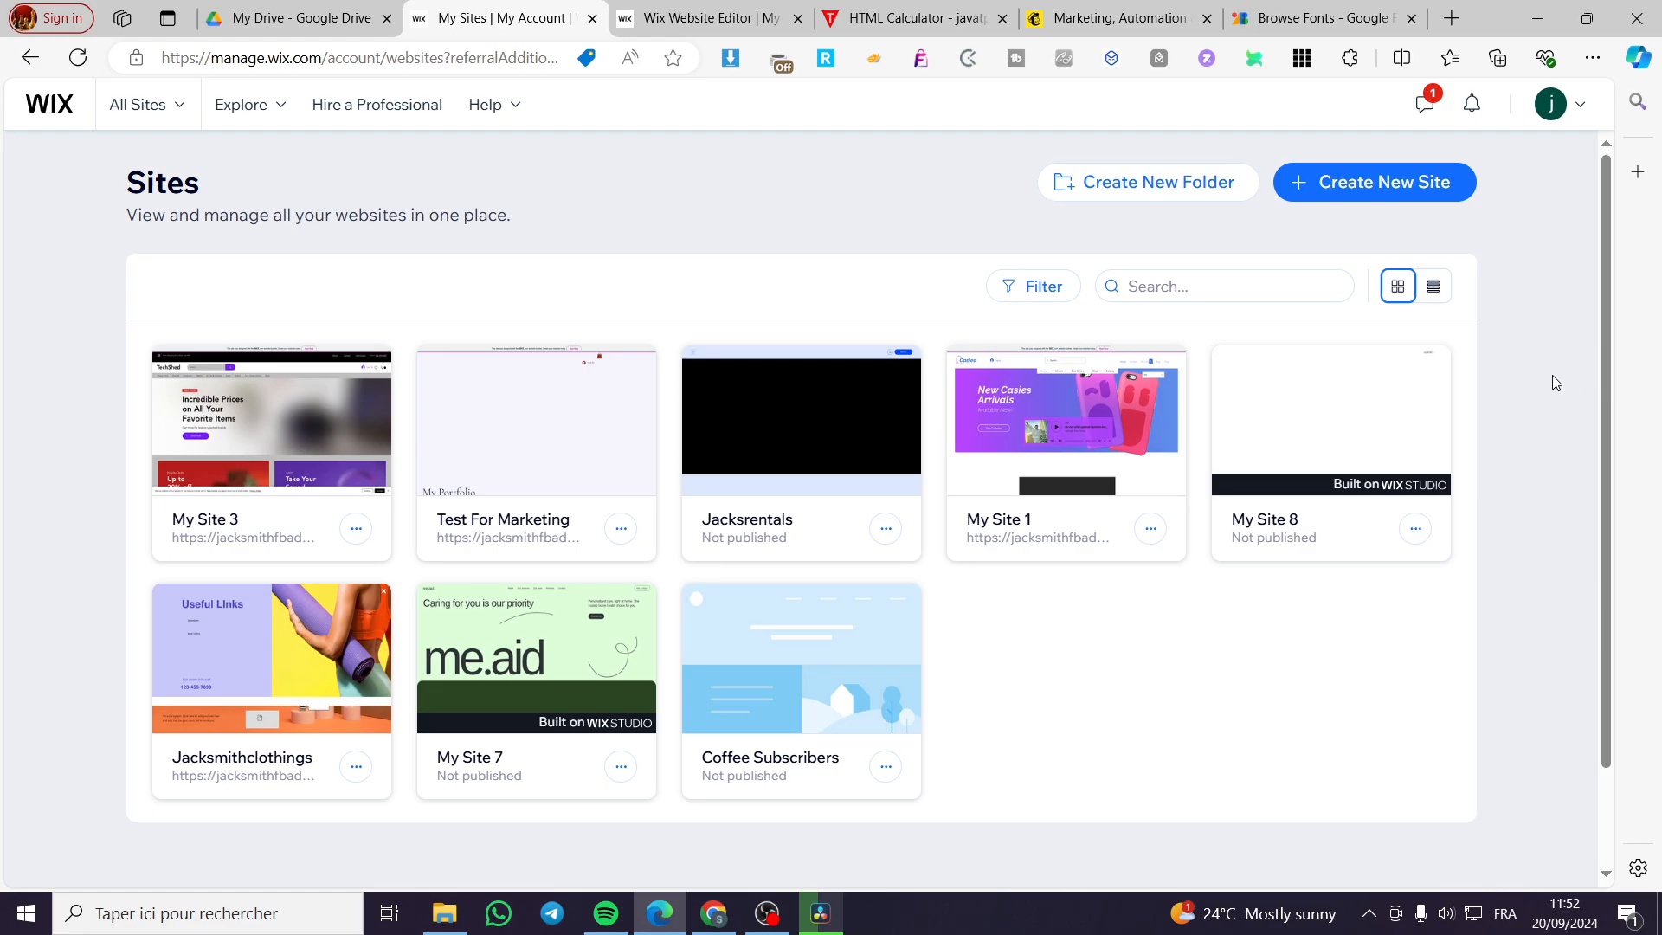
{"action": "mouse_move", "coordinate": [1501, 384]}
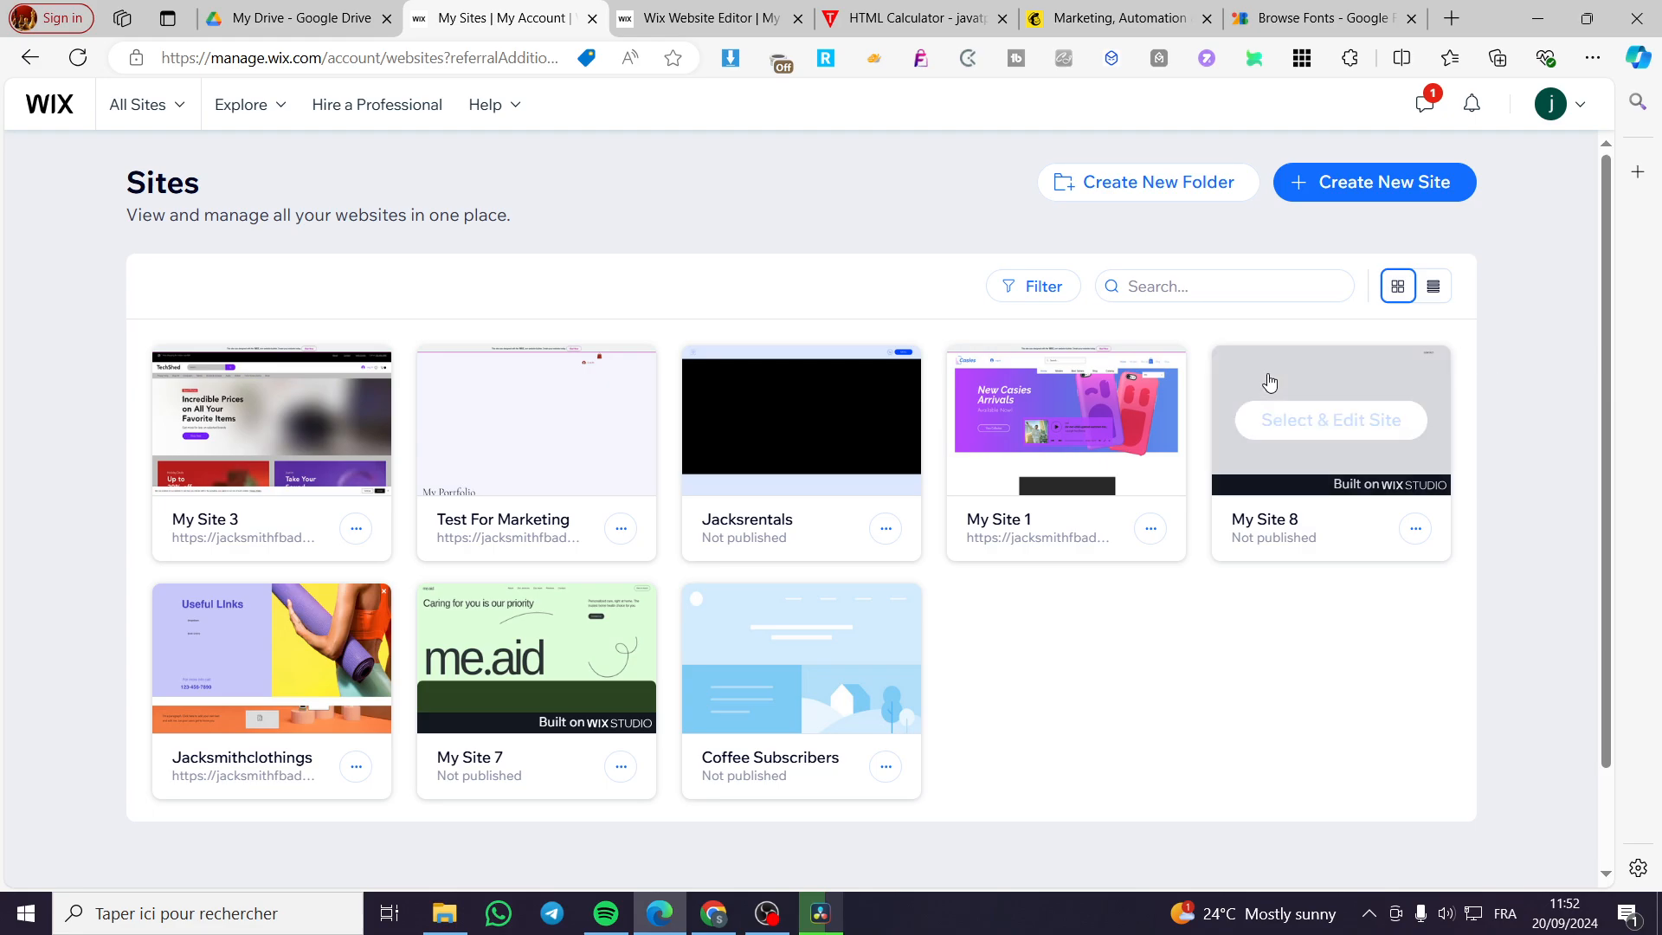
{"action": "mouse_move", "coordinate": [456, 510]}
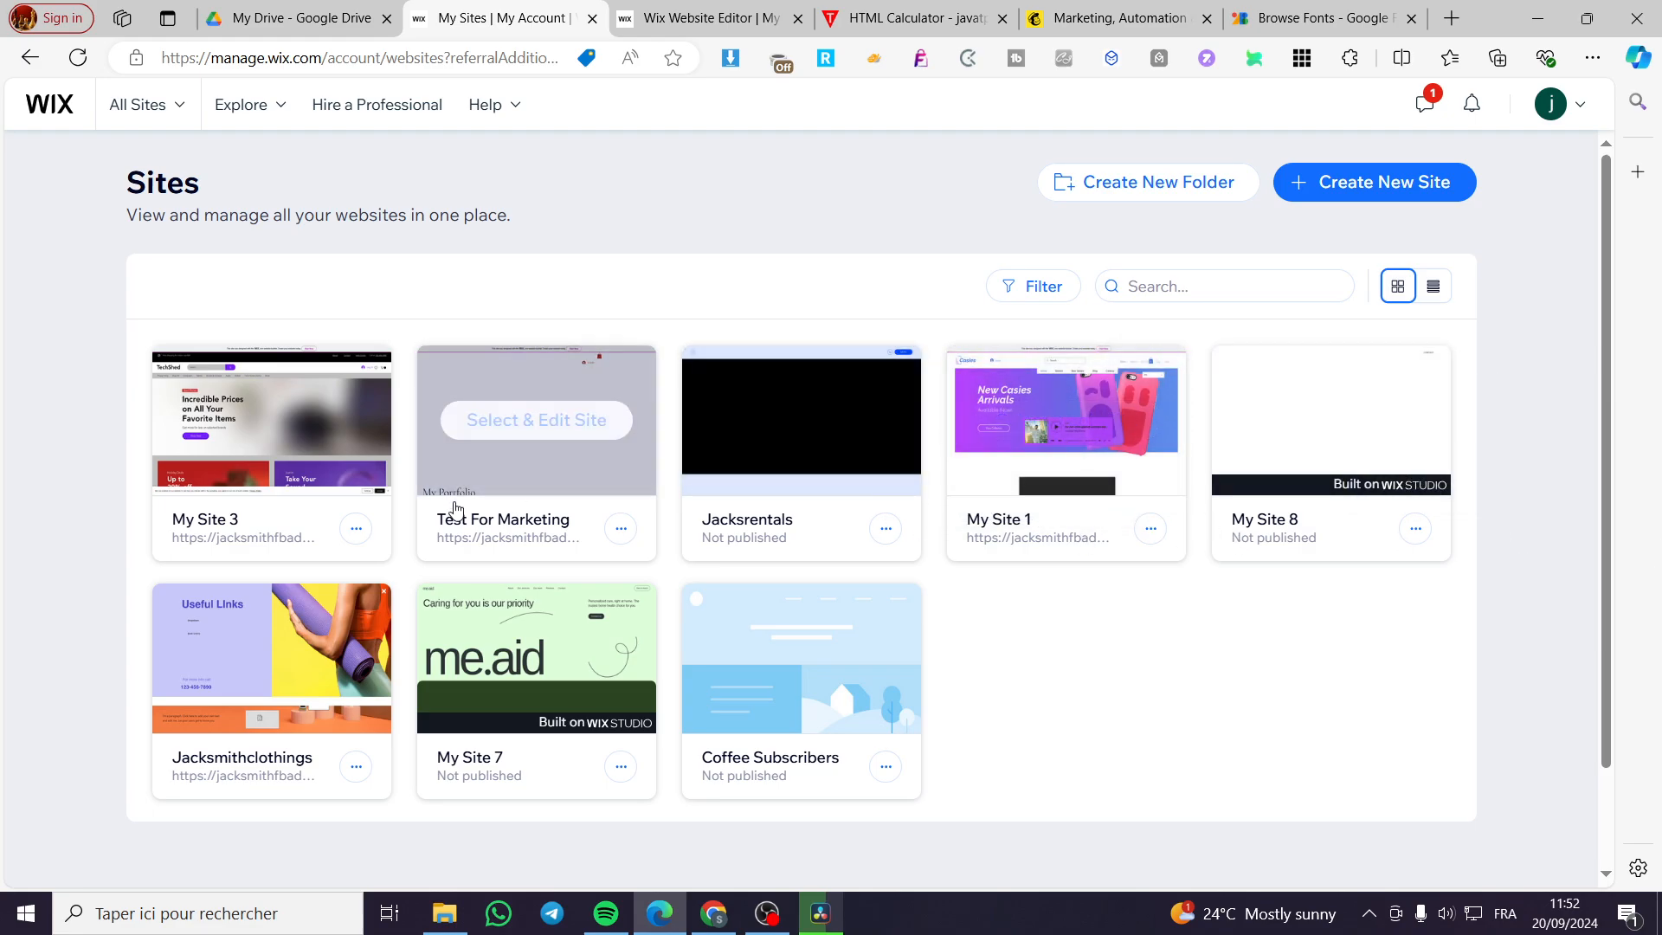
{"action": "mouse_move", "coordinate": [683, 507]}
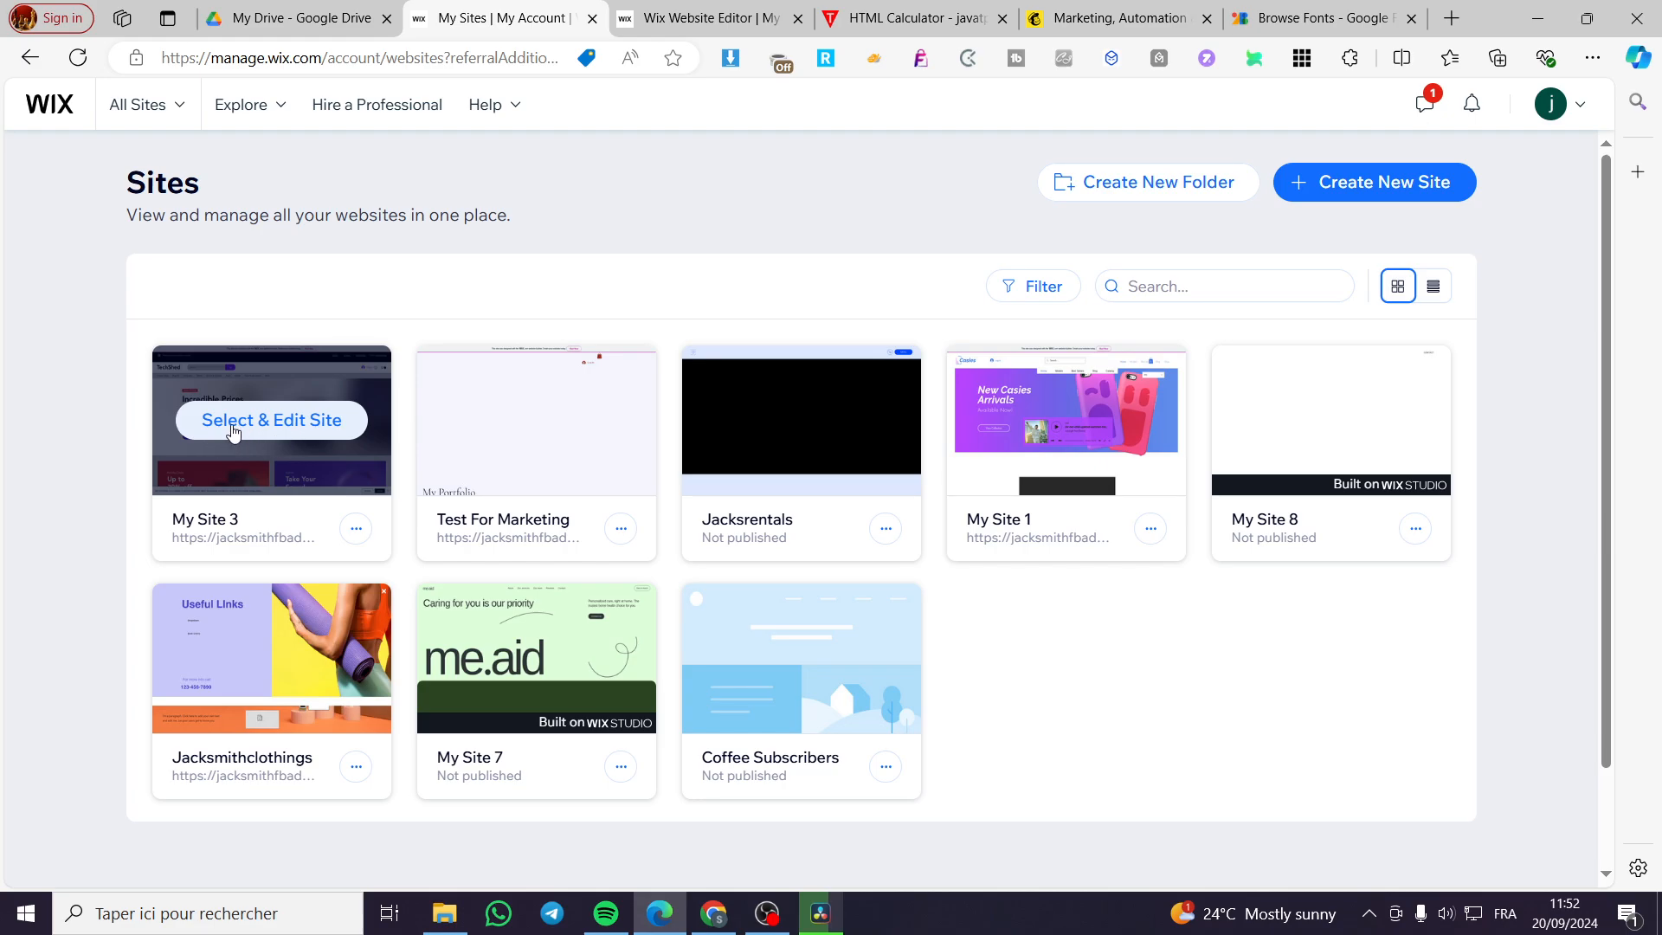
{"action": "mouse_move", "coordinate": [1064, 448]}
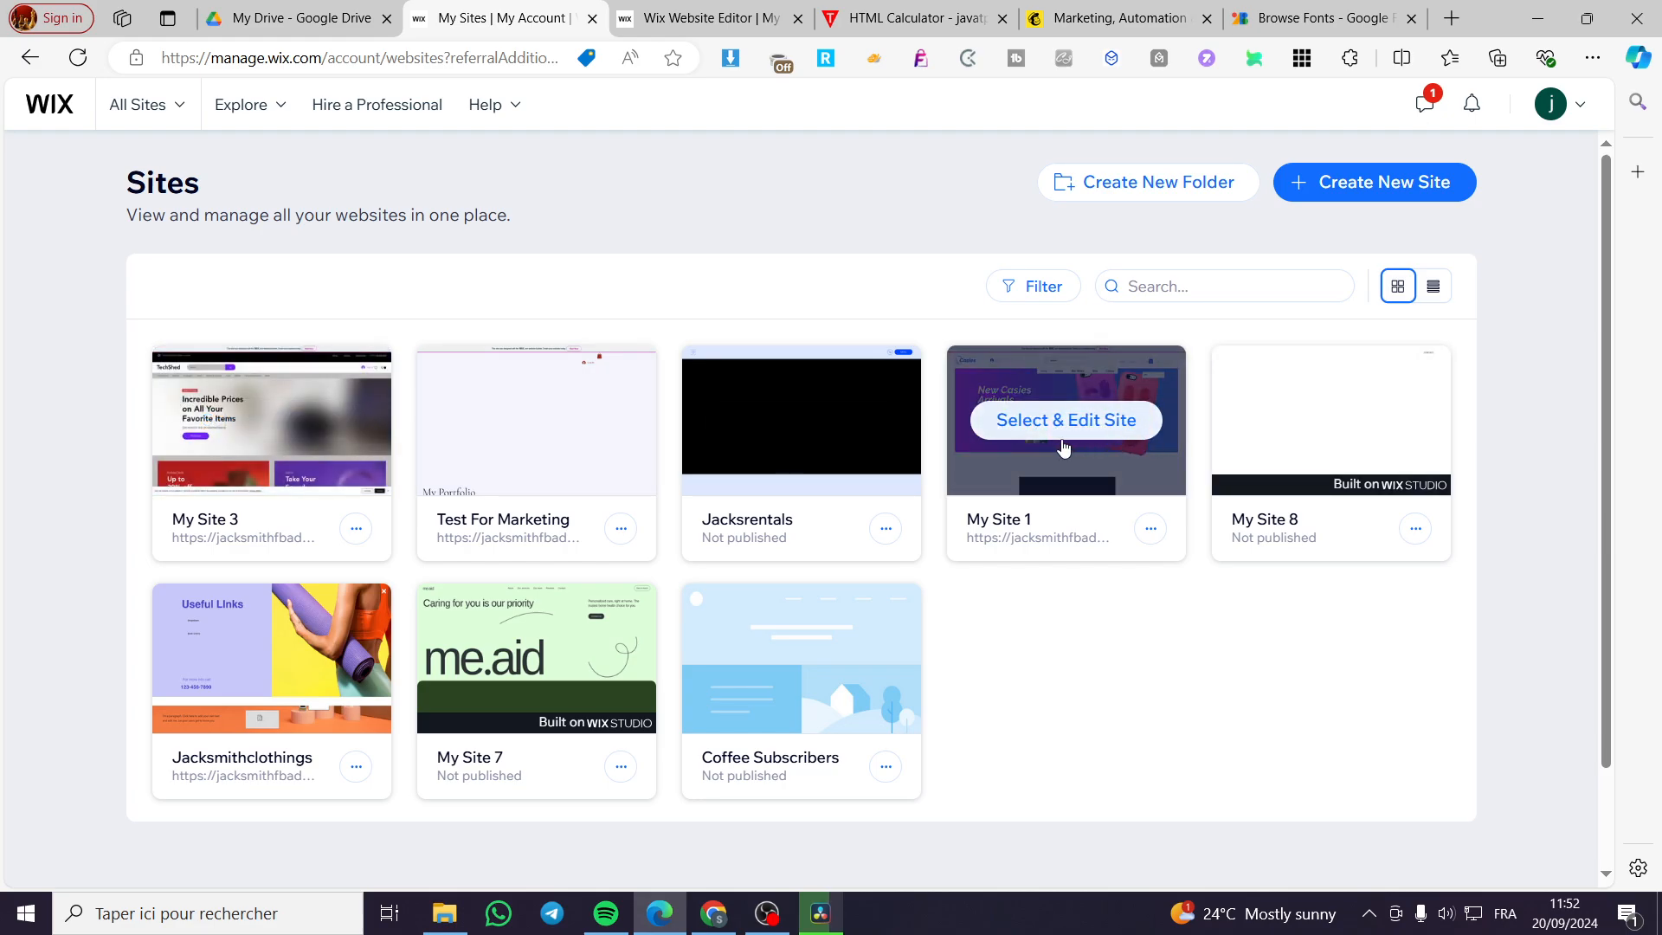
Step: Close the Wix Studio intro page and open My Site 3 with Select & Edit Site
{"action": "left_click", "coordinate": [1064, 420]}
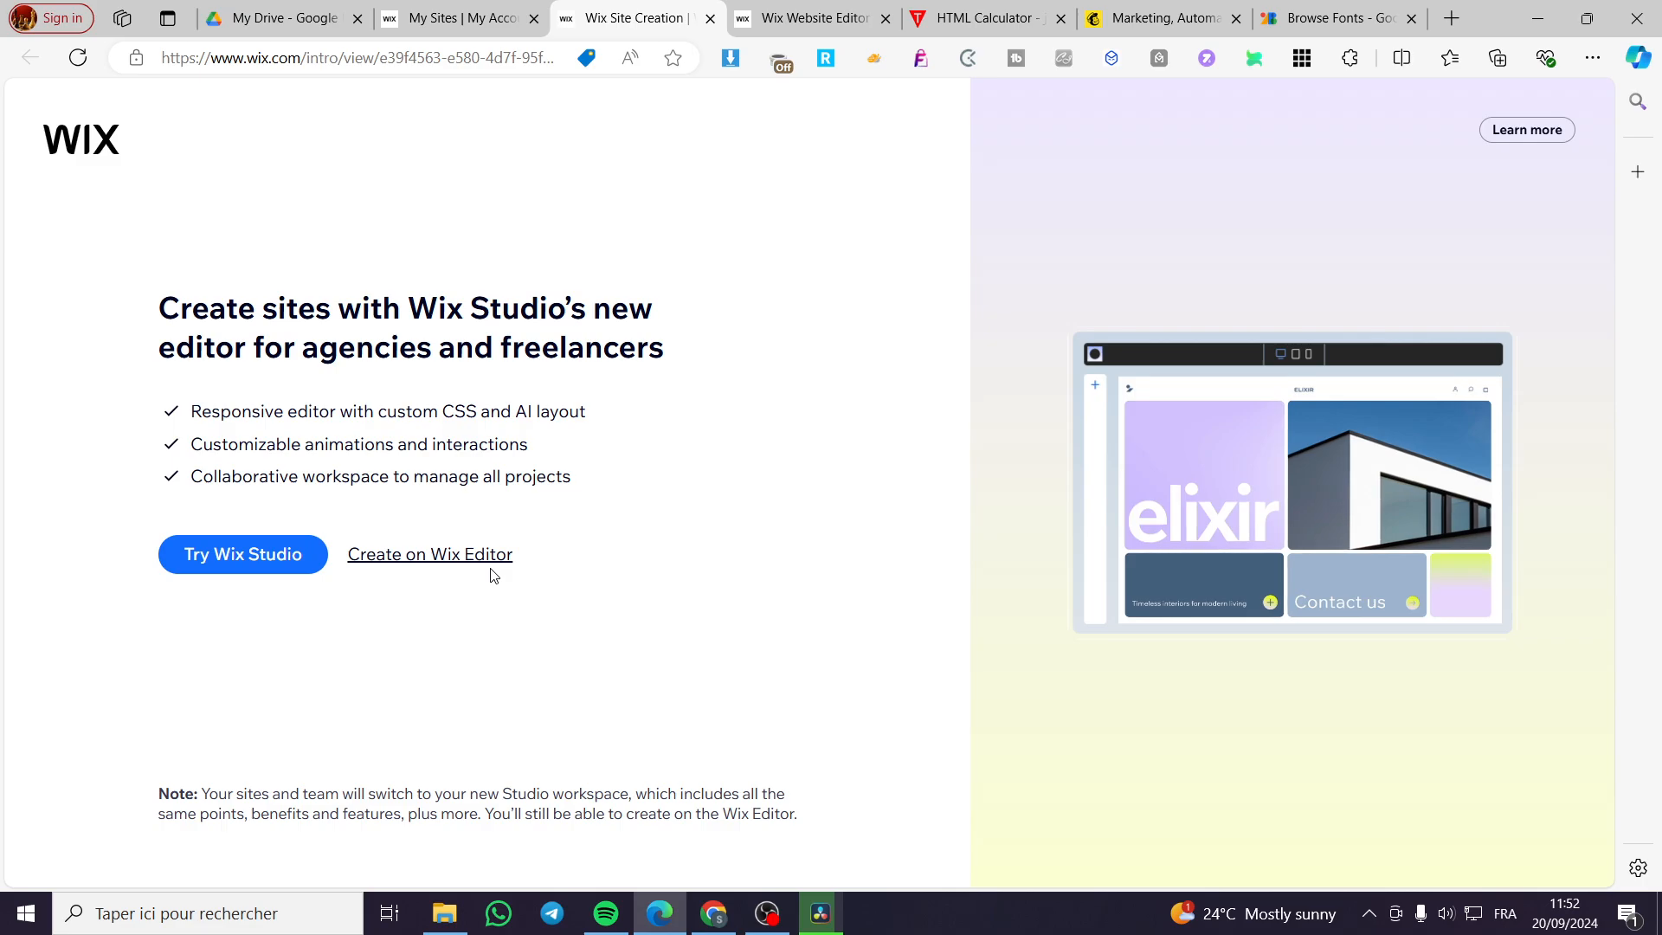
{"action": "mouse_move", "coordinate": [709, 18]}
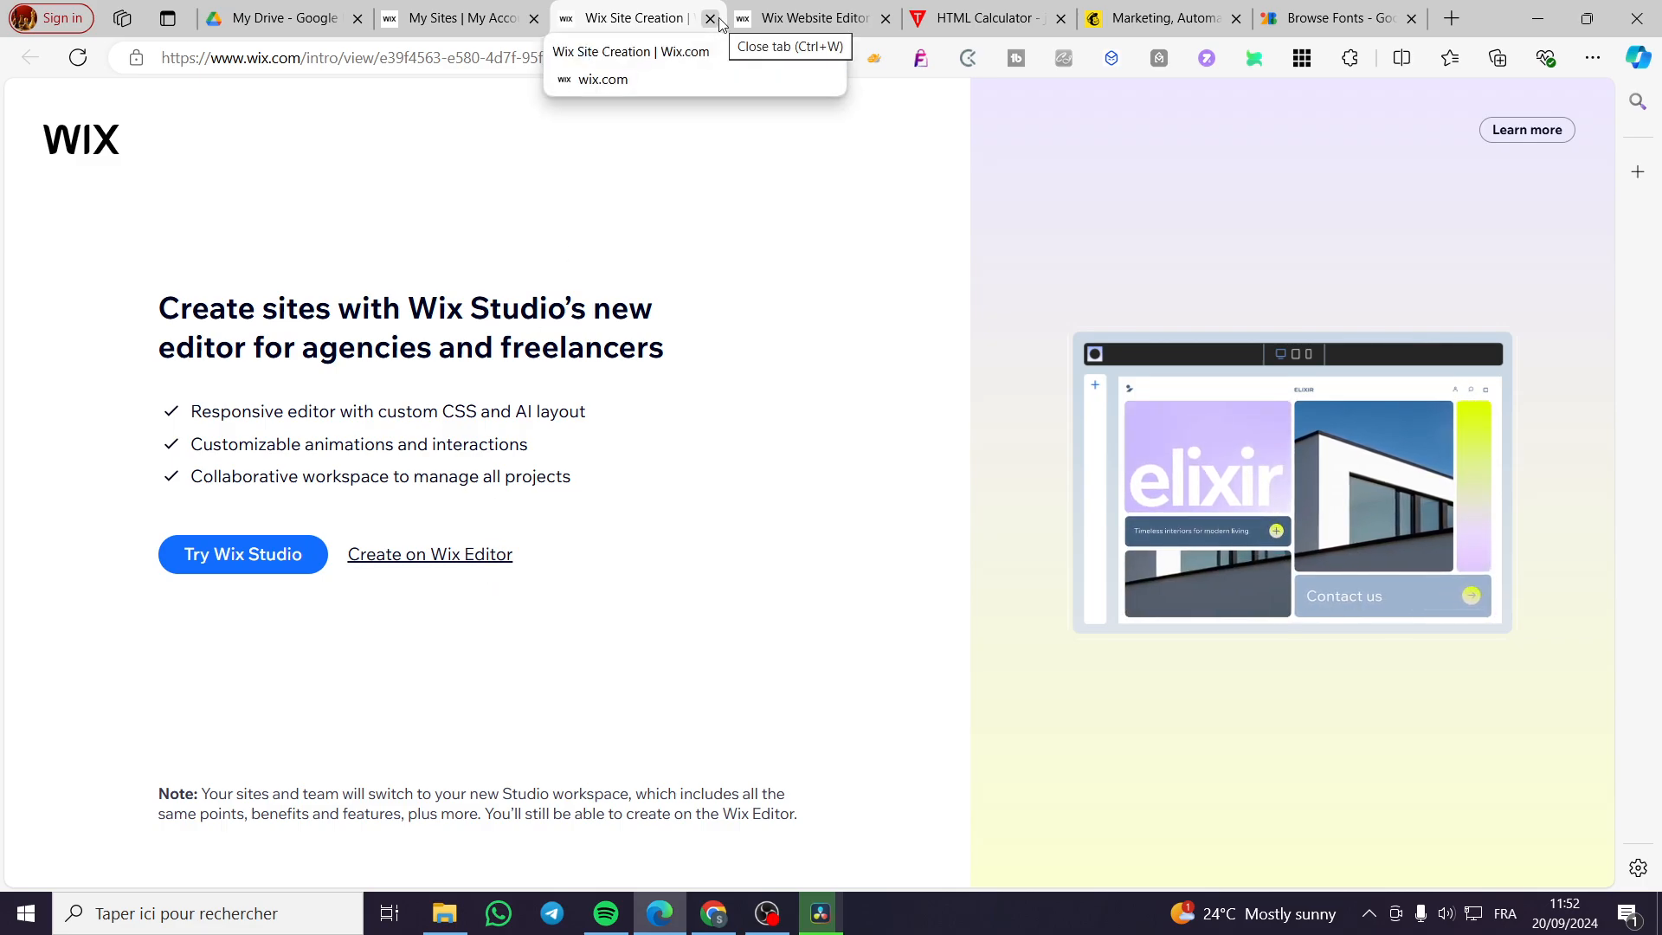
{"action": "left_click", "coordinate": [709, 19]}
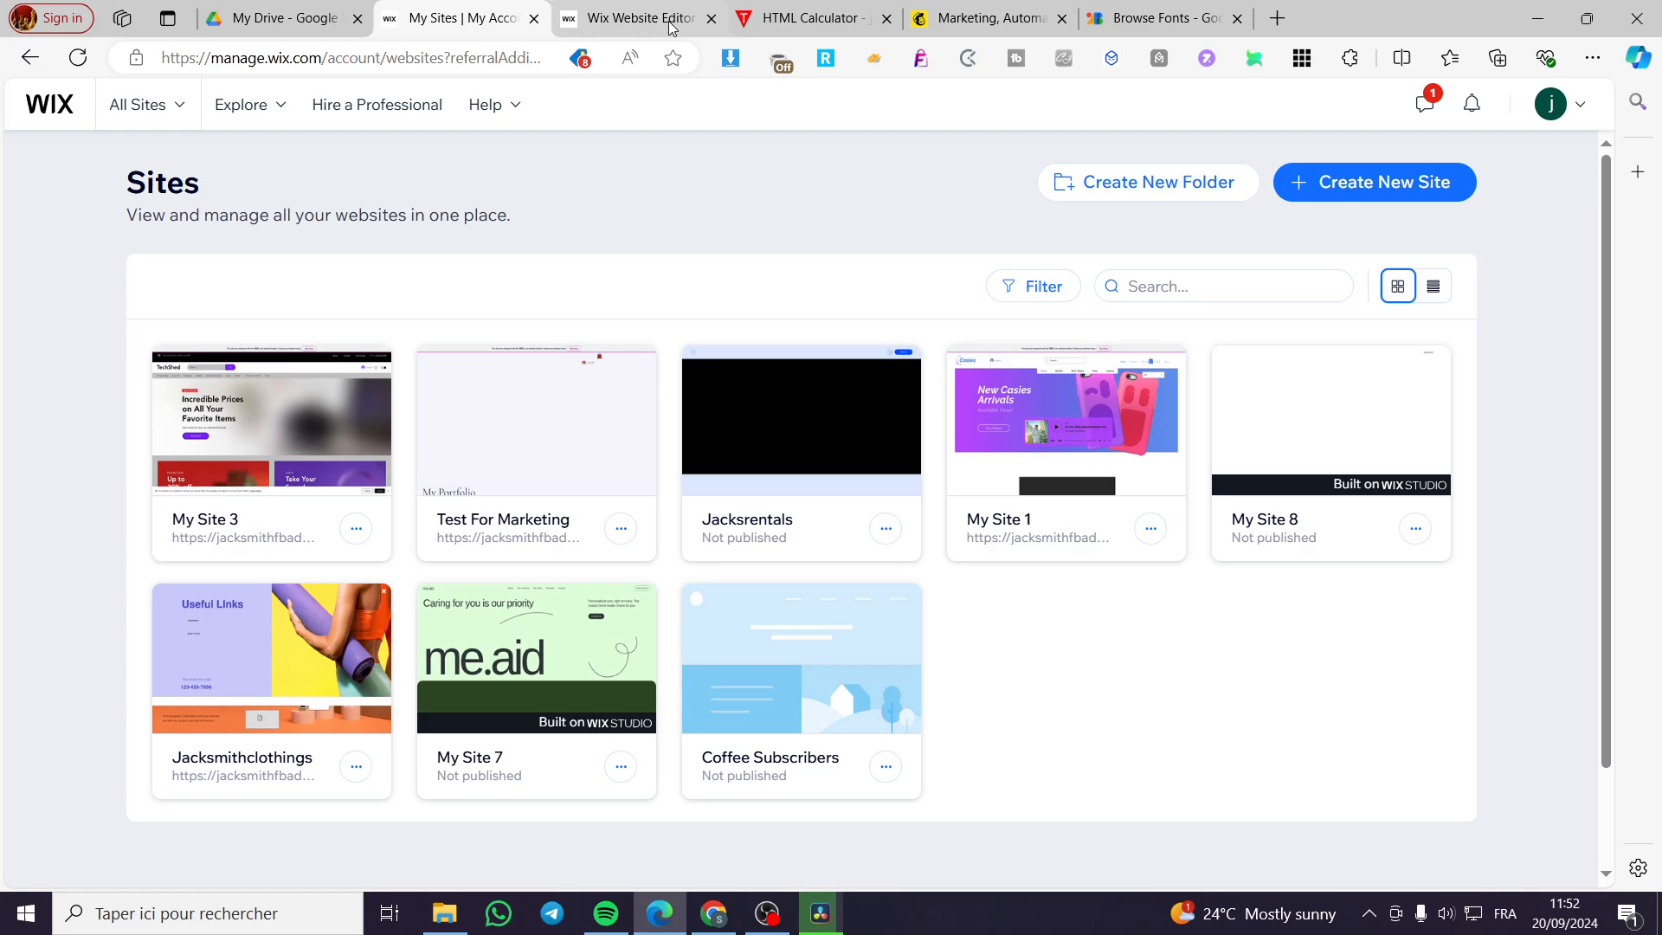
{"action": "mouse_move", "coordinate": [271, 419]}
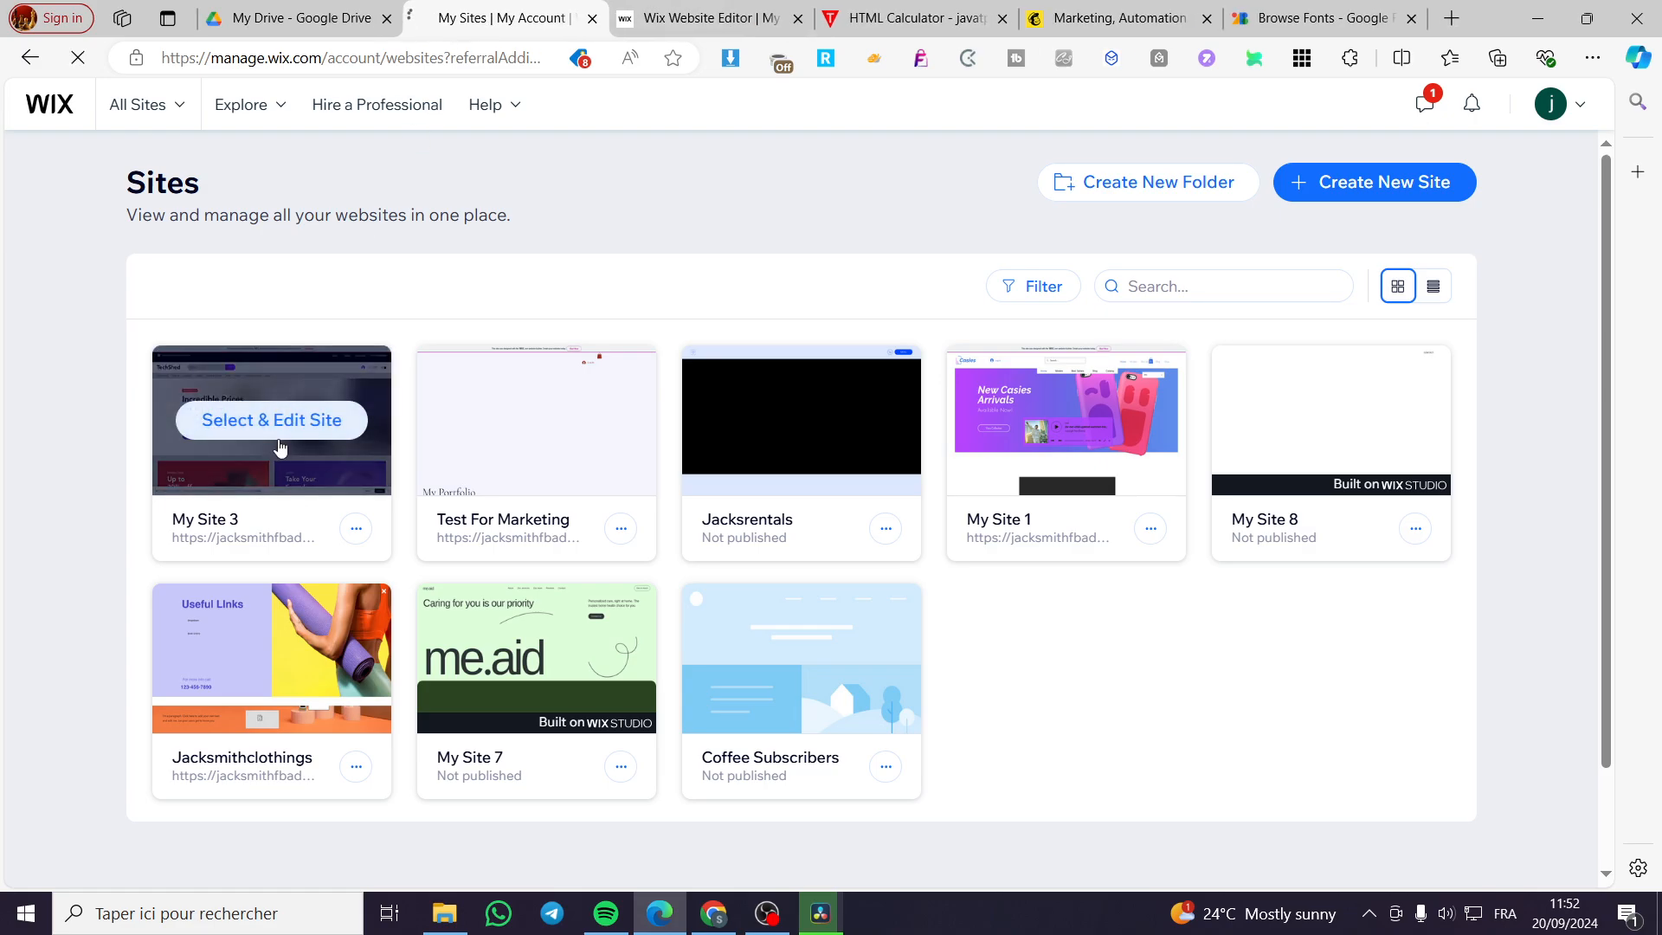
{"action": "left_click", "coordinate": [271, 420]}
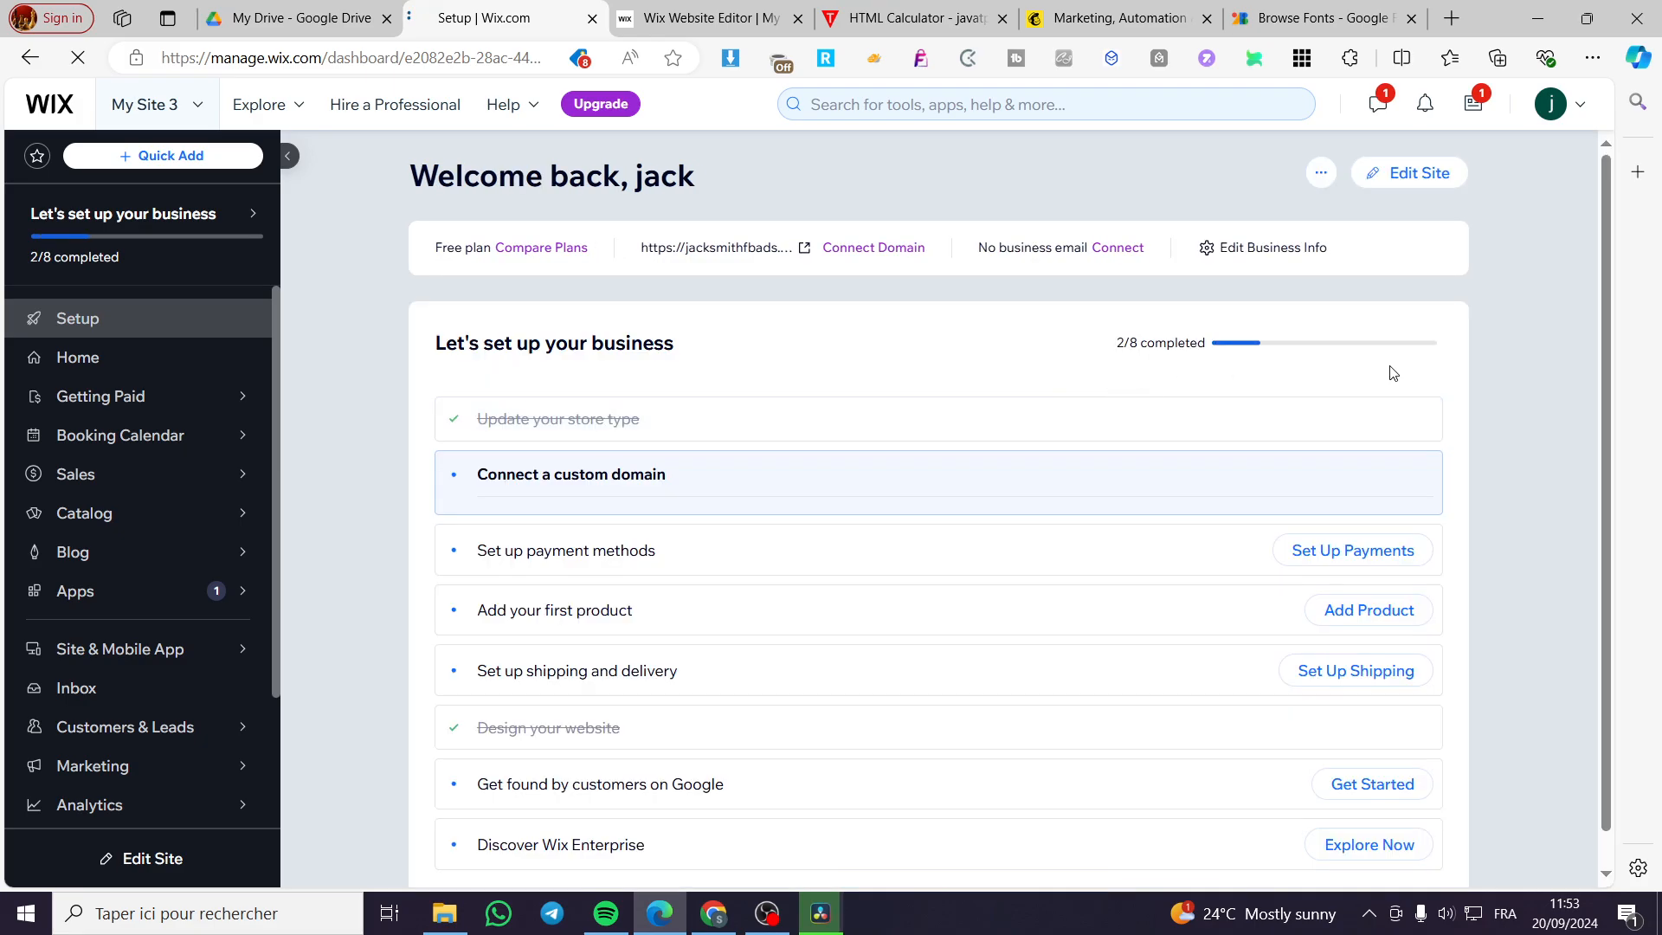
{"action": "left_click", "coordinate": [571, 473]}
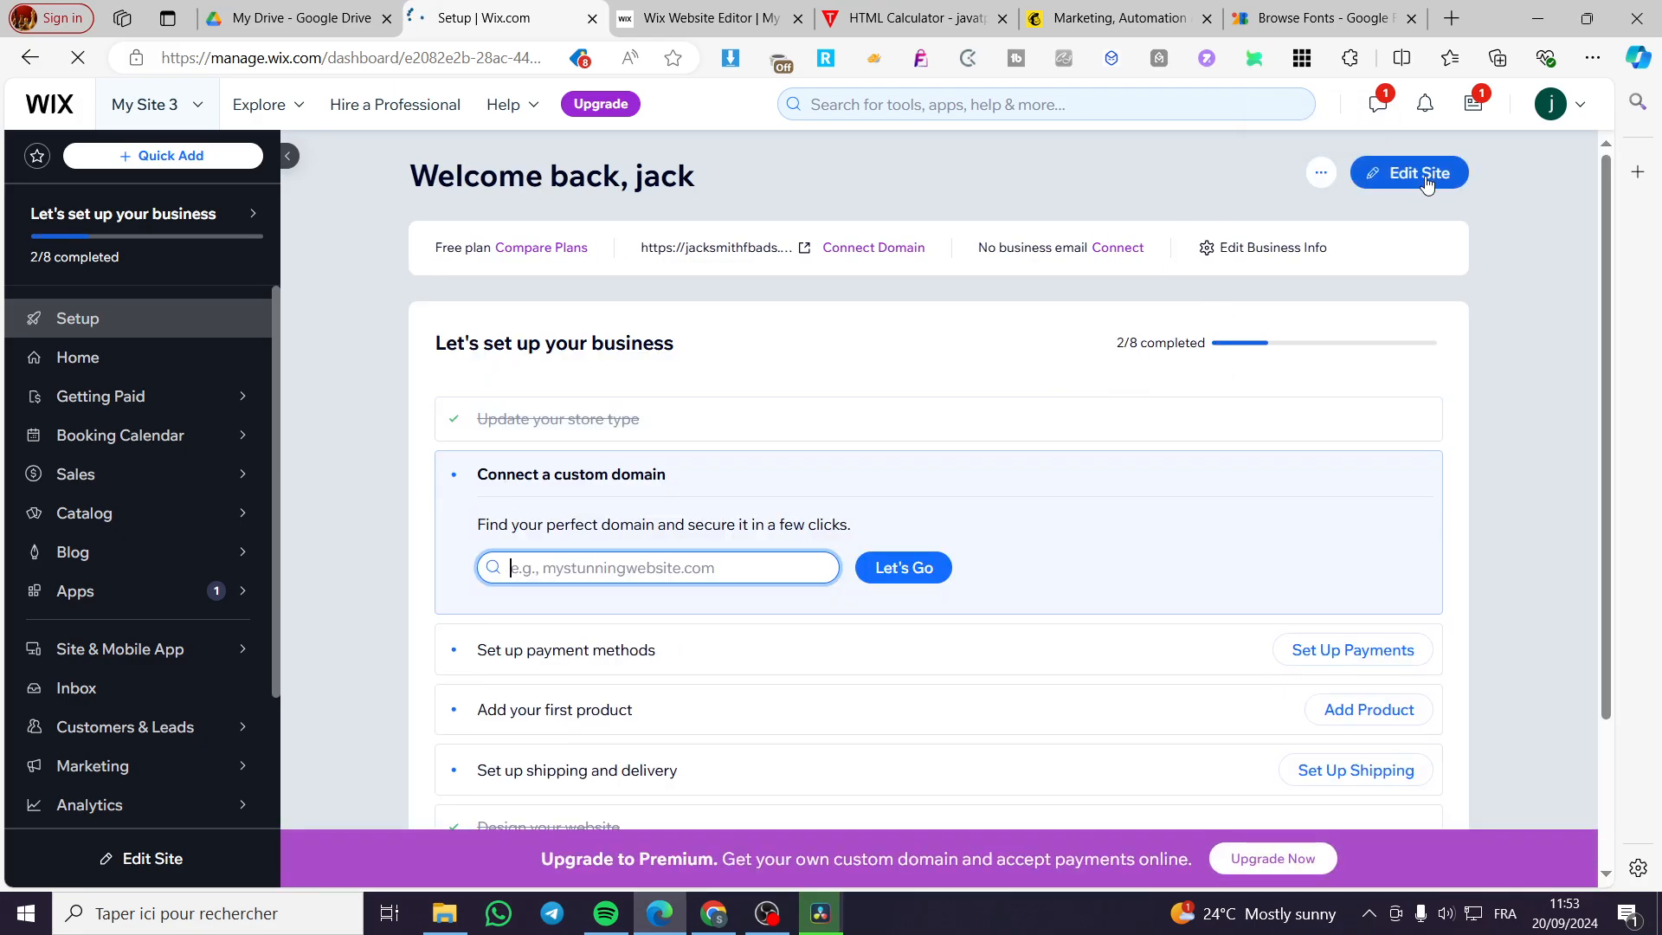
{"action": "left_click", "coordinate": [1407, 173]}
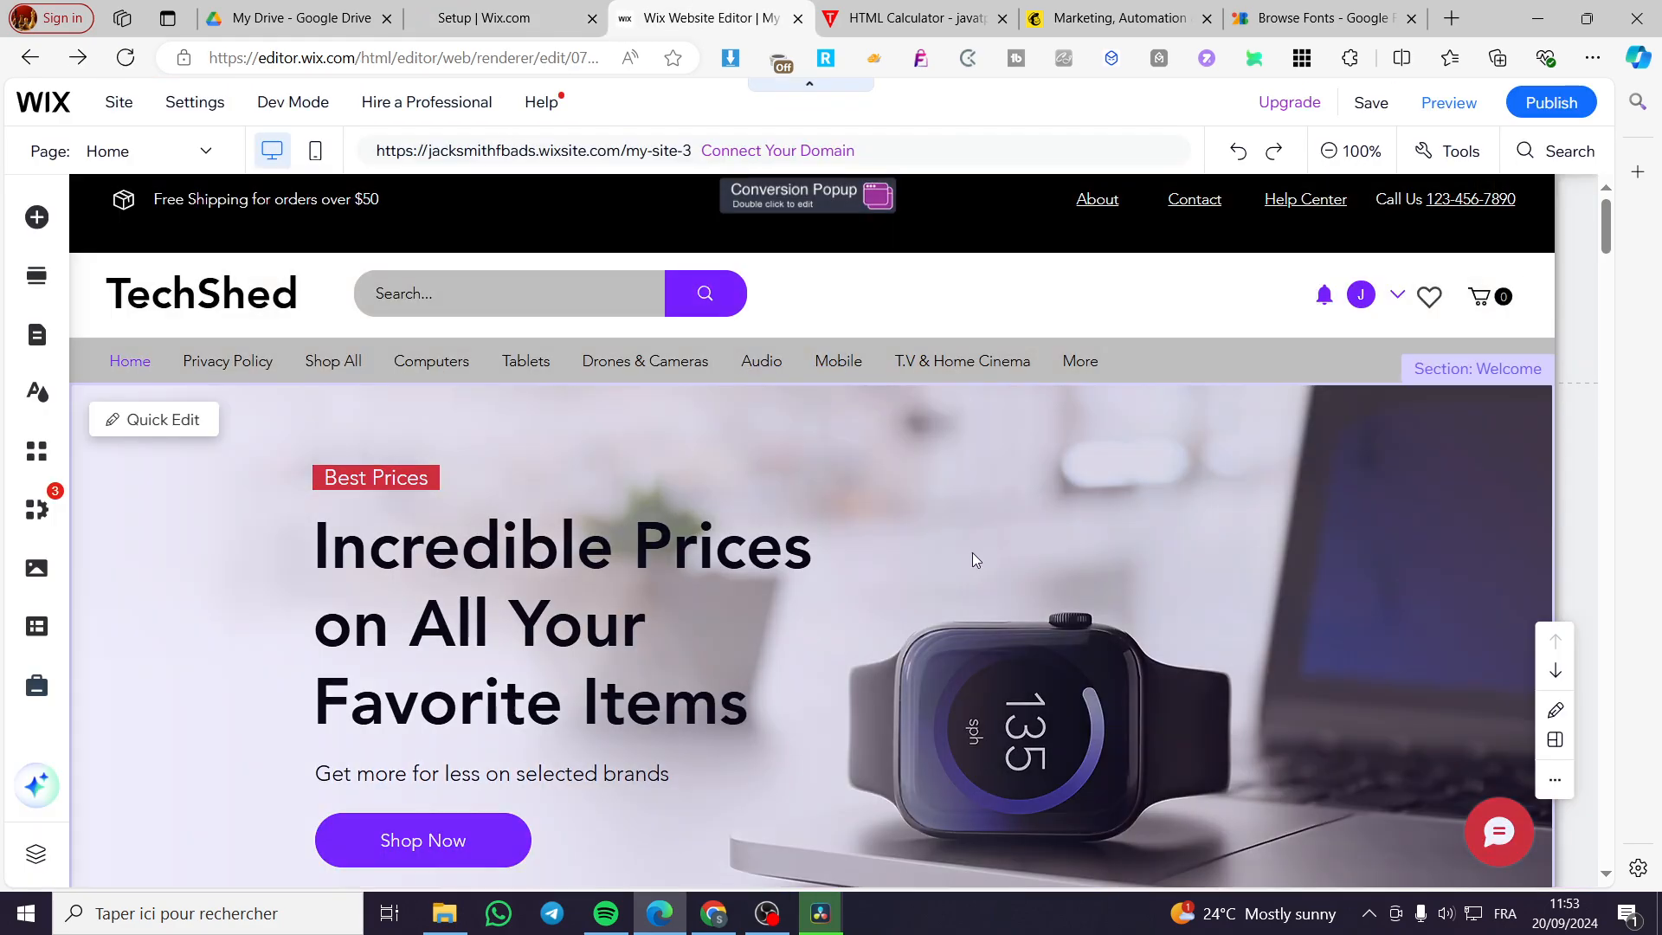
{"action": "scroll", "scroll_direction": "down", "scroll_amount": 3}
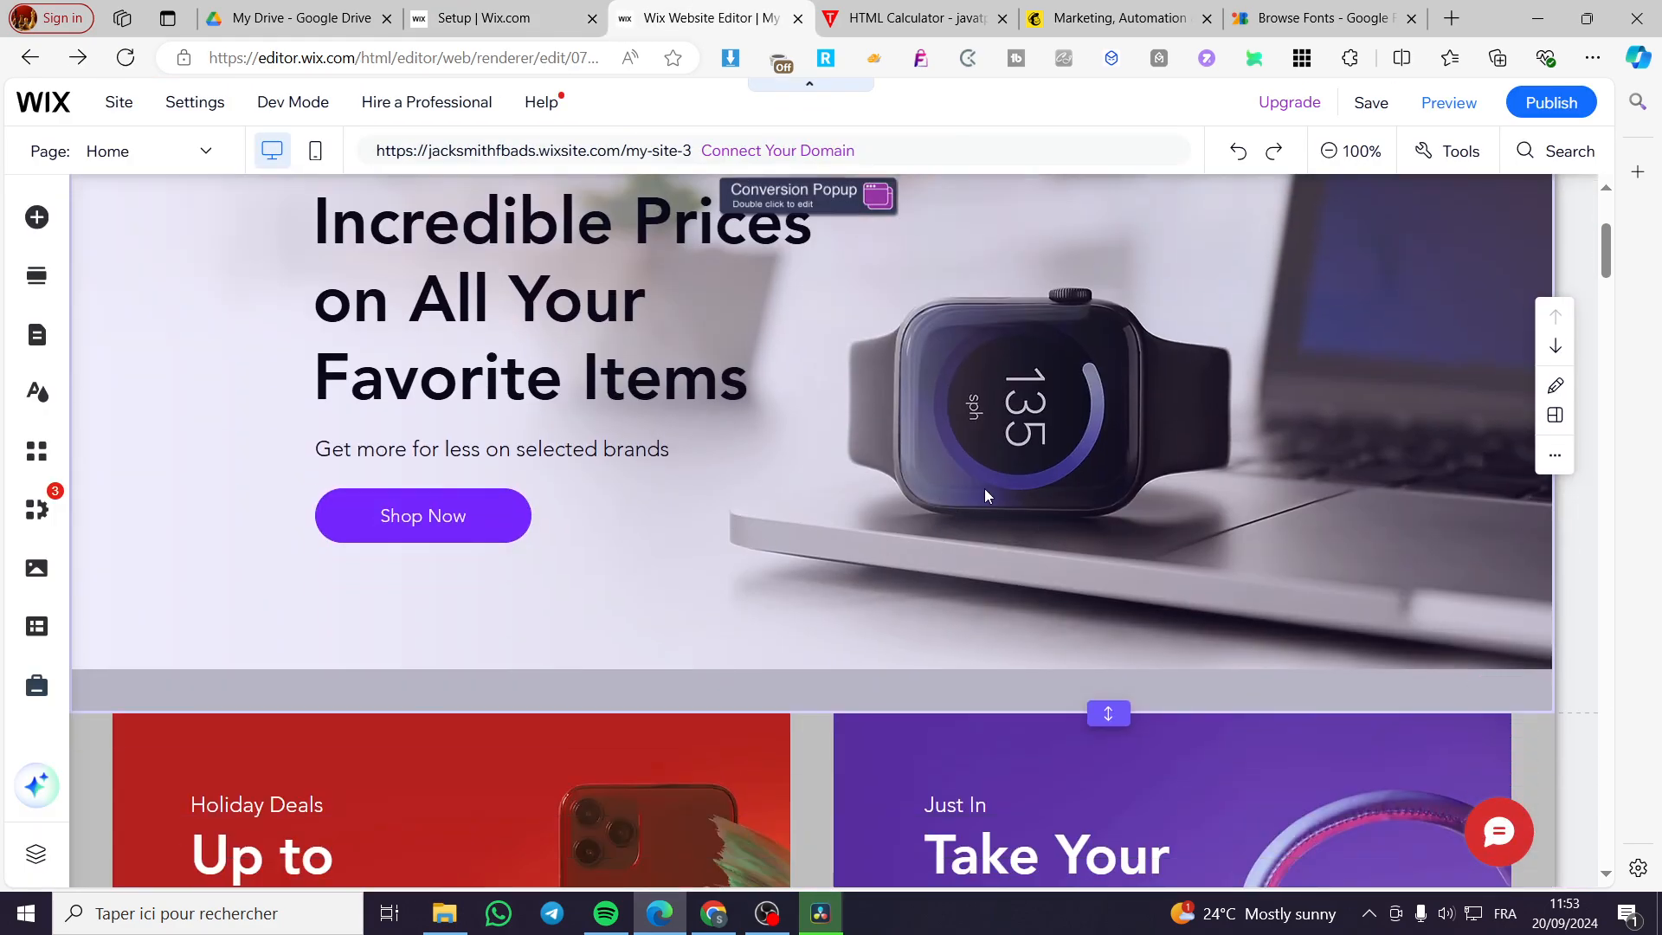
{"action": "scroll", "scroll_direction": "up", "scroll_amount": 3}
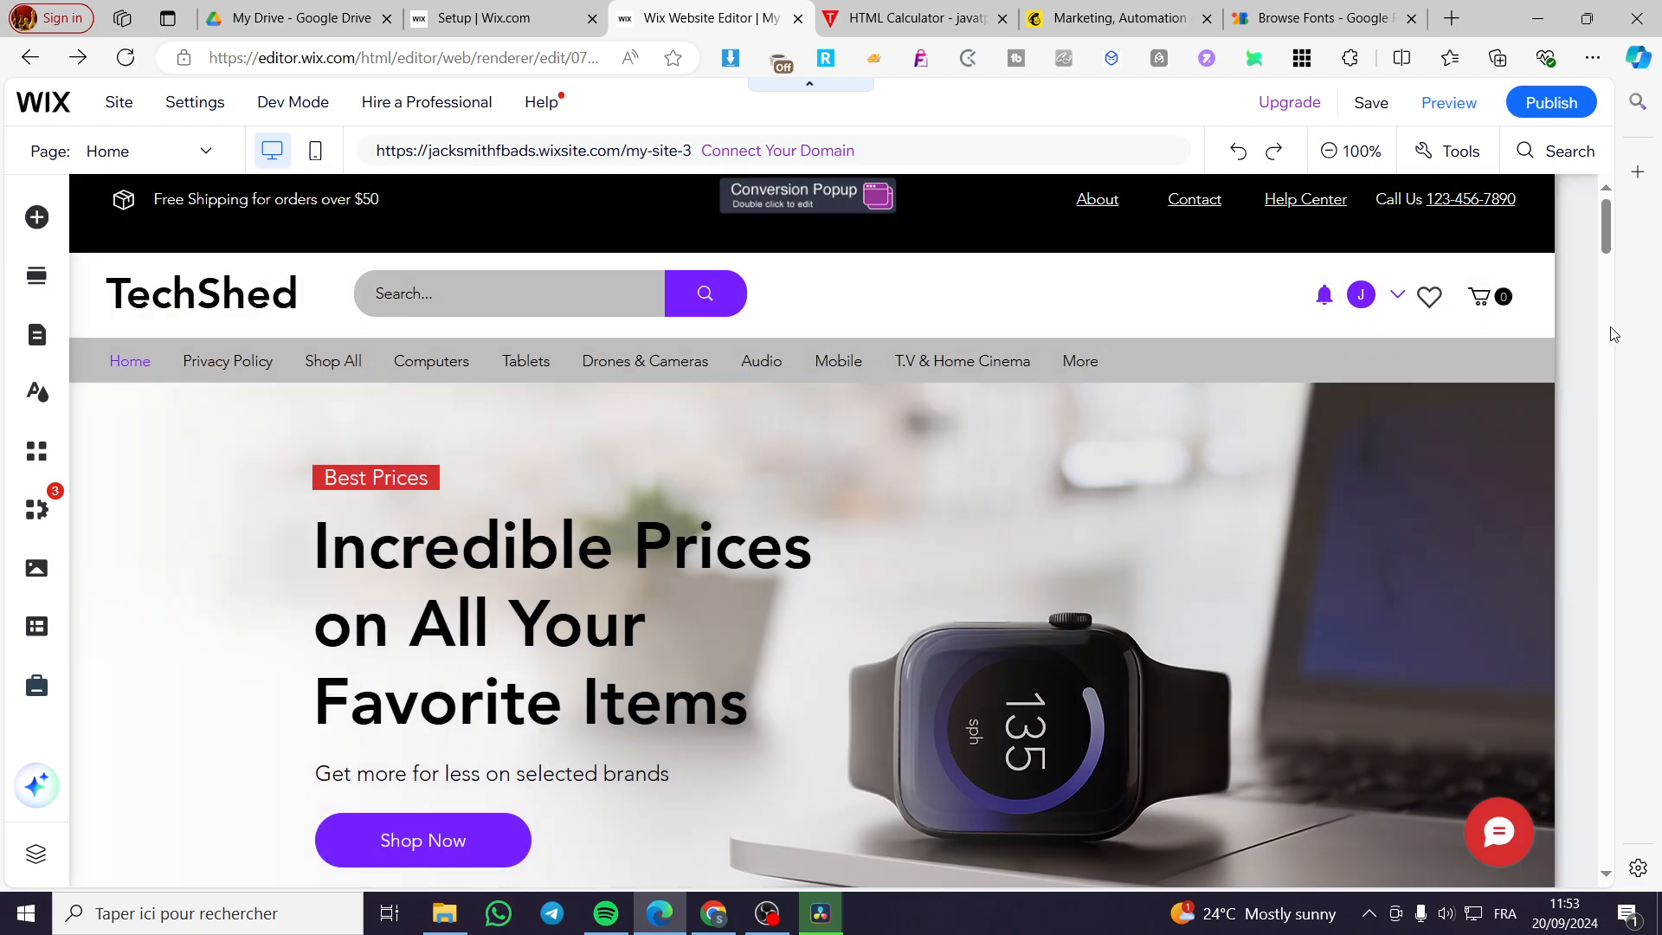
{"action": "left_click", "coordinate": [912, 469]}
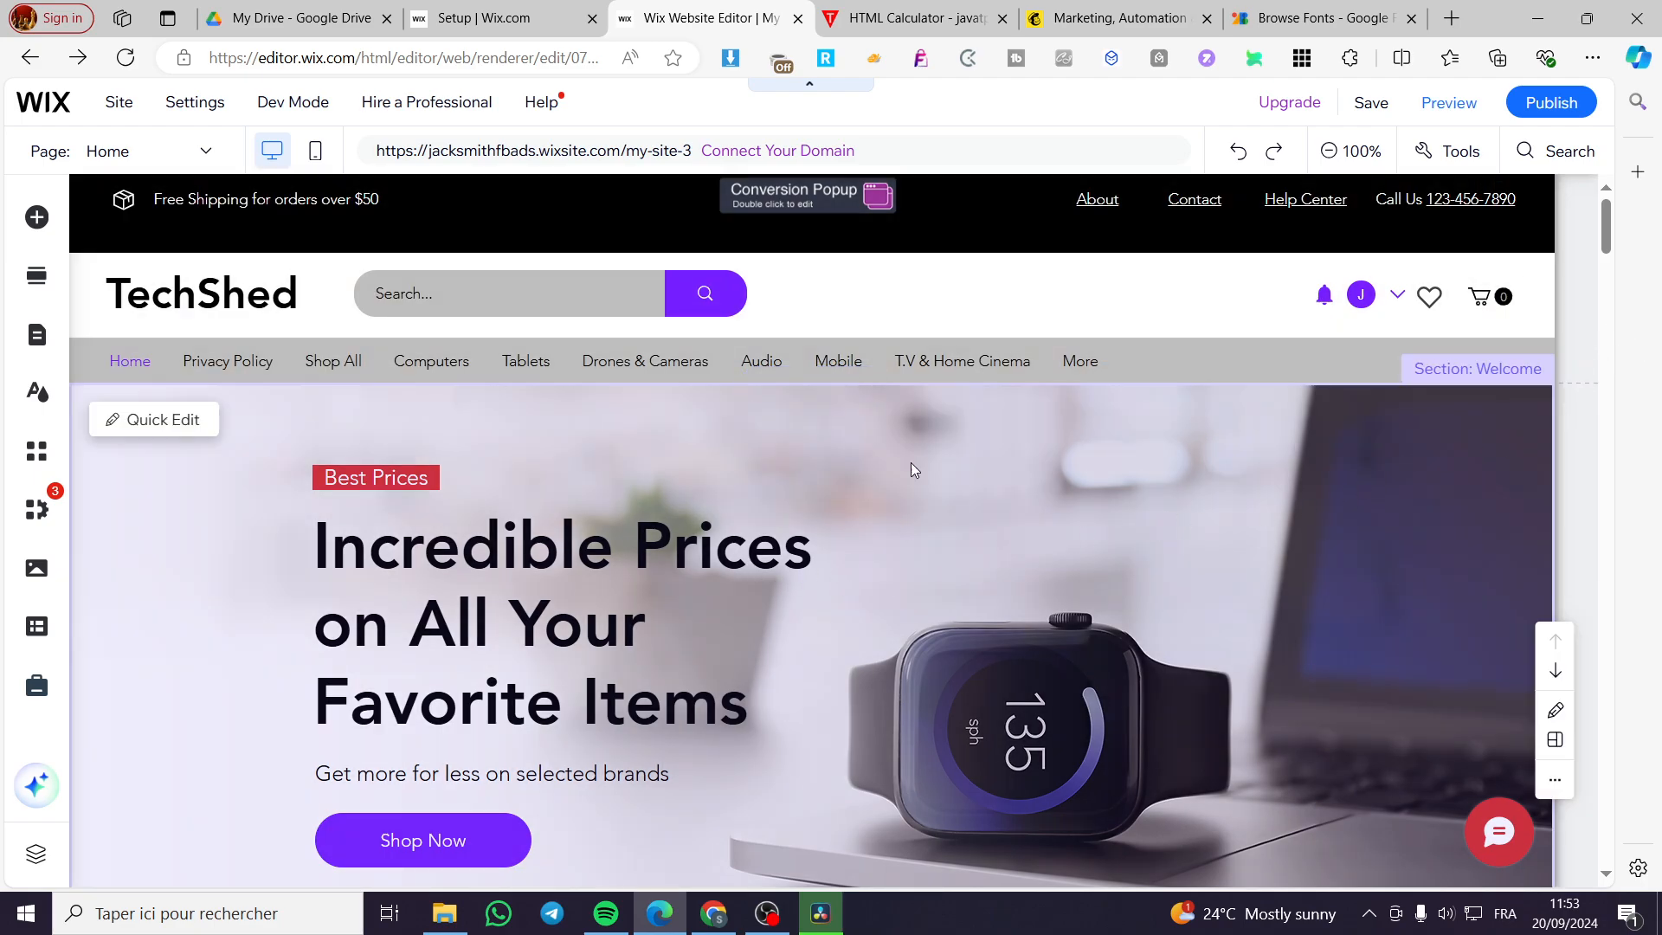
{"action": "mouse_move", "coordinate": [1208, 667]}
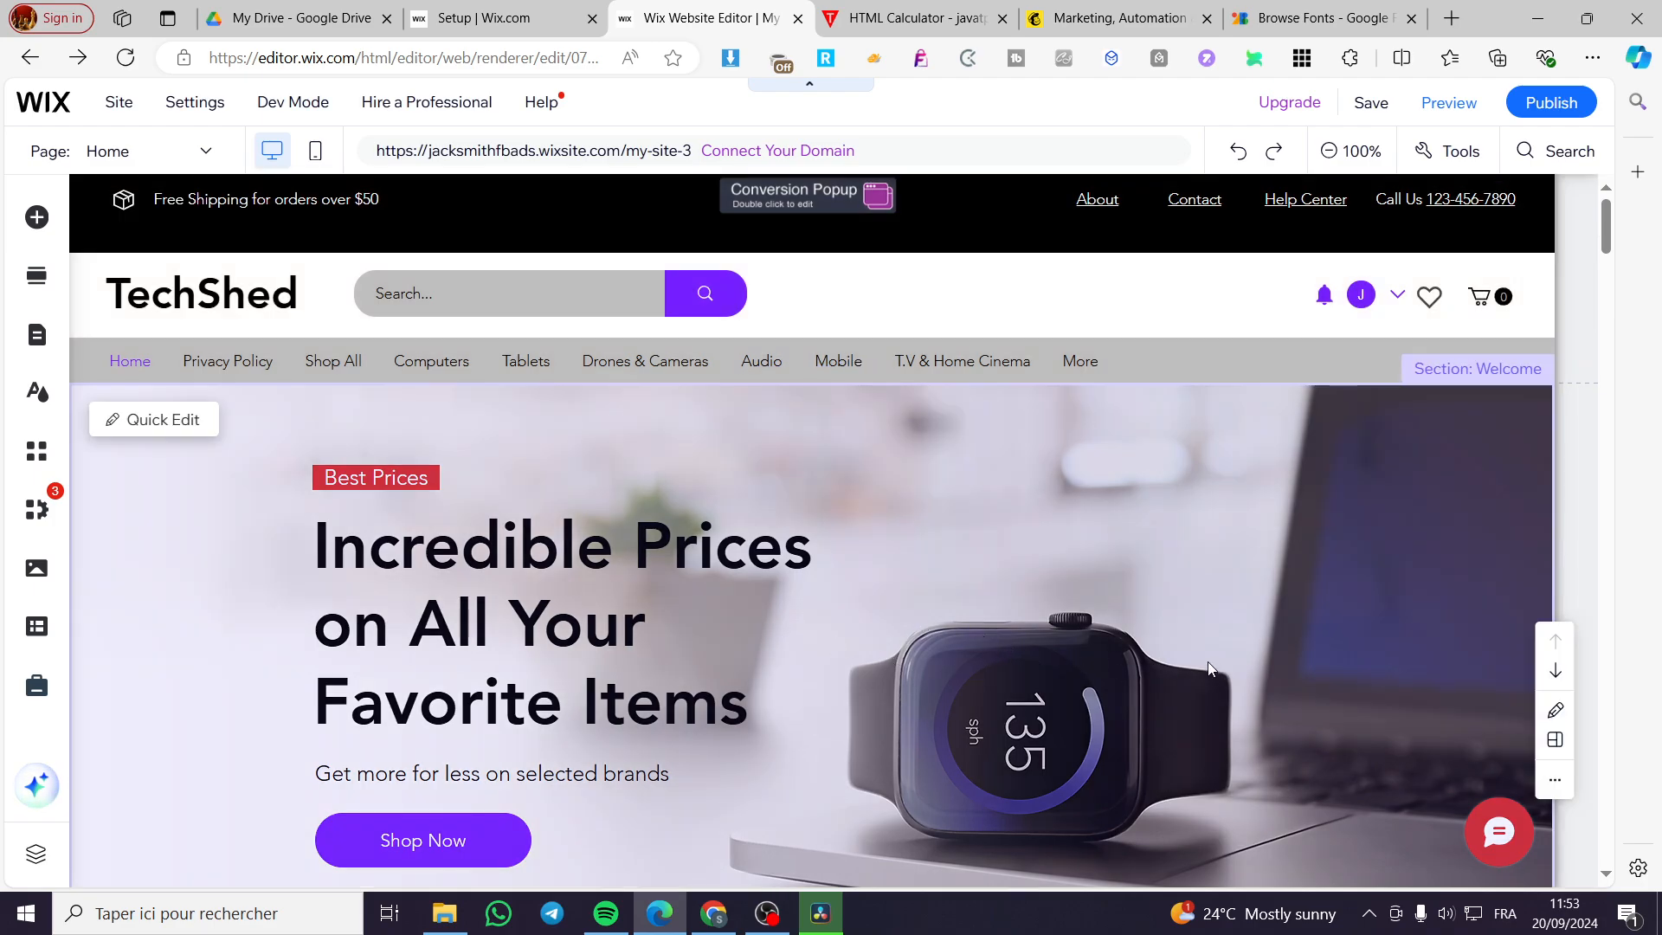
{"action": "mouse_move", "coordinate": [613, 618]}
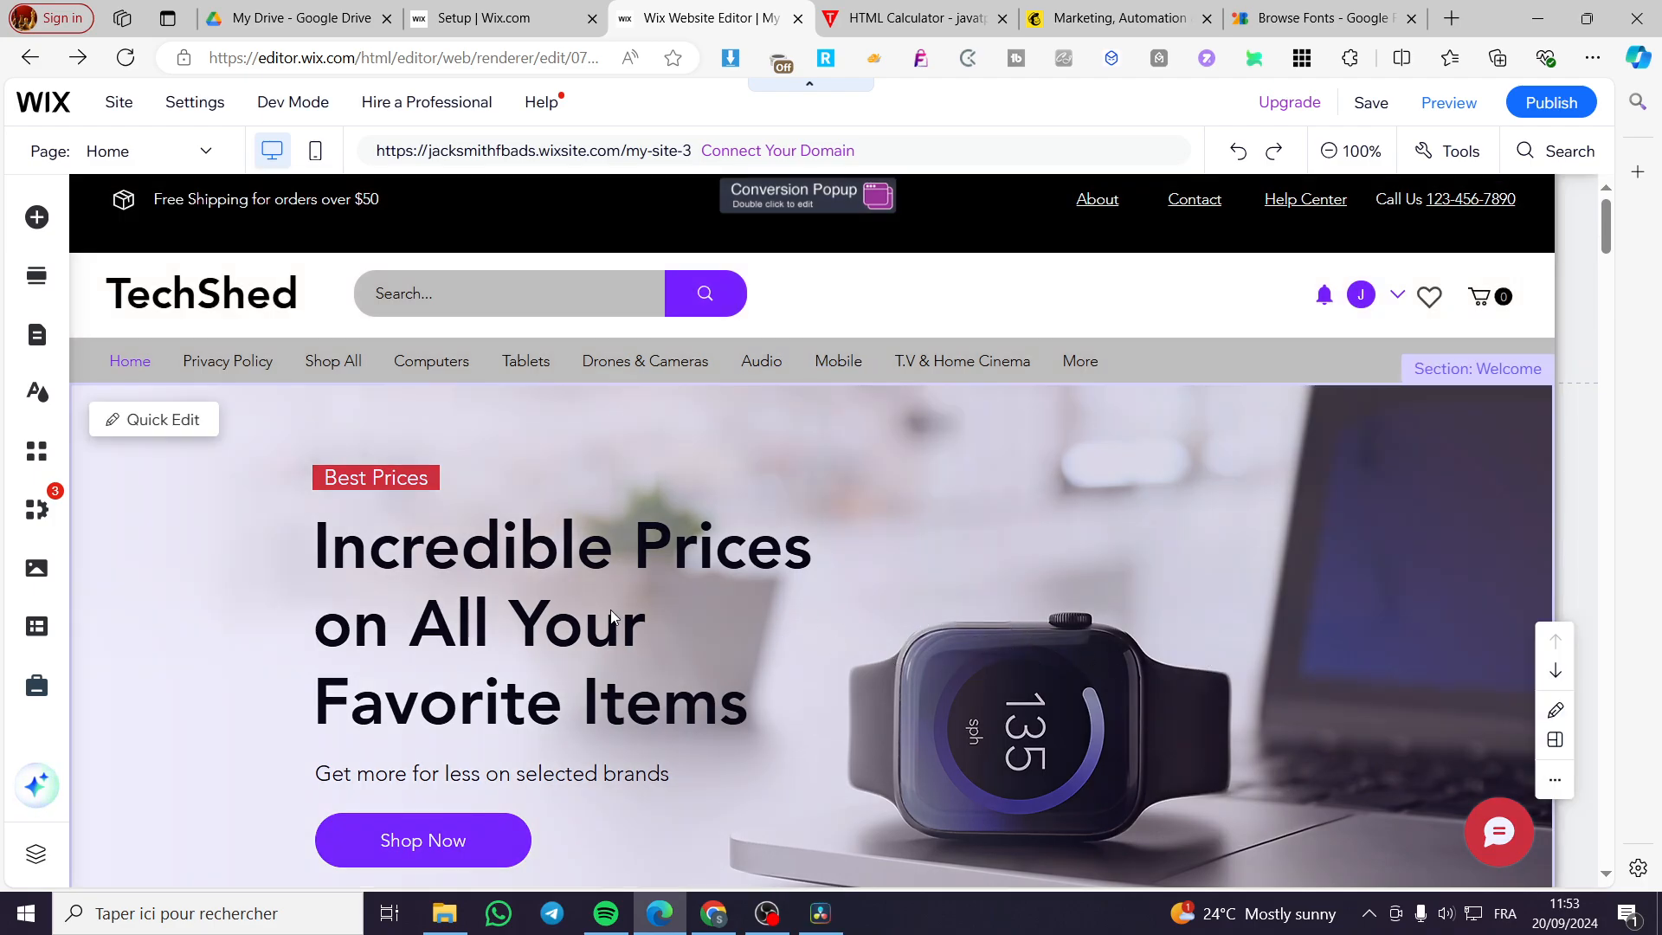
{"action": "mouse_move", "coordinate": [816, 605]}
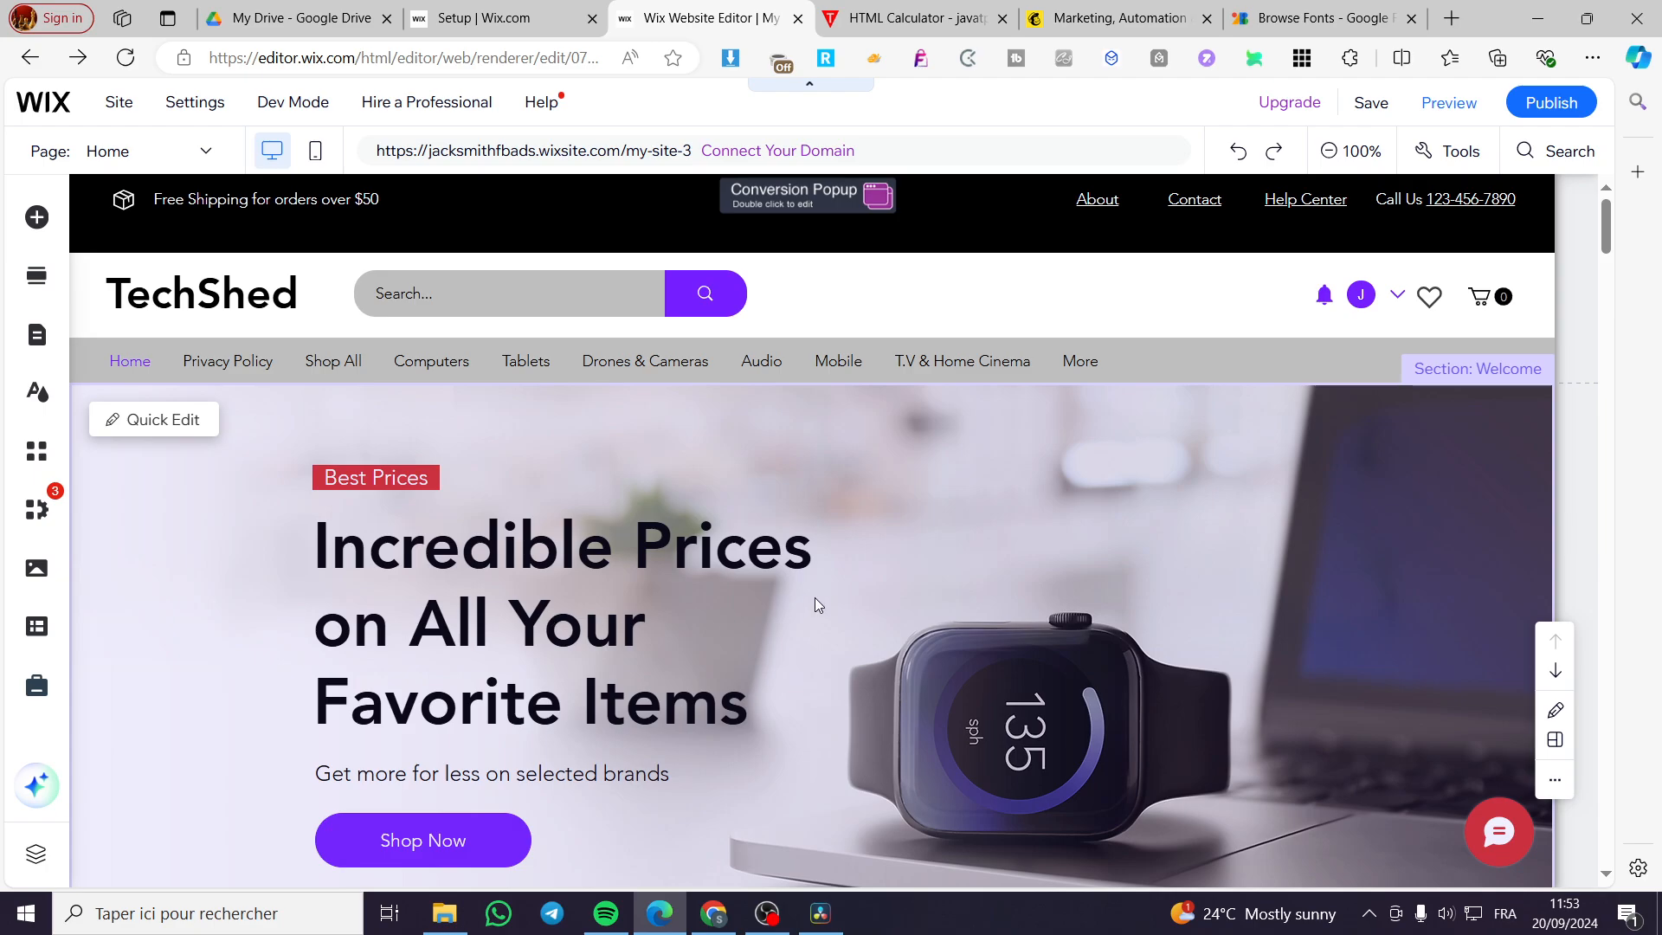
{"action": "scroll", "scroll_direction": "down", "scroll_amount": 3}
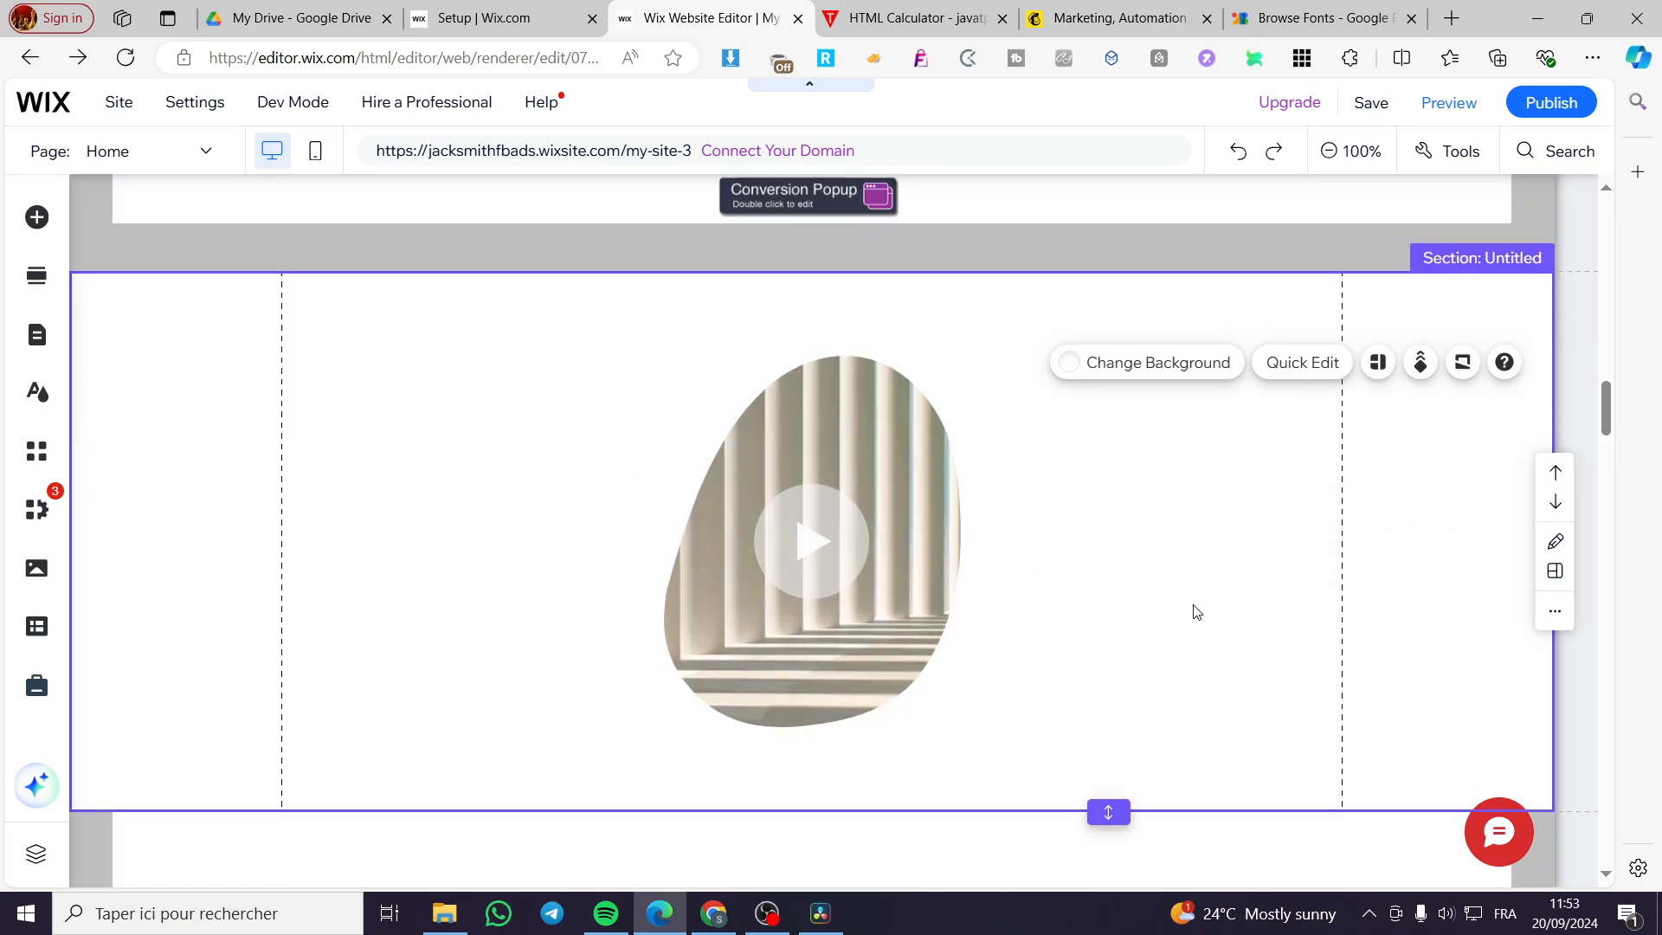
{"action": "scroll", "scroll_direction": "up", "scroll_amount": 3}
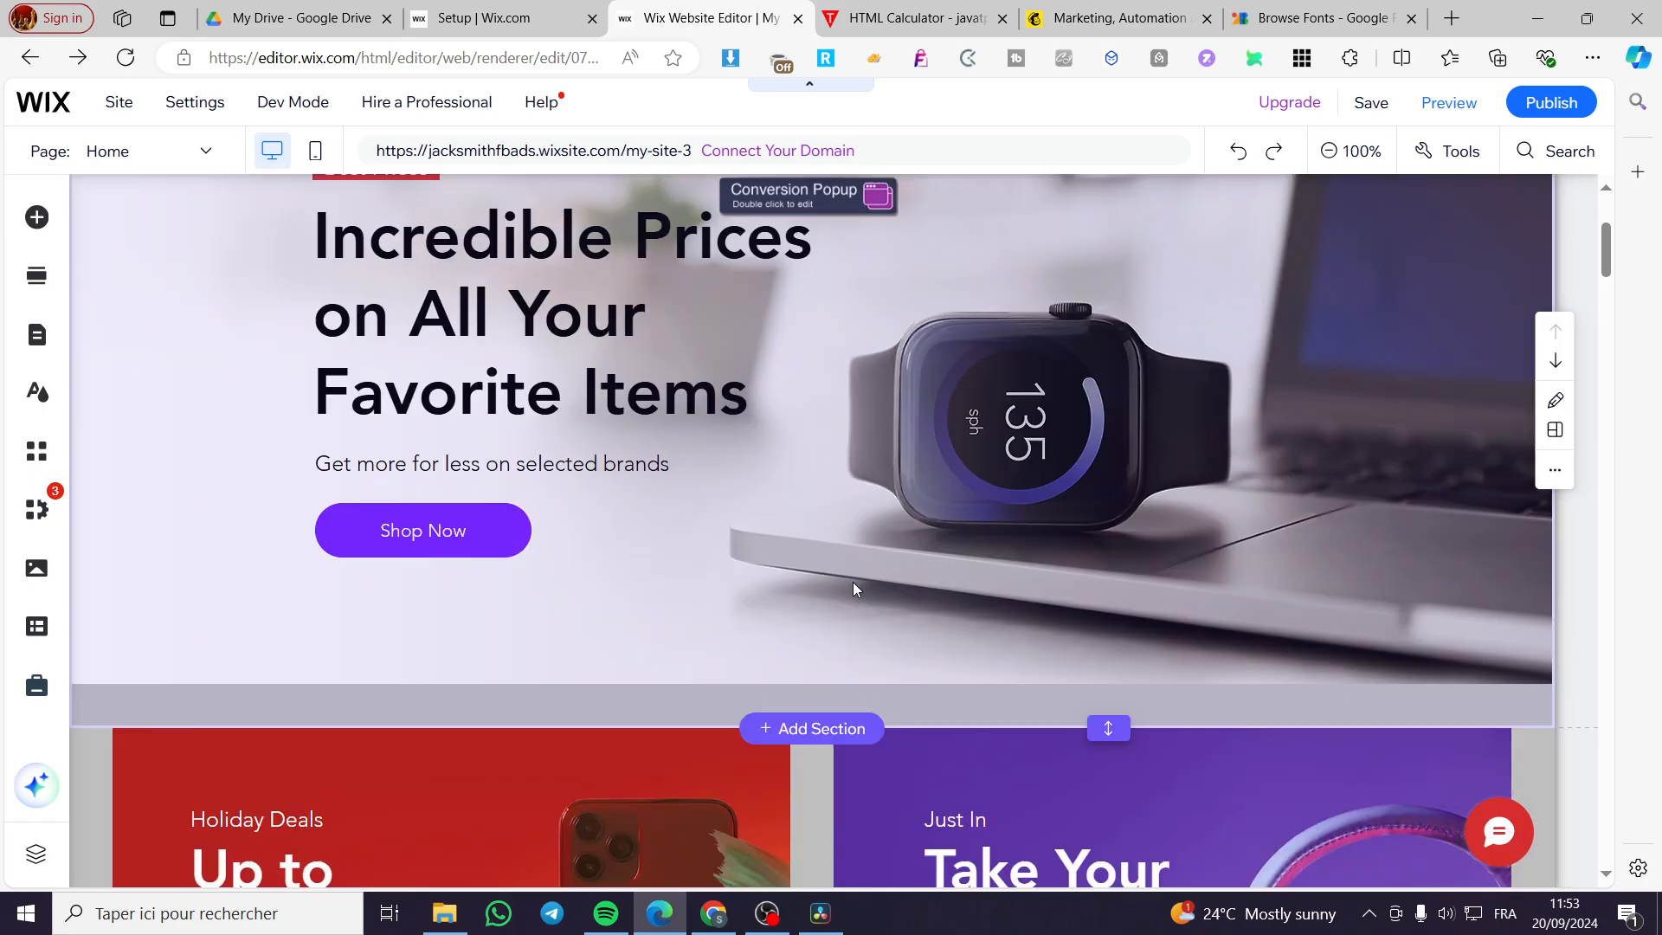
{"action": "scroll", "scroll_direction": "up", "scroll_amount": 3}
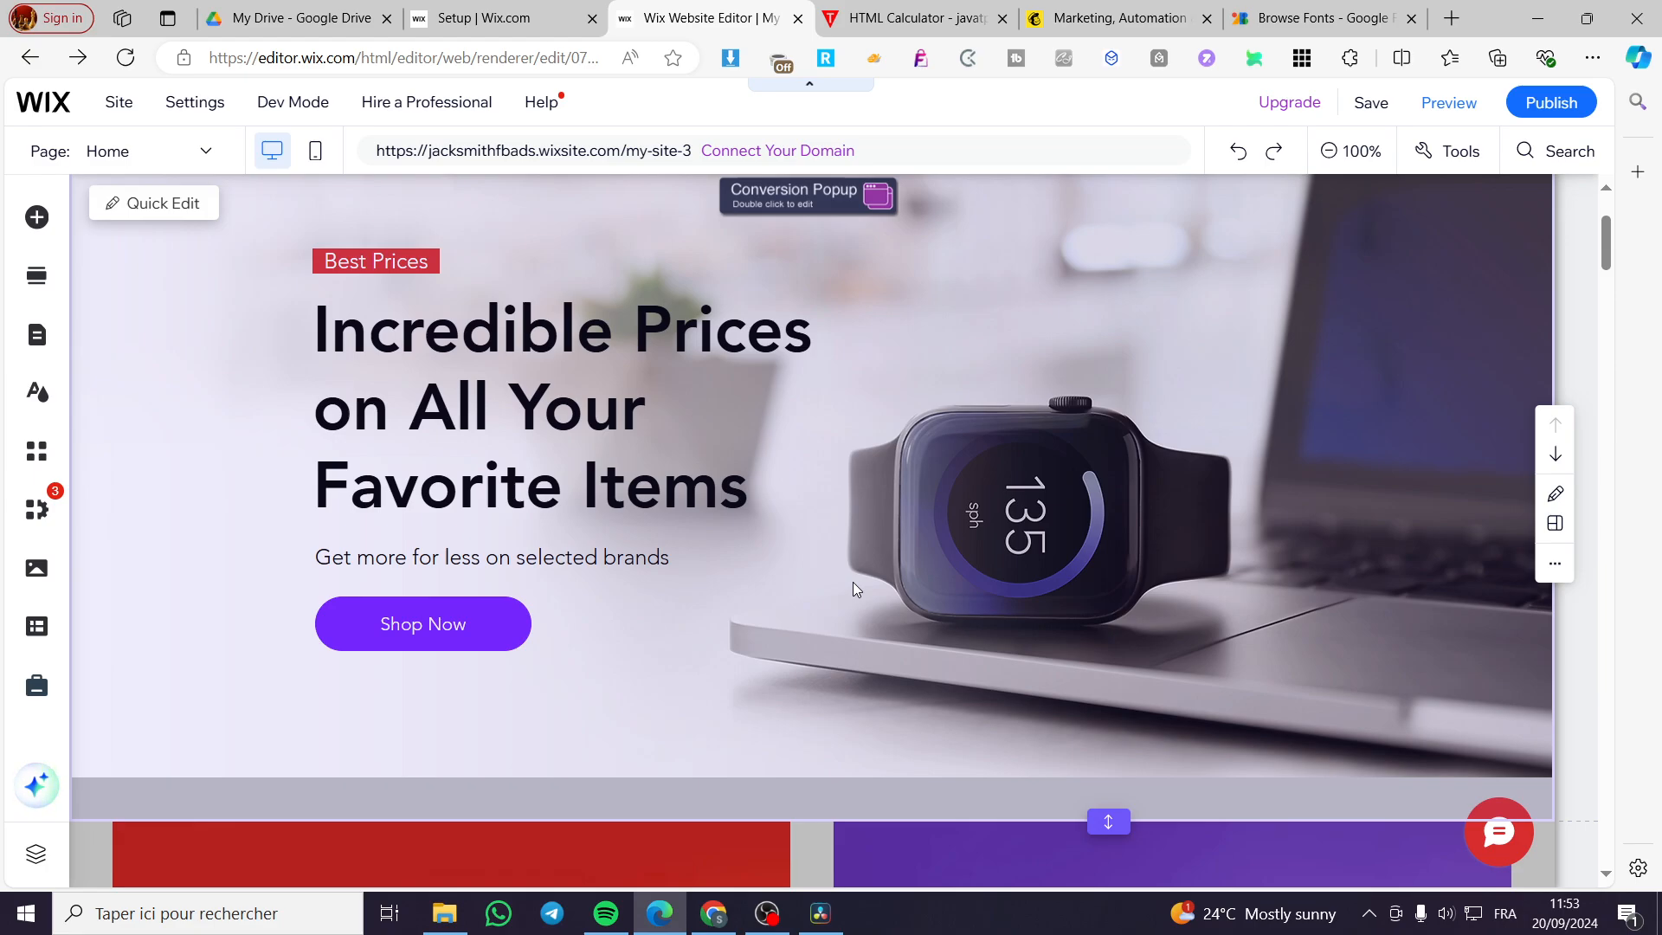
{"action": "mouse_move", "coordinate": [896, 617]}
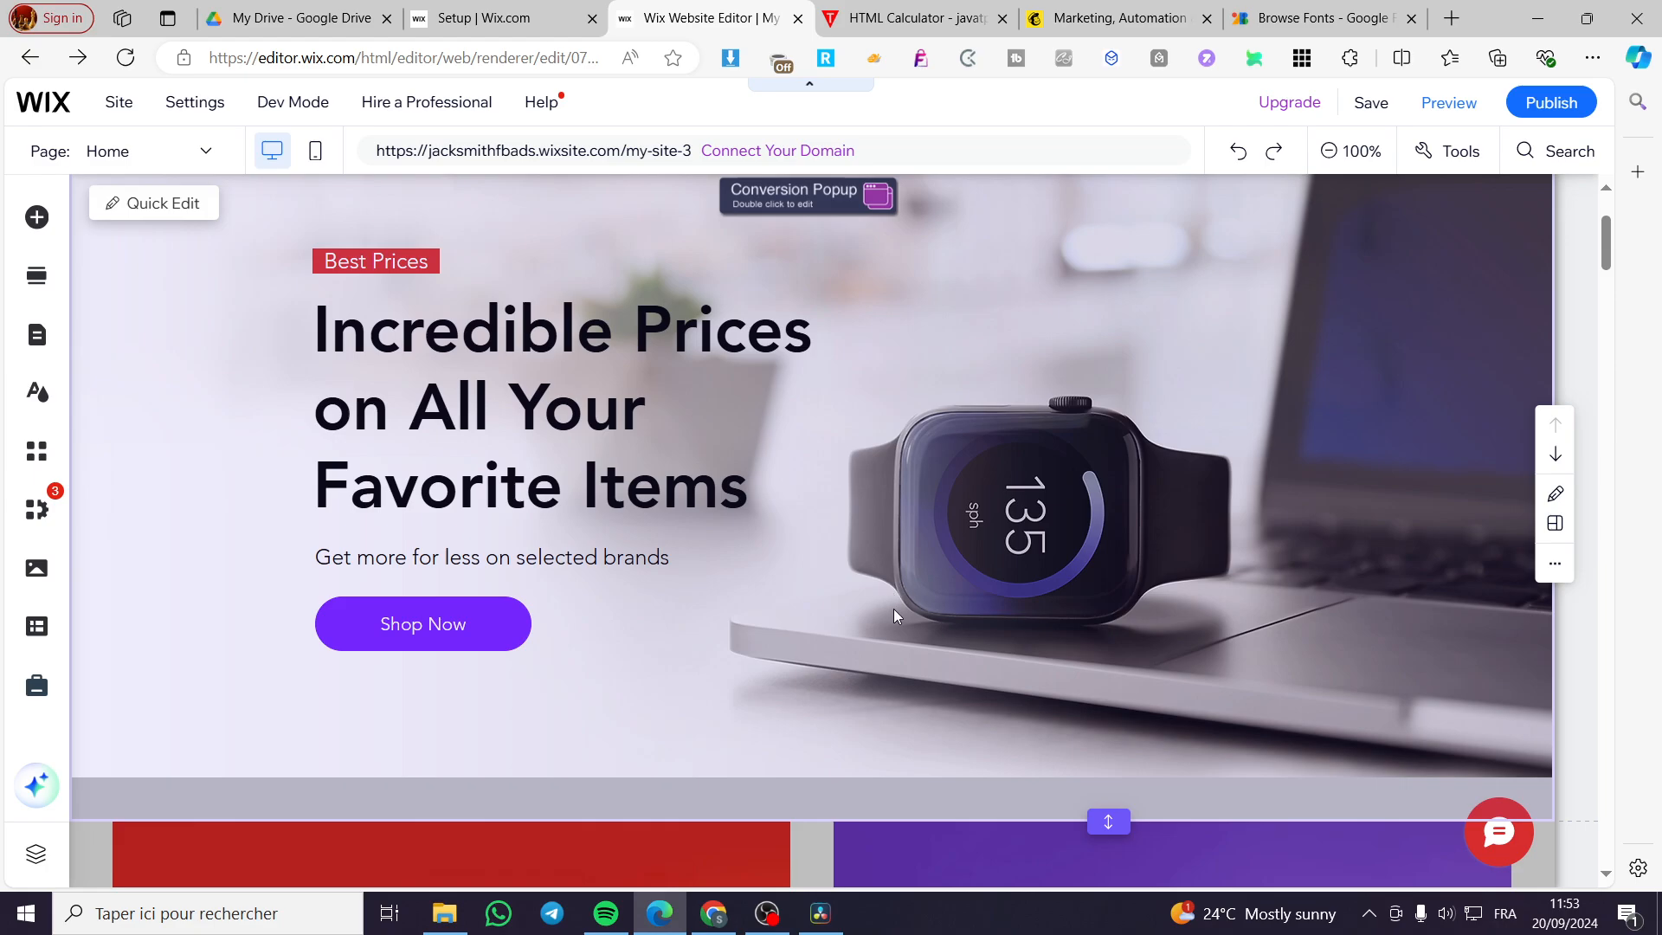
{"action": "mouse_move", "coordinate": [774, 530]}
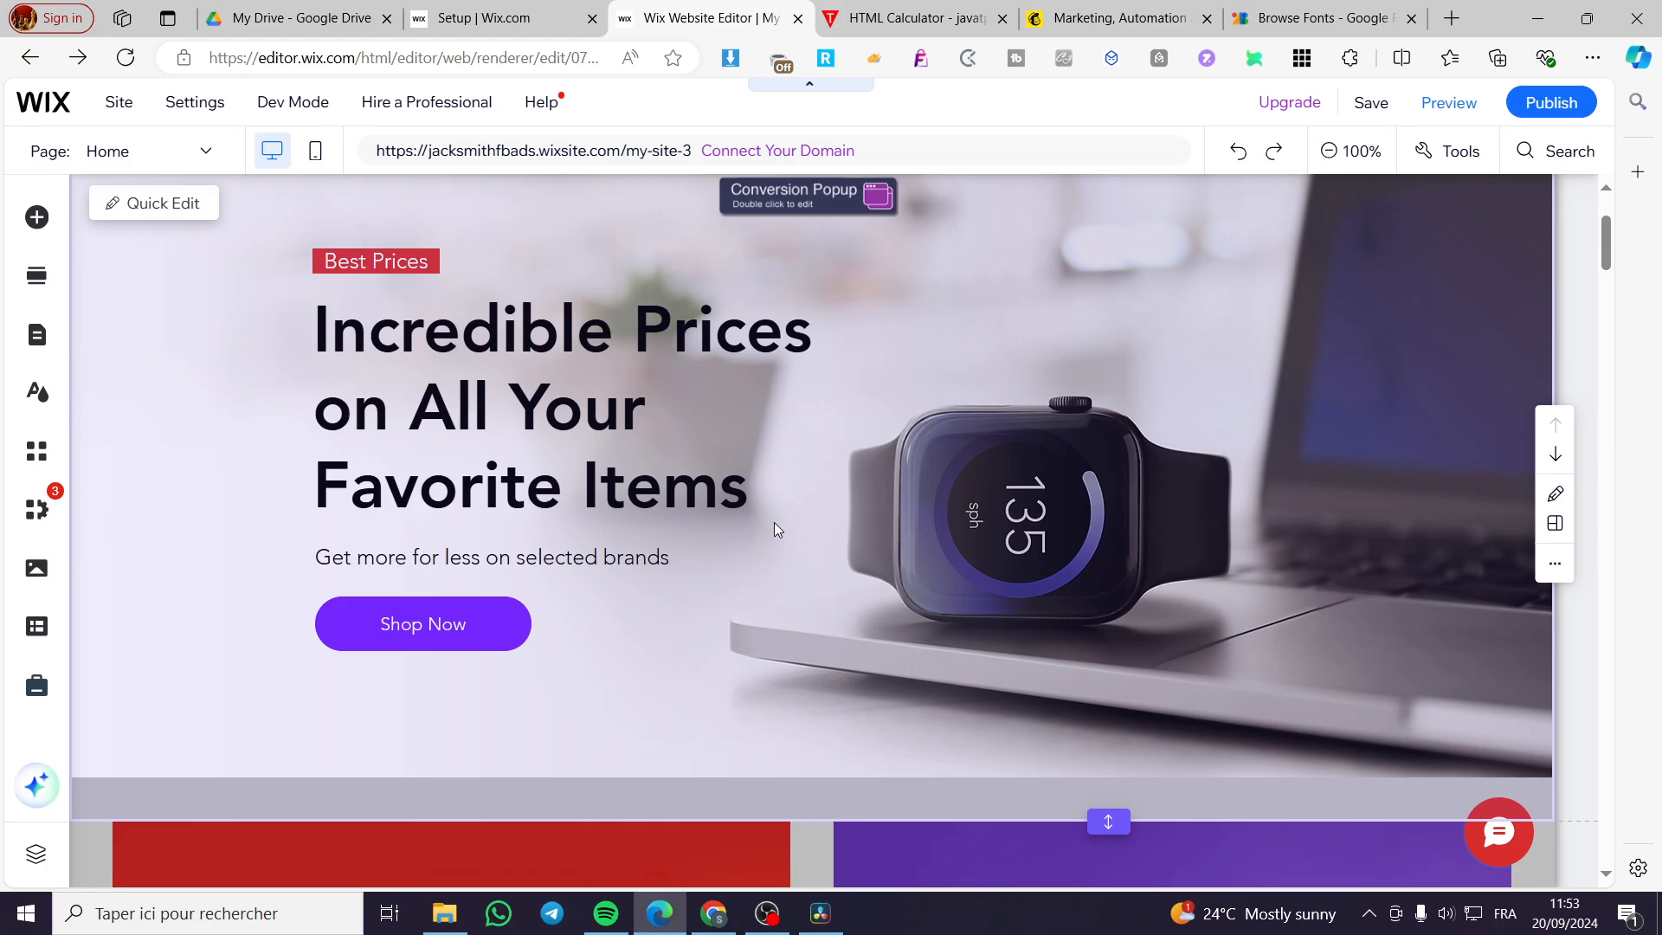
{"action": "mouse_move", "coordinate": [845, 499]}
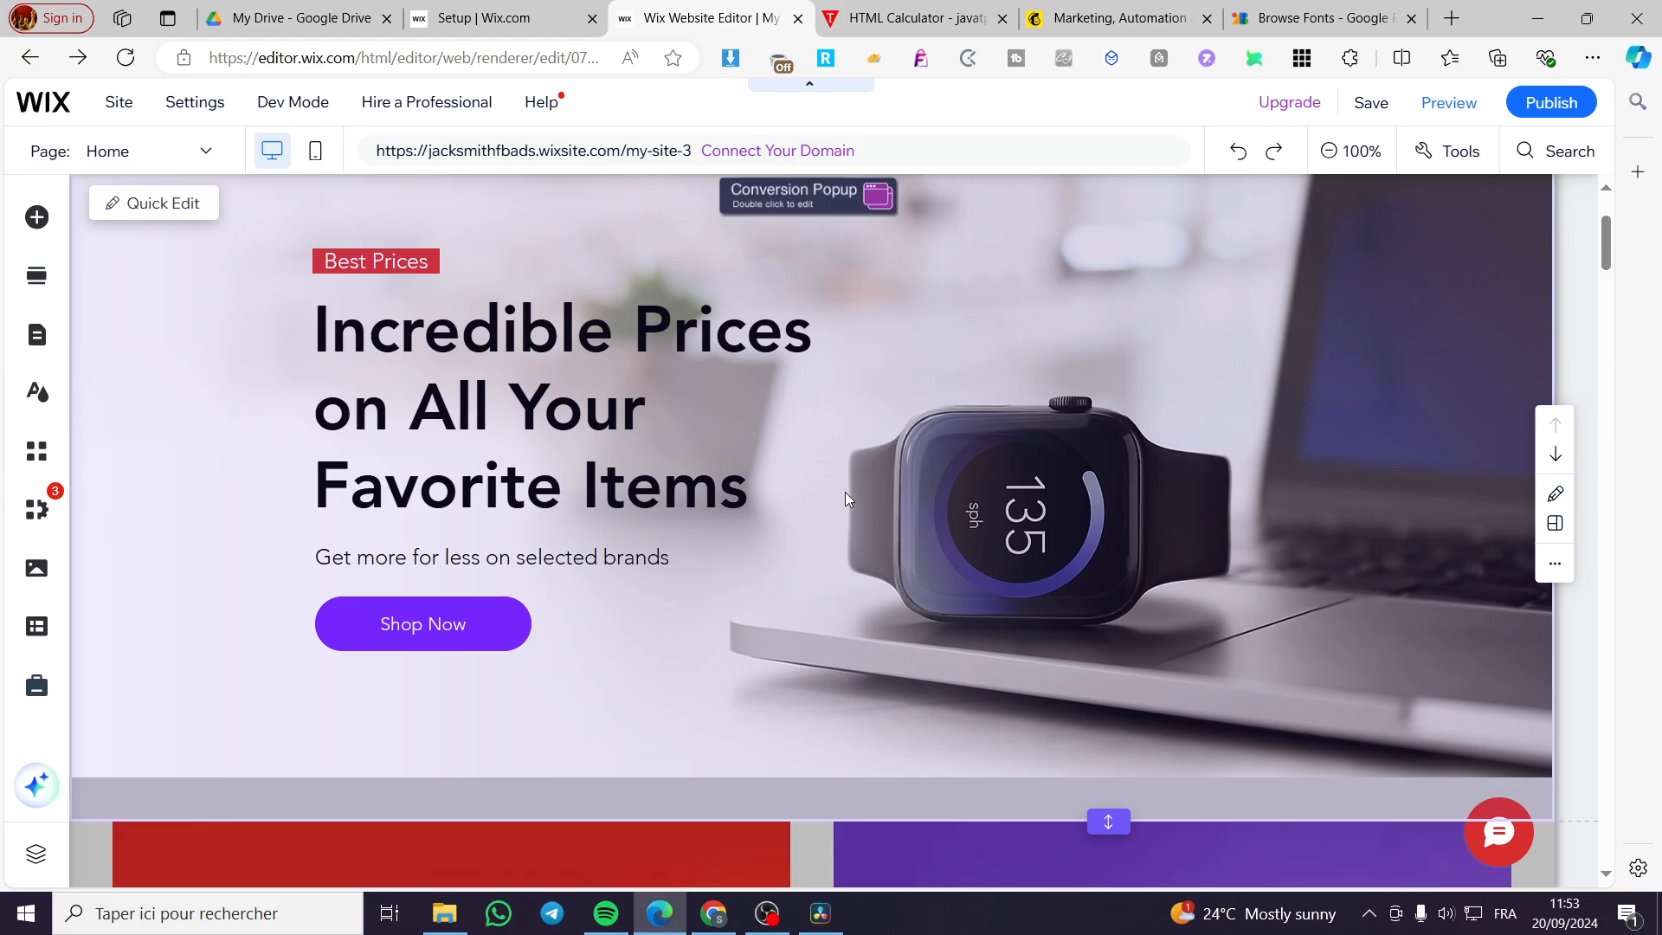
{"action": "mouse_move", "coordinate": [839, 502]}
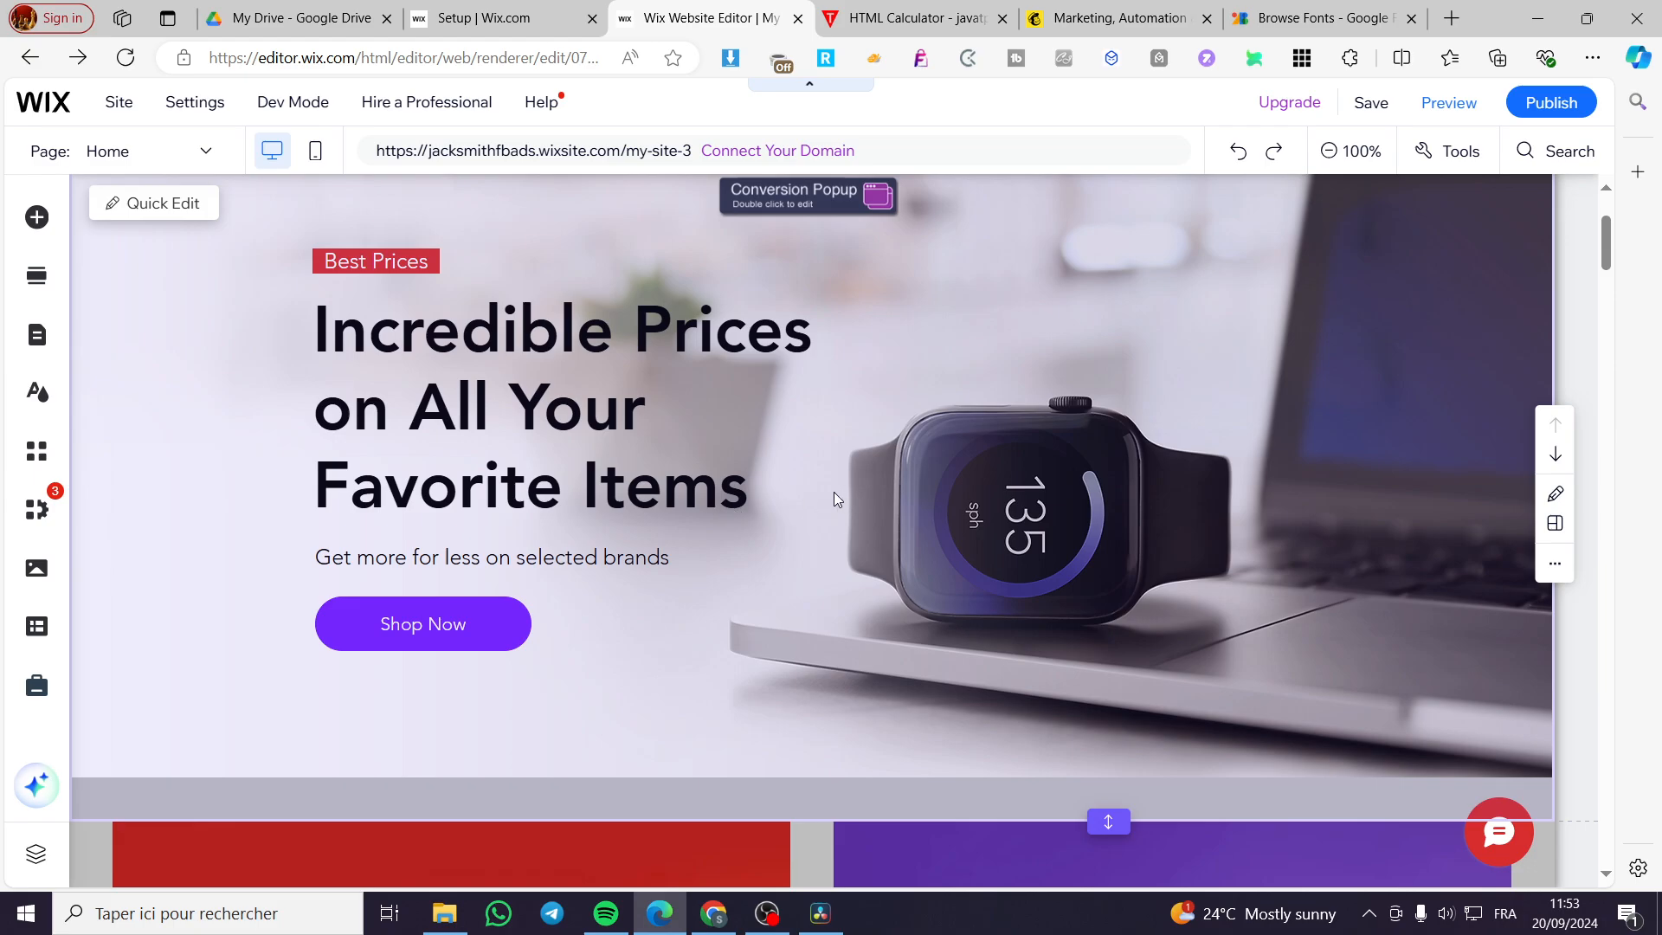
{"action": "mouse_move", "coordinate": [1075, 605]}
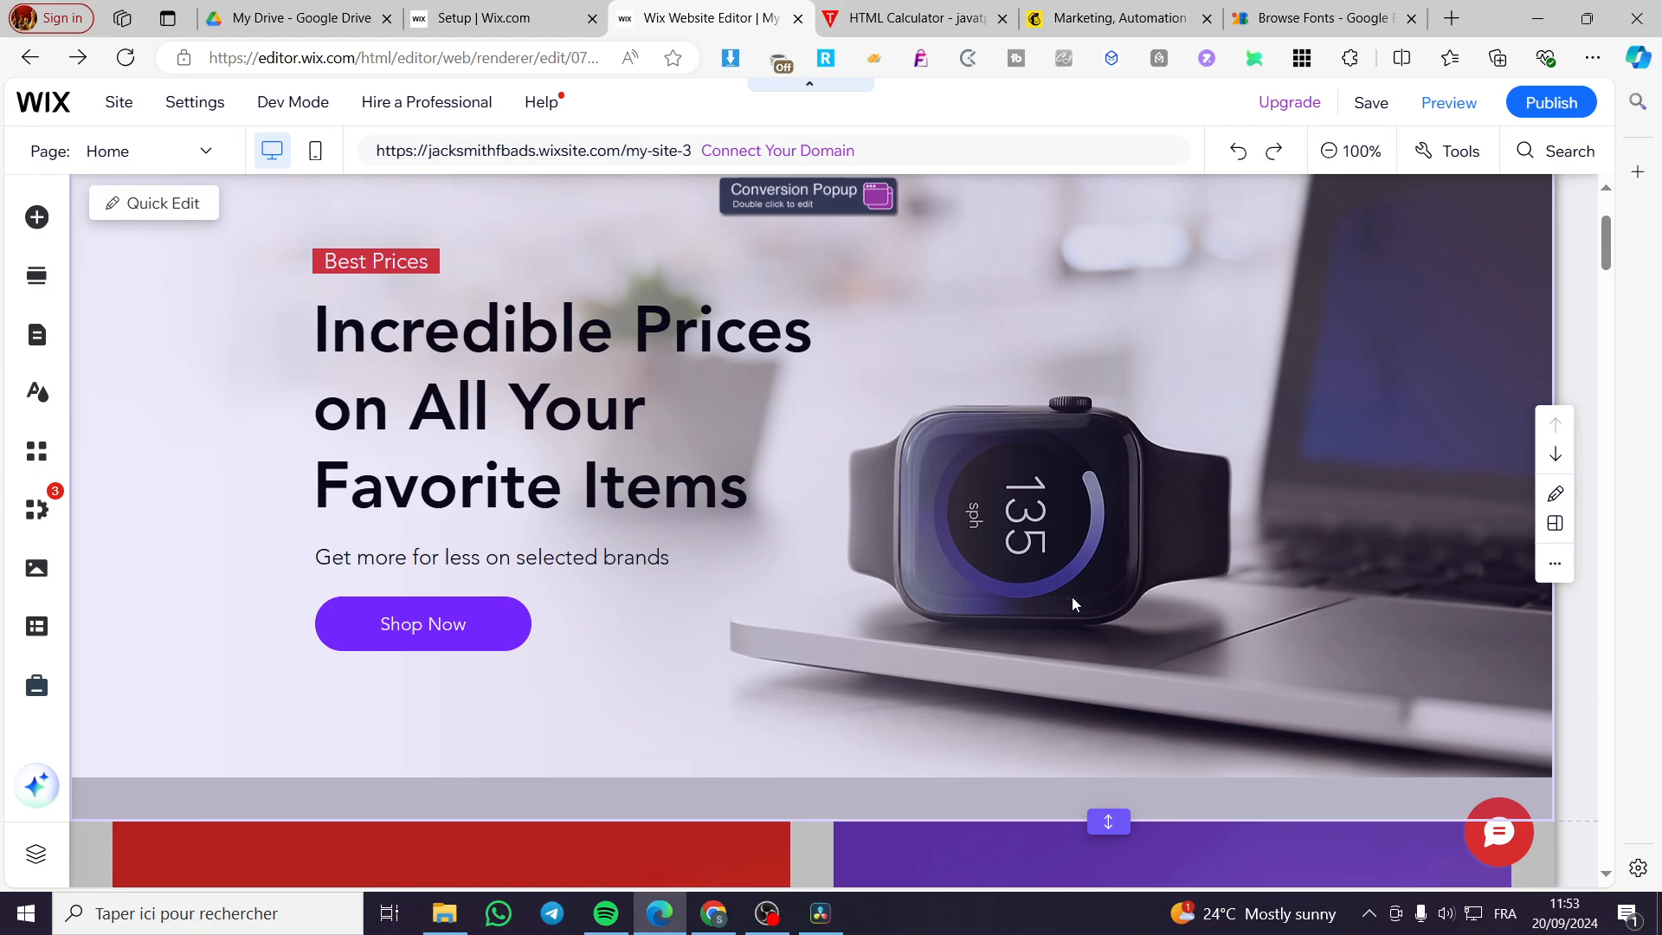
{"action": "mouse_move", "coordinate": [1143, 412]}
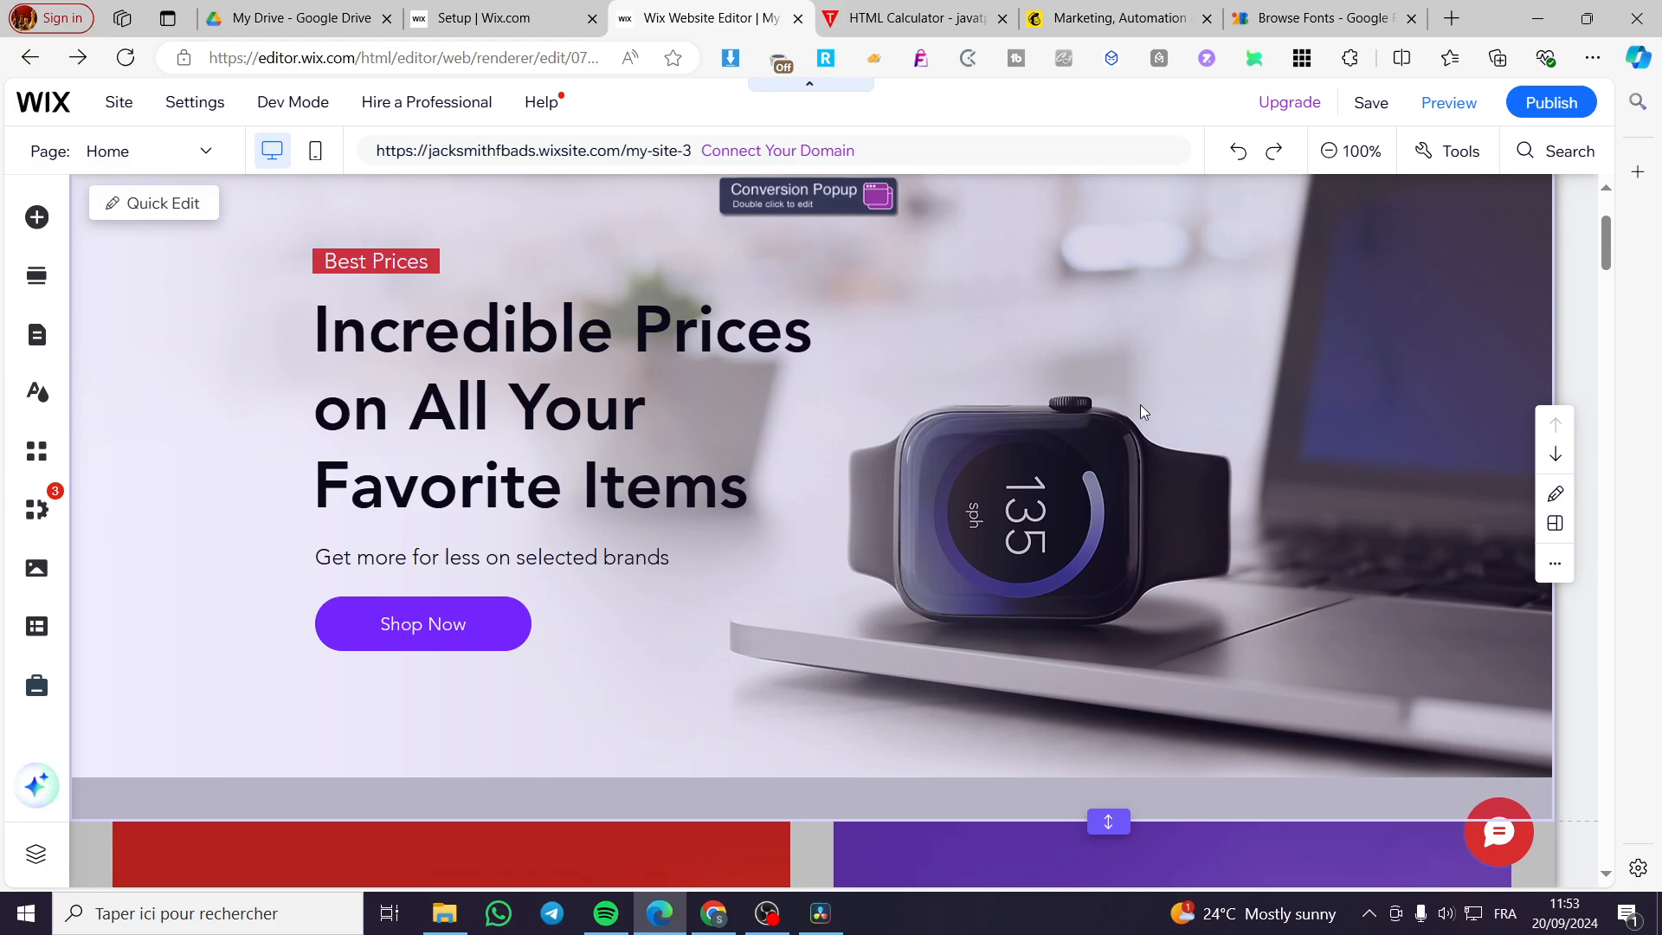
{"action": "mouse_move", "coordinate": [777, 430]}
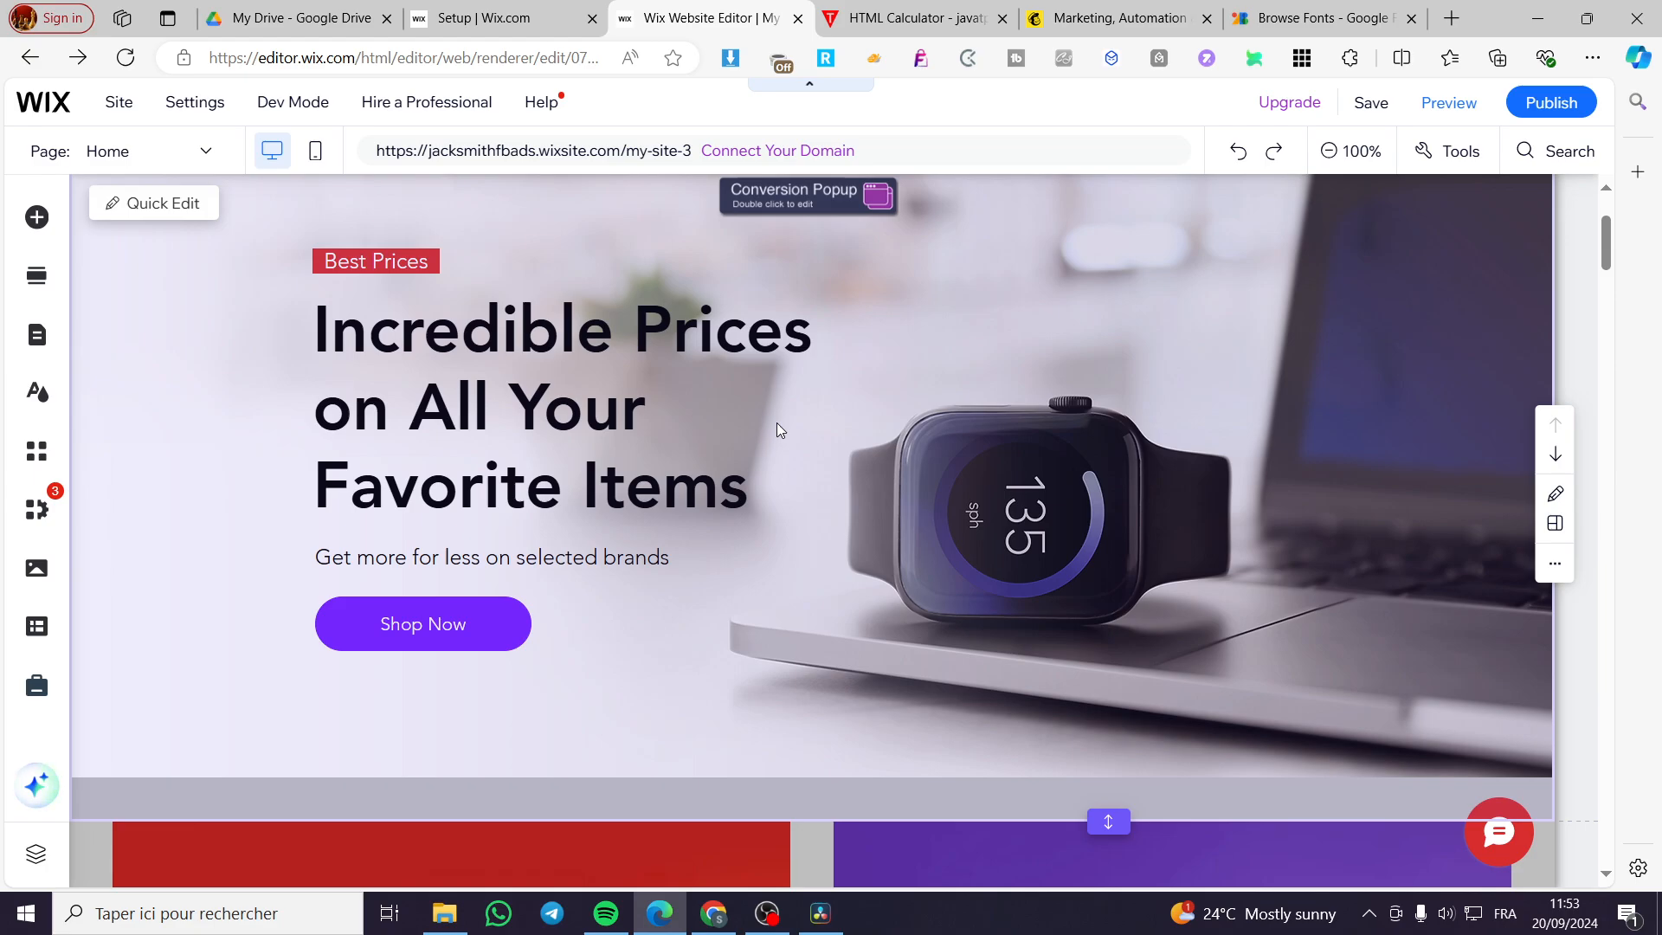
{"action": "mouse_move", "coordinate": [816, 398]}
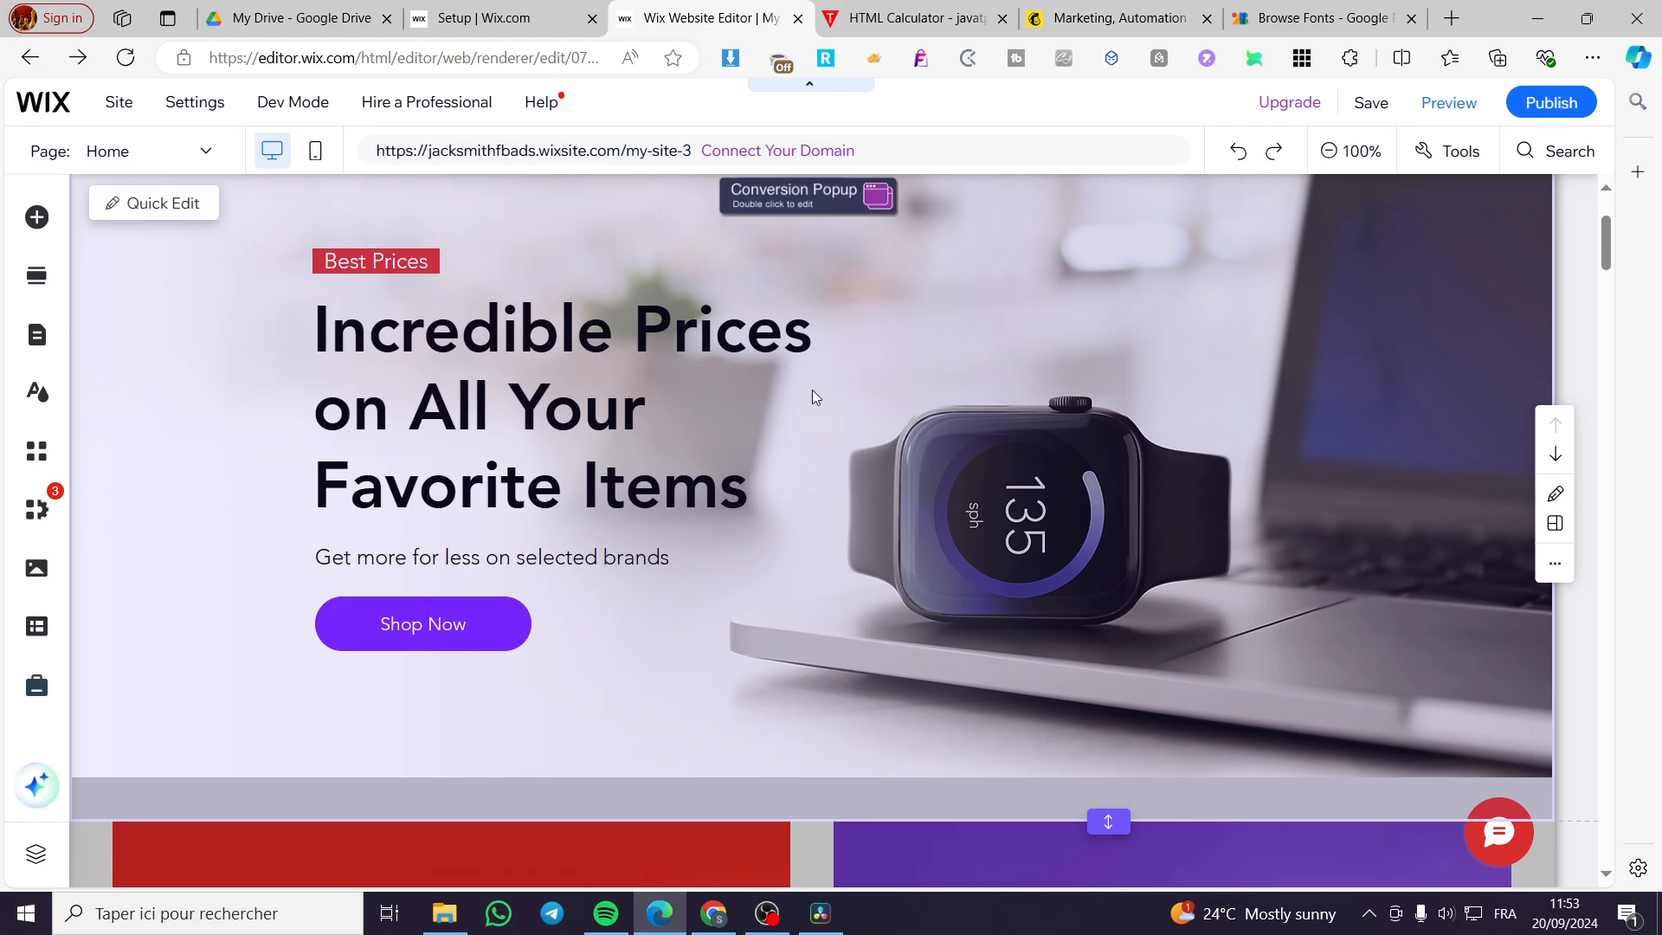
{"action": "mouse_move", "coordinate": [1217, 439]}
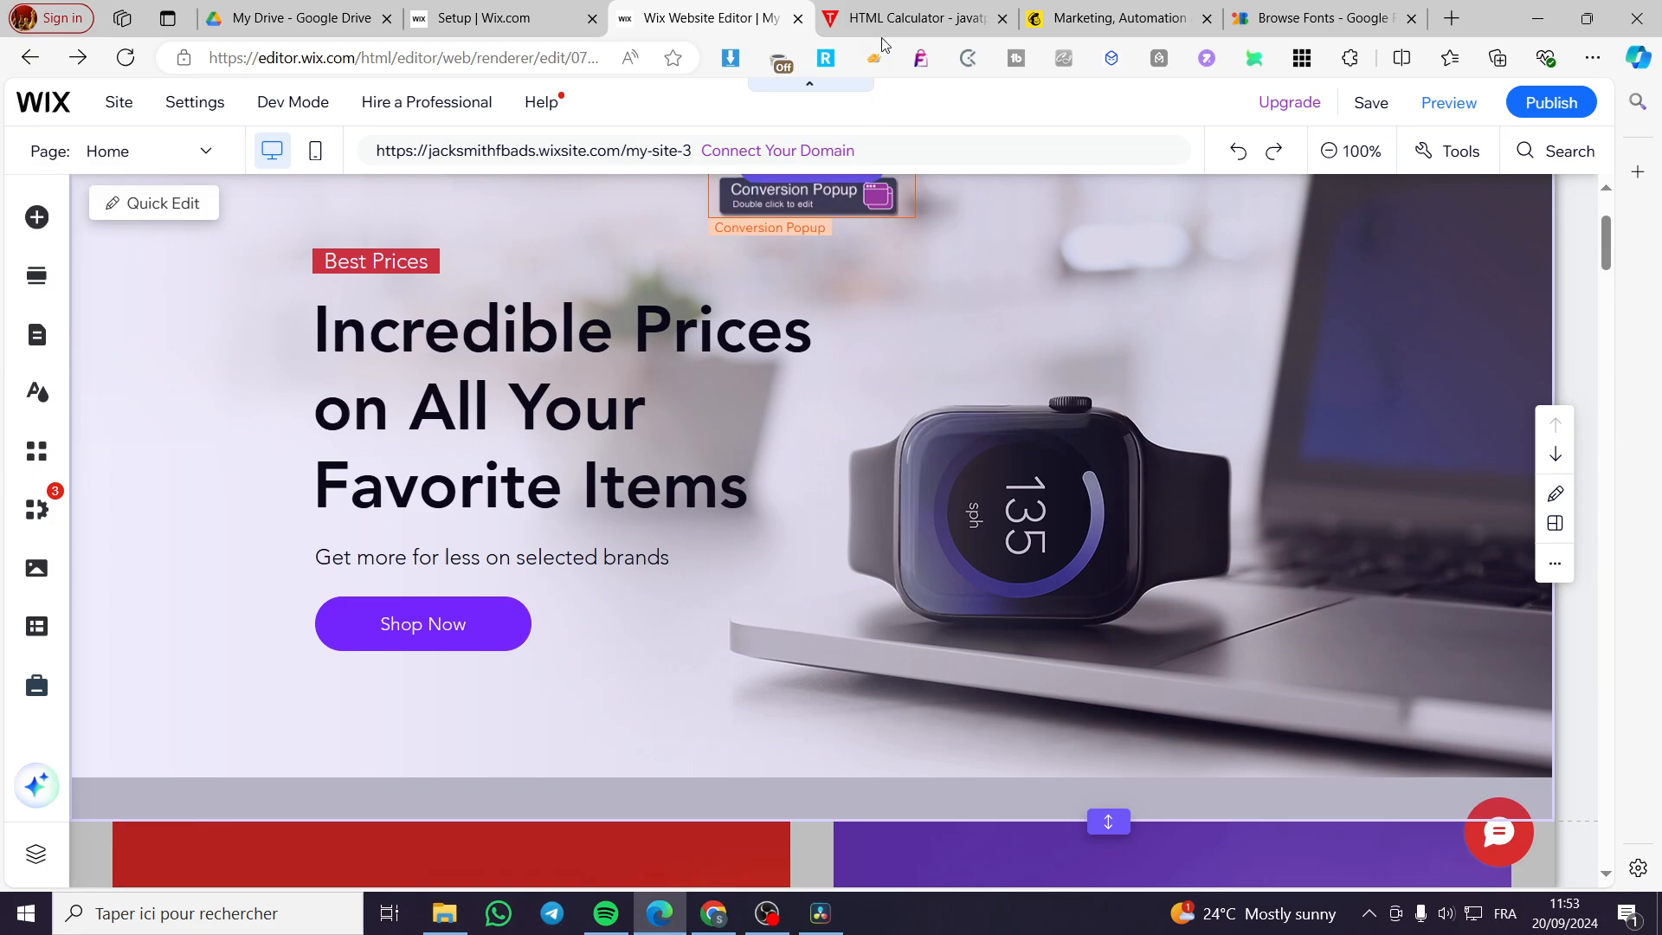
{"action": "left_click", "coordinate": [907, 18]}
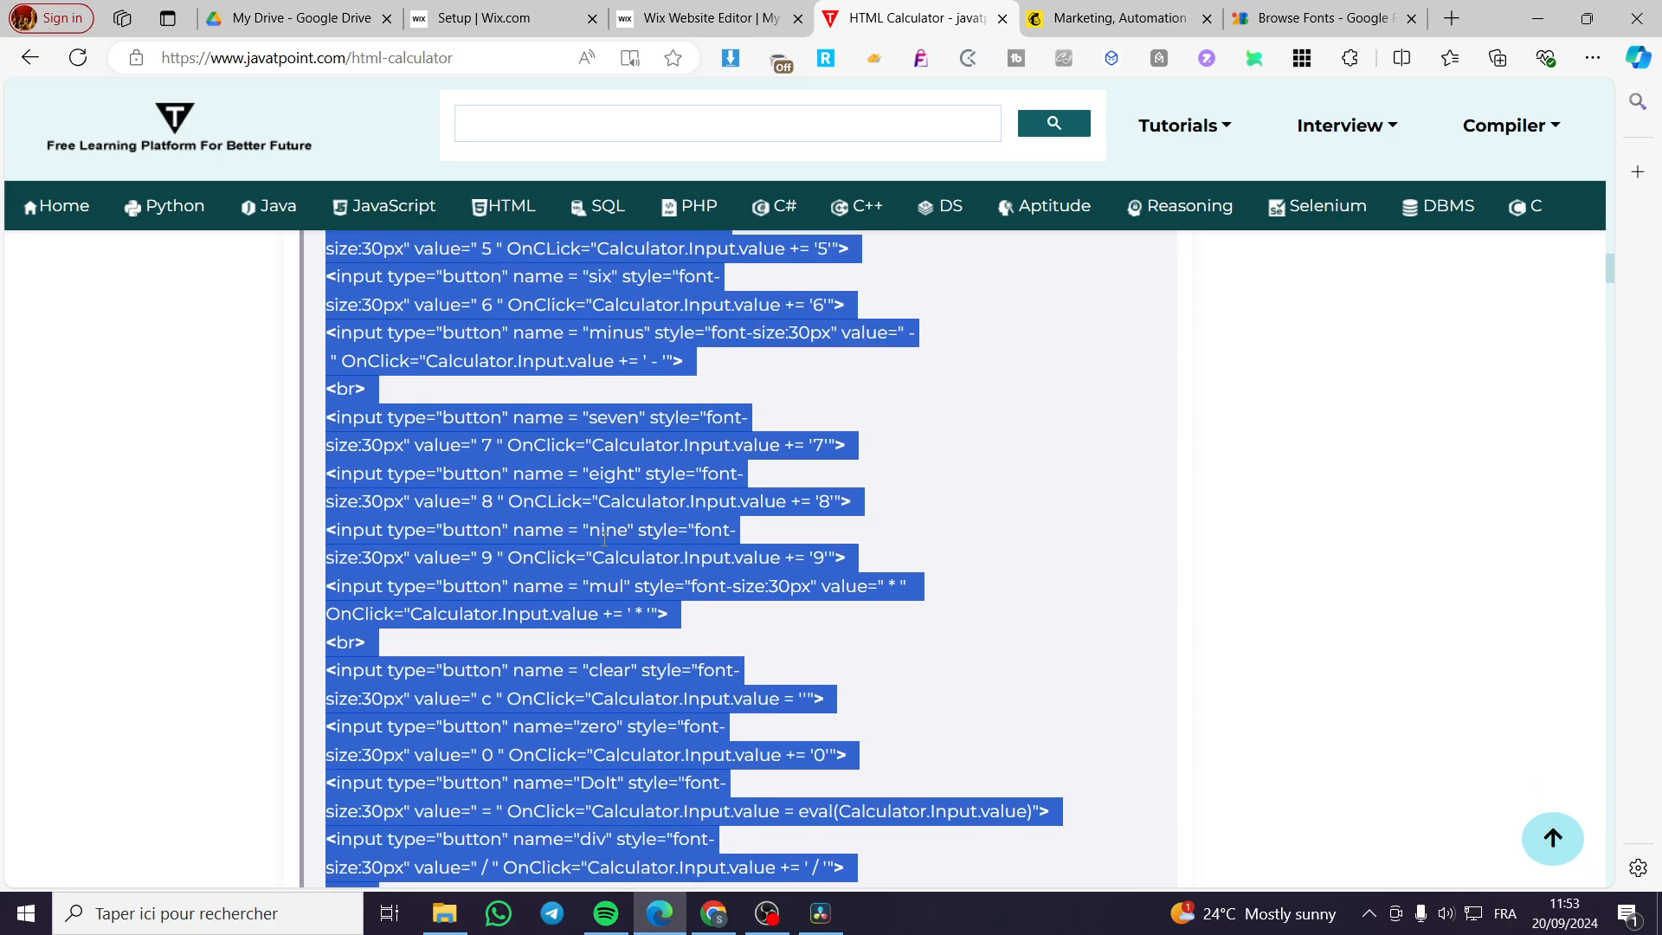
{"action": "scroll", "scroll_direction": "down", "scroll_amount": 3}
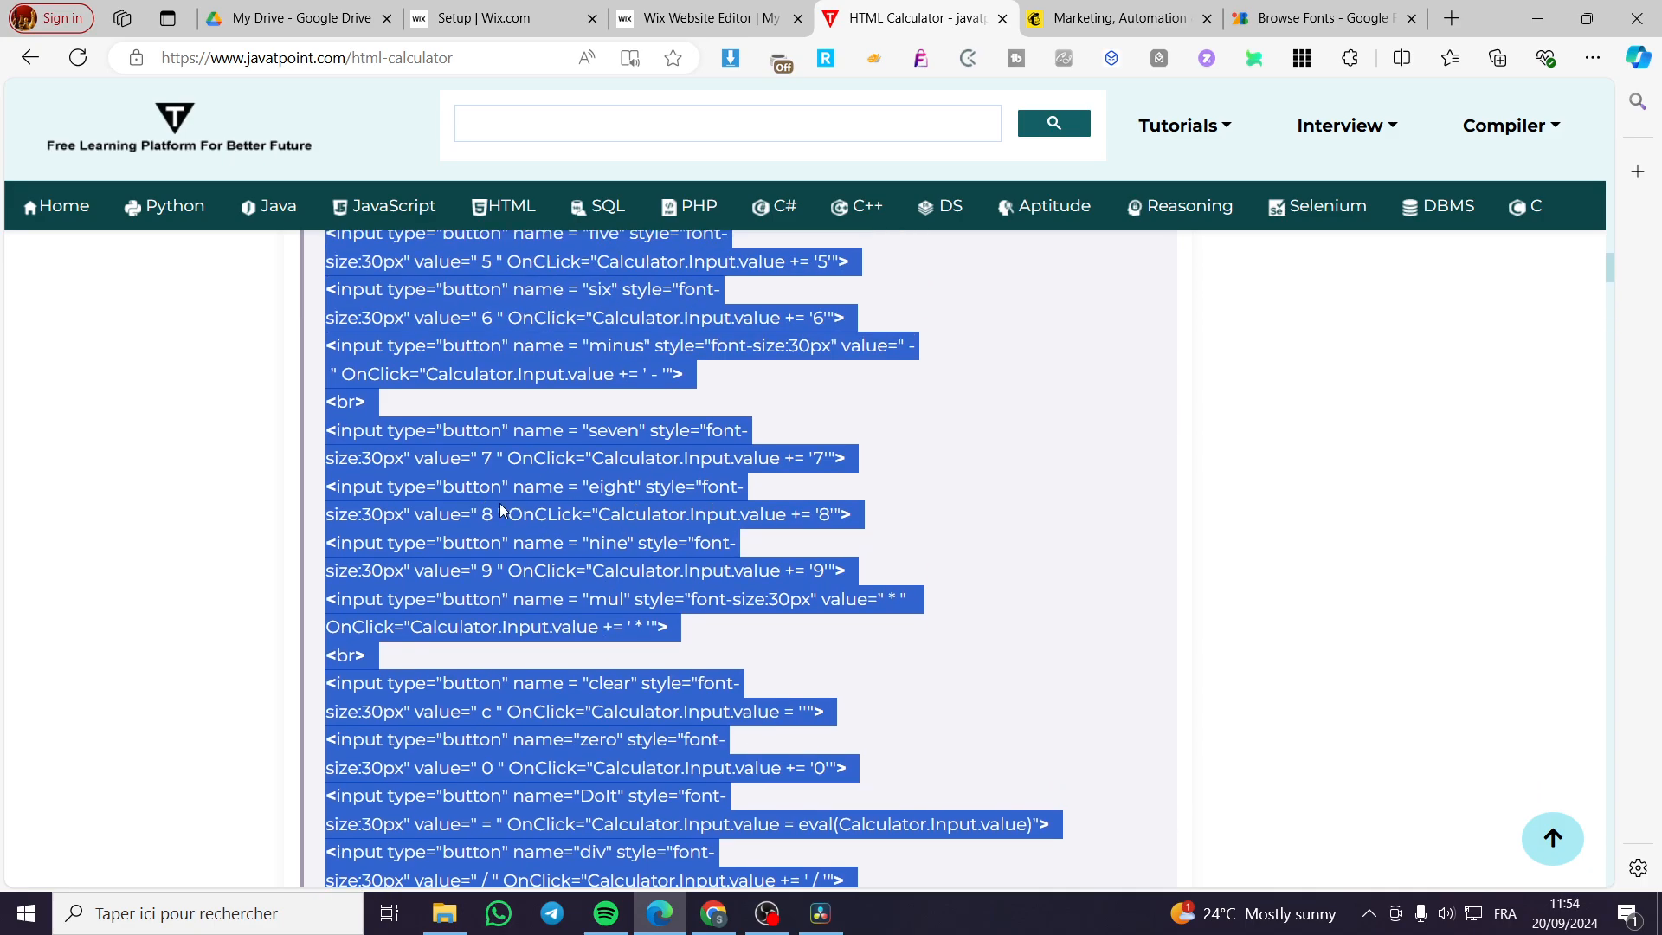
{"action": "left_click", "coordinate": [708, 18]}
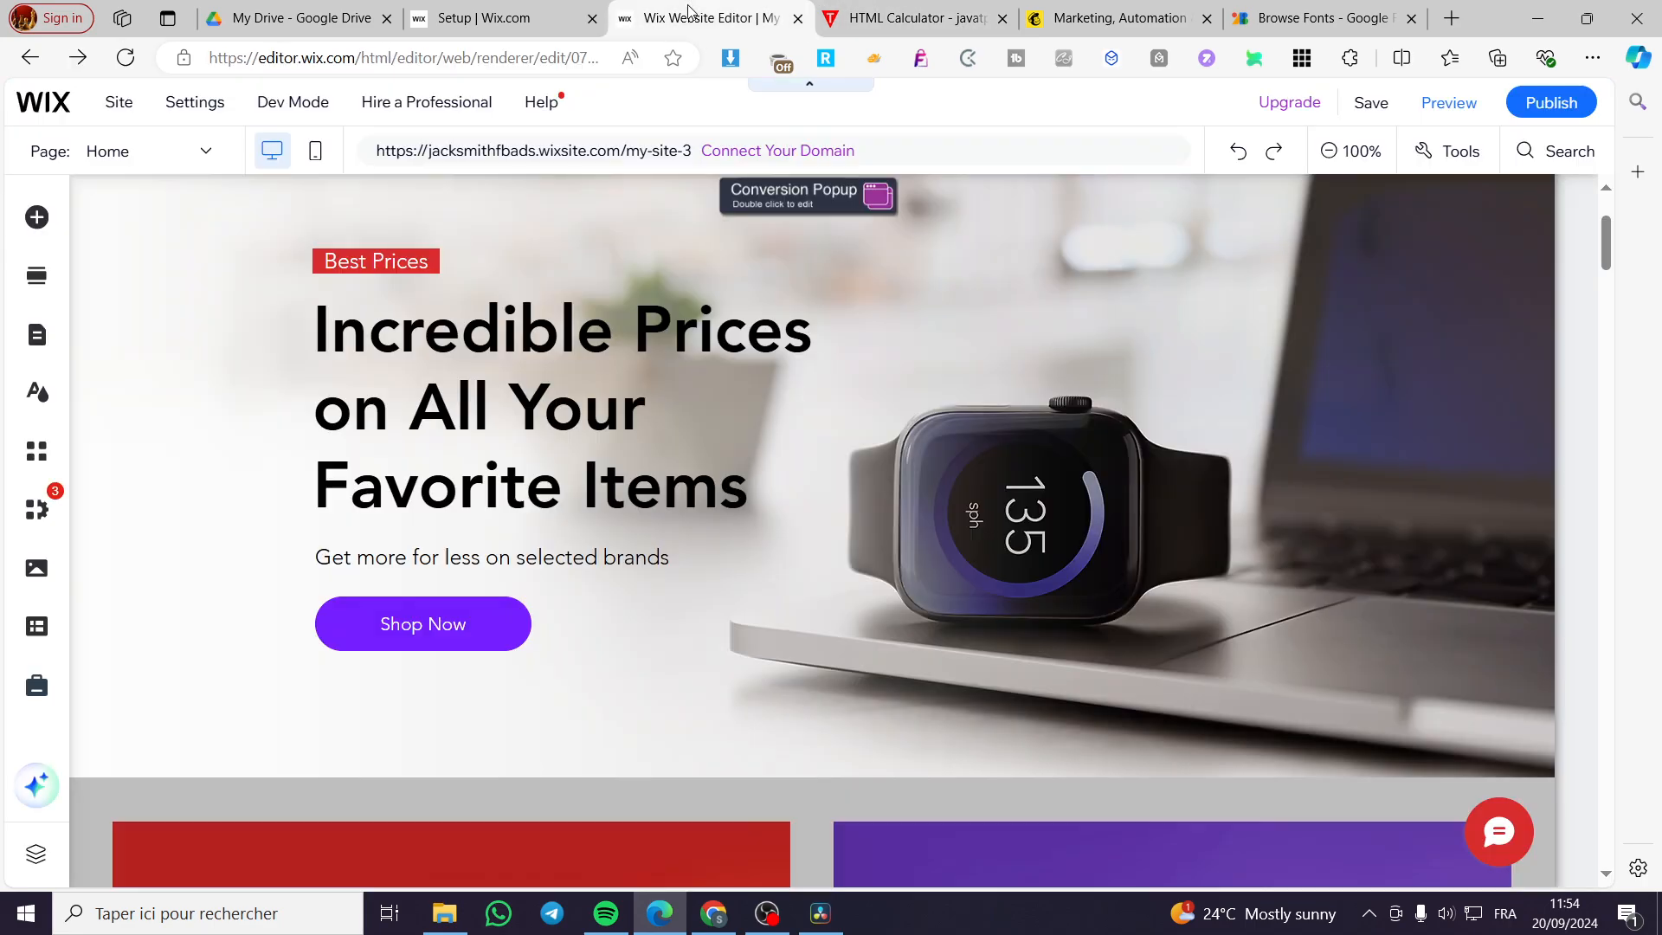
Step: Scroll past the special offers section and open the Add Elements panel
{"action": "left_click", "coordinate": [800, 535]}
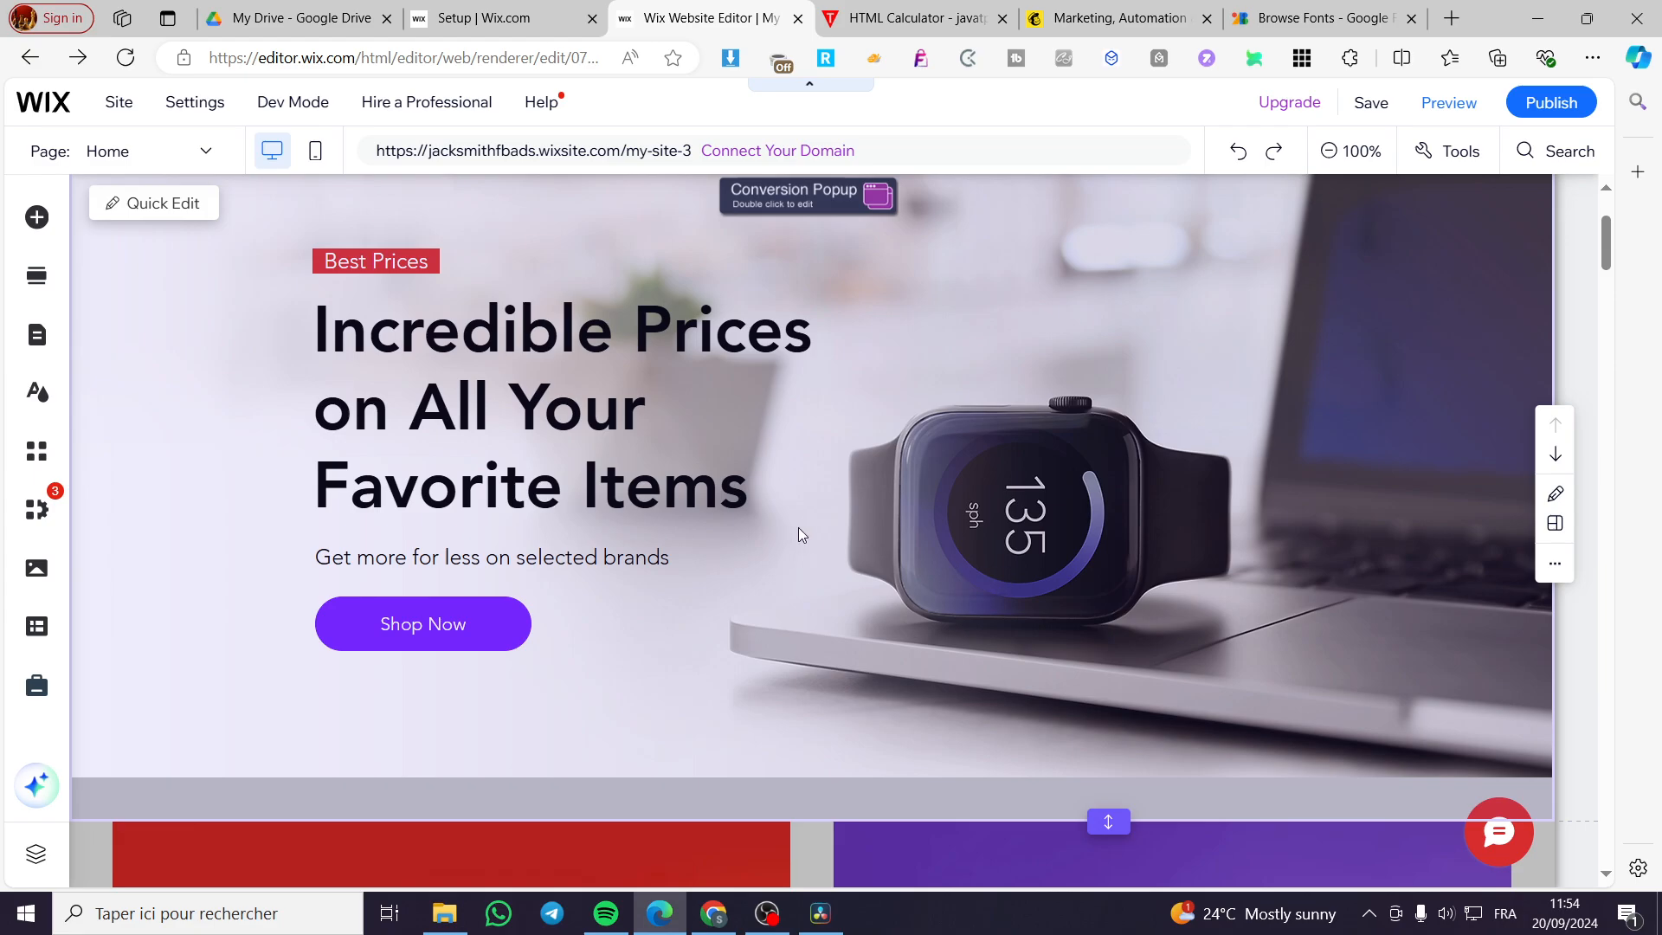
{"action": "mouse_move", "coordinate": [679, 560]}
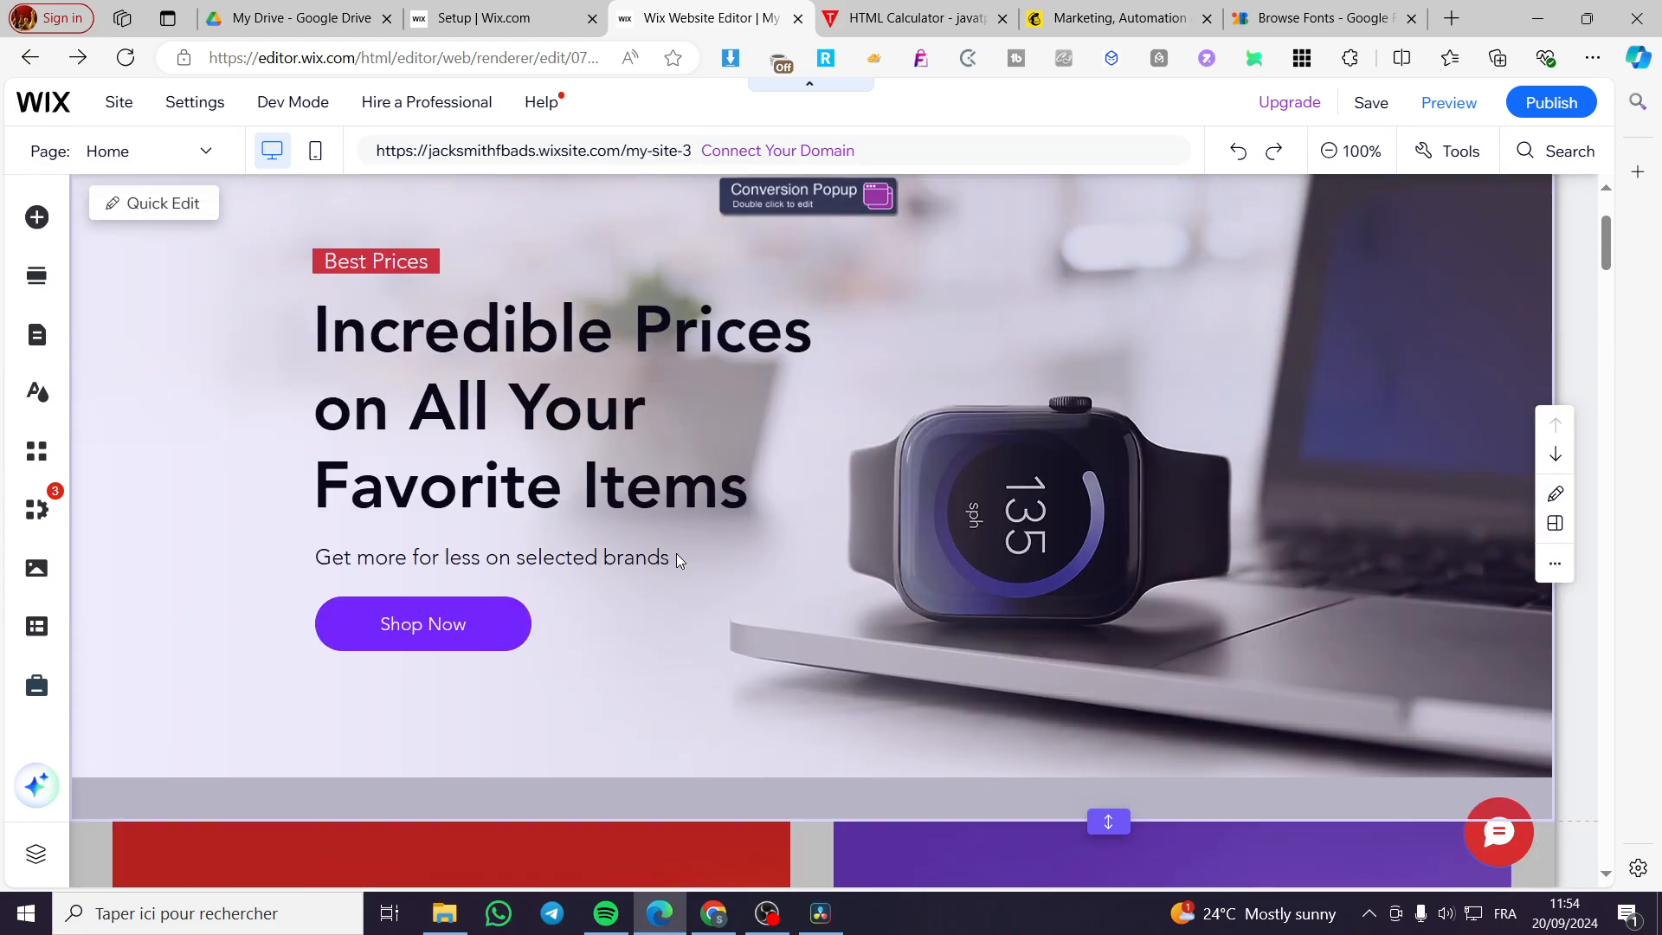
{"action": "scroll", "scroll_direction": "down", "scroll_amount": 3}
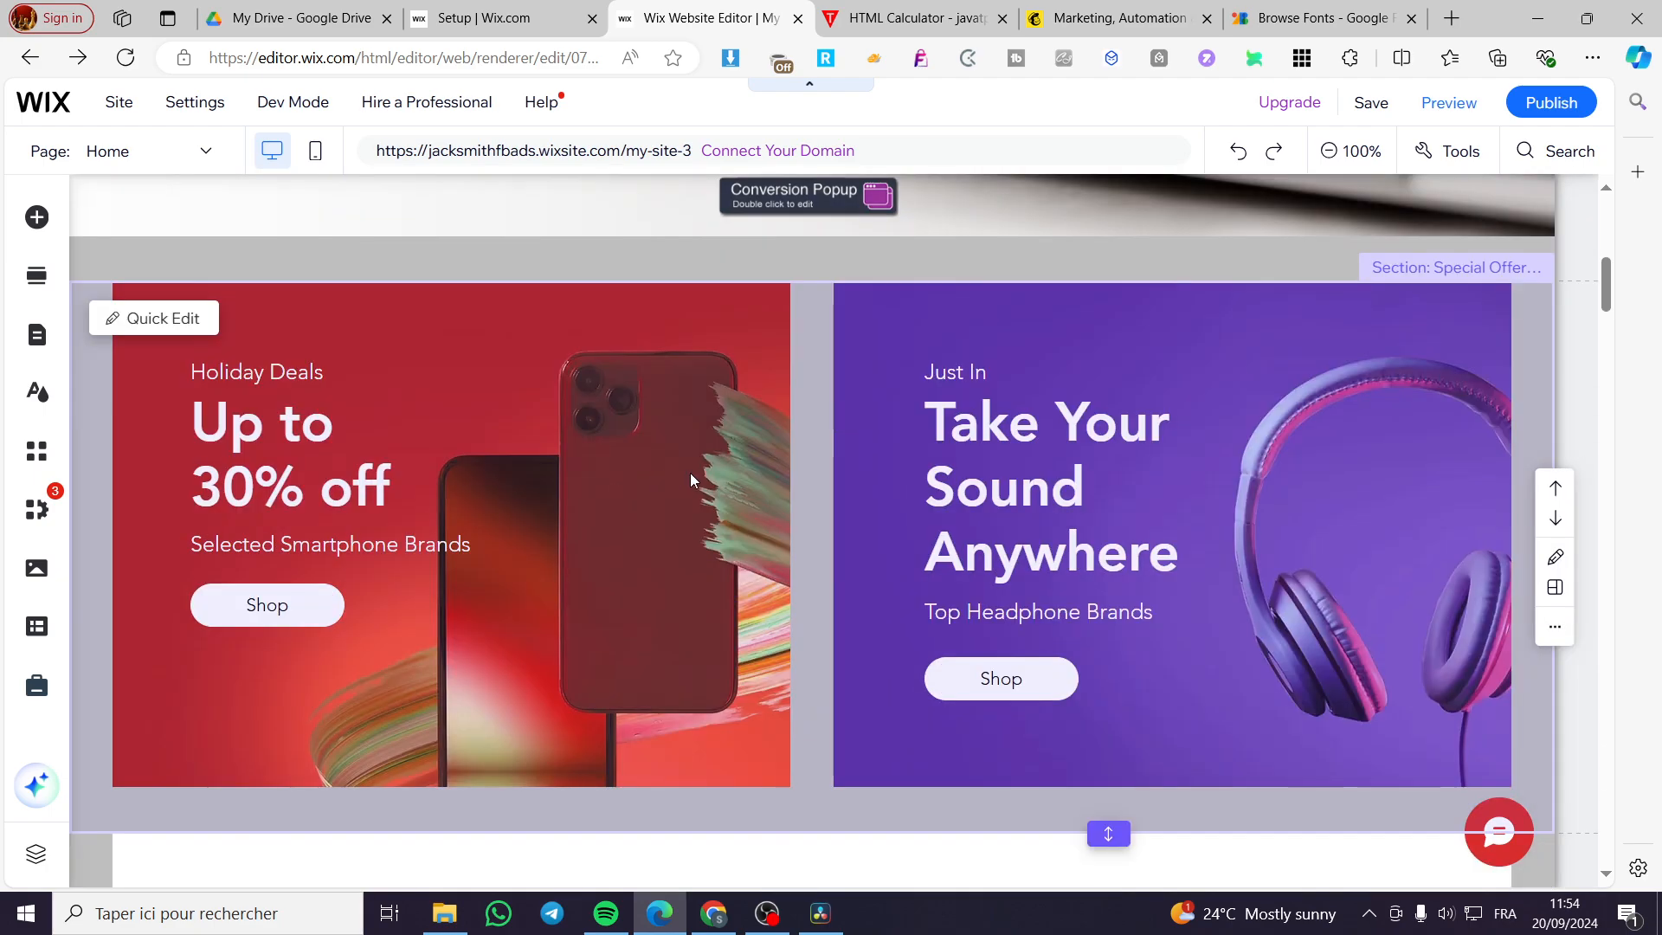
{"action": "scroll", "scroll_direction": "down", "scroll_amount": 3}
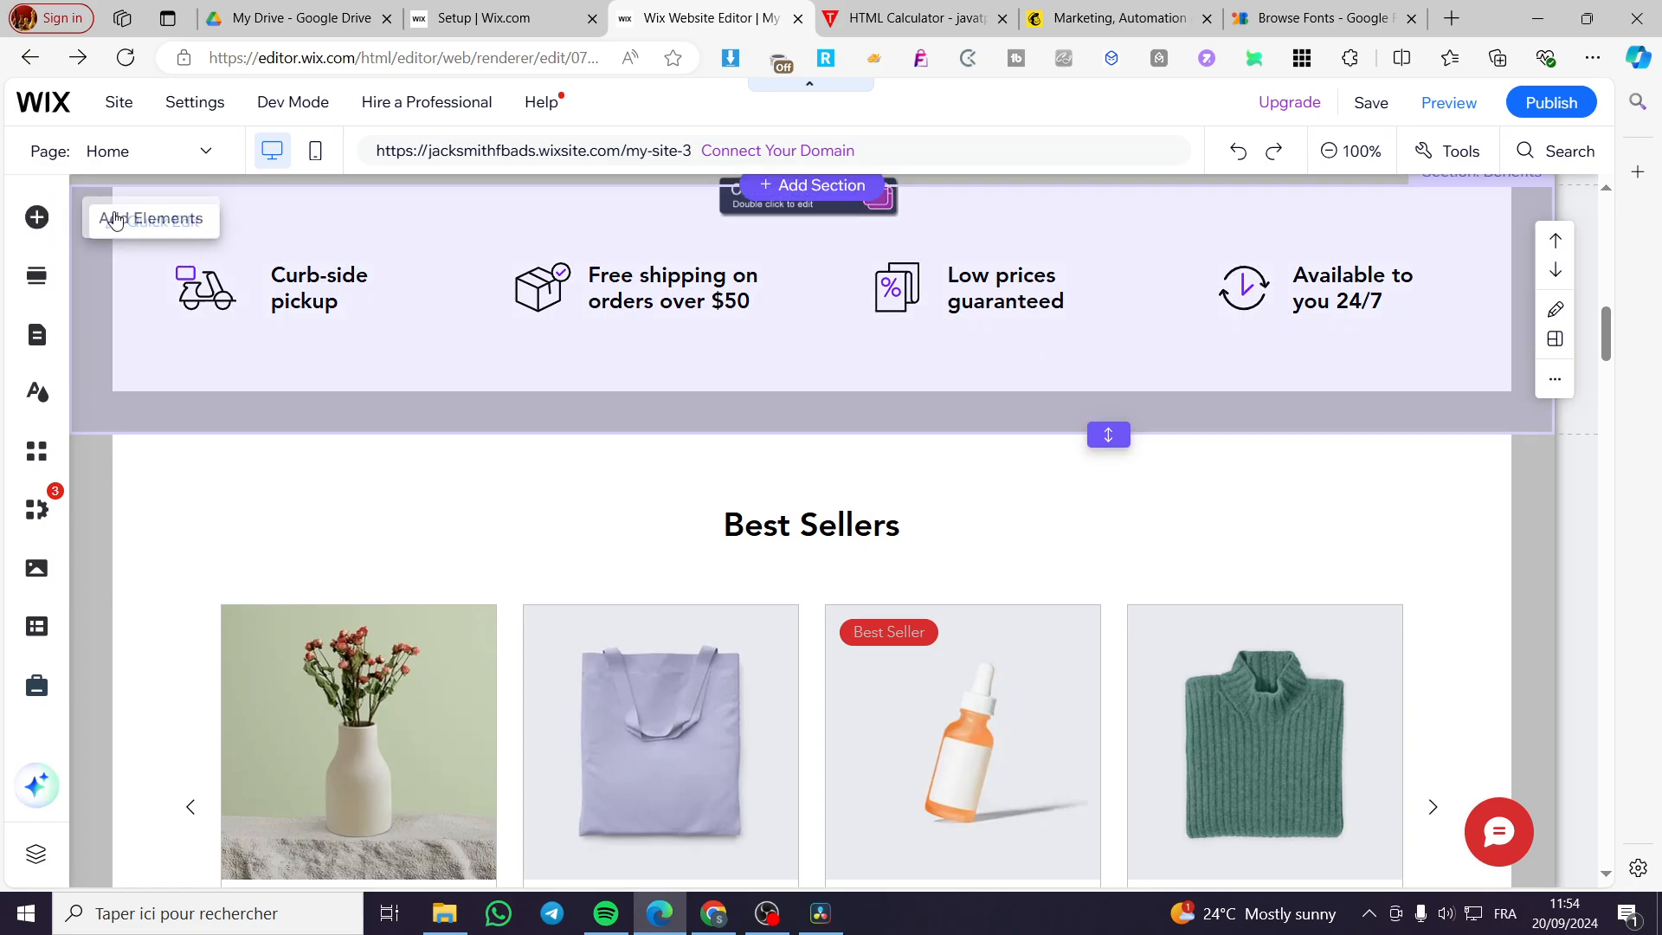
{"action": "left_click", "coordinate": [36, 218]}
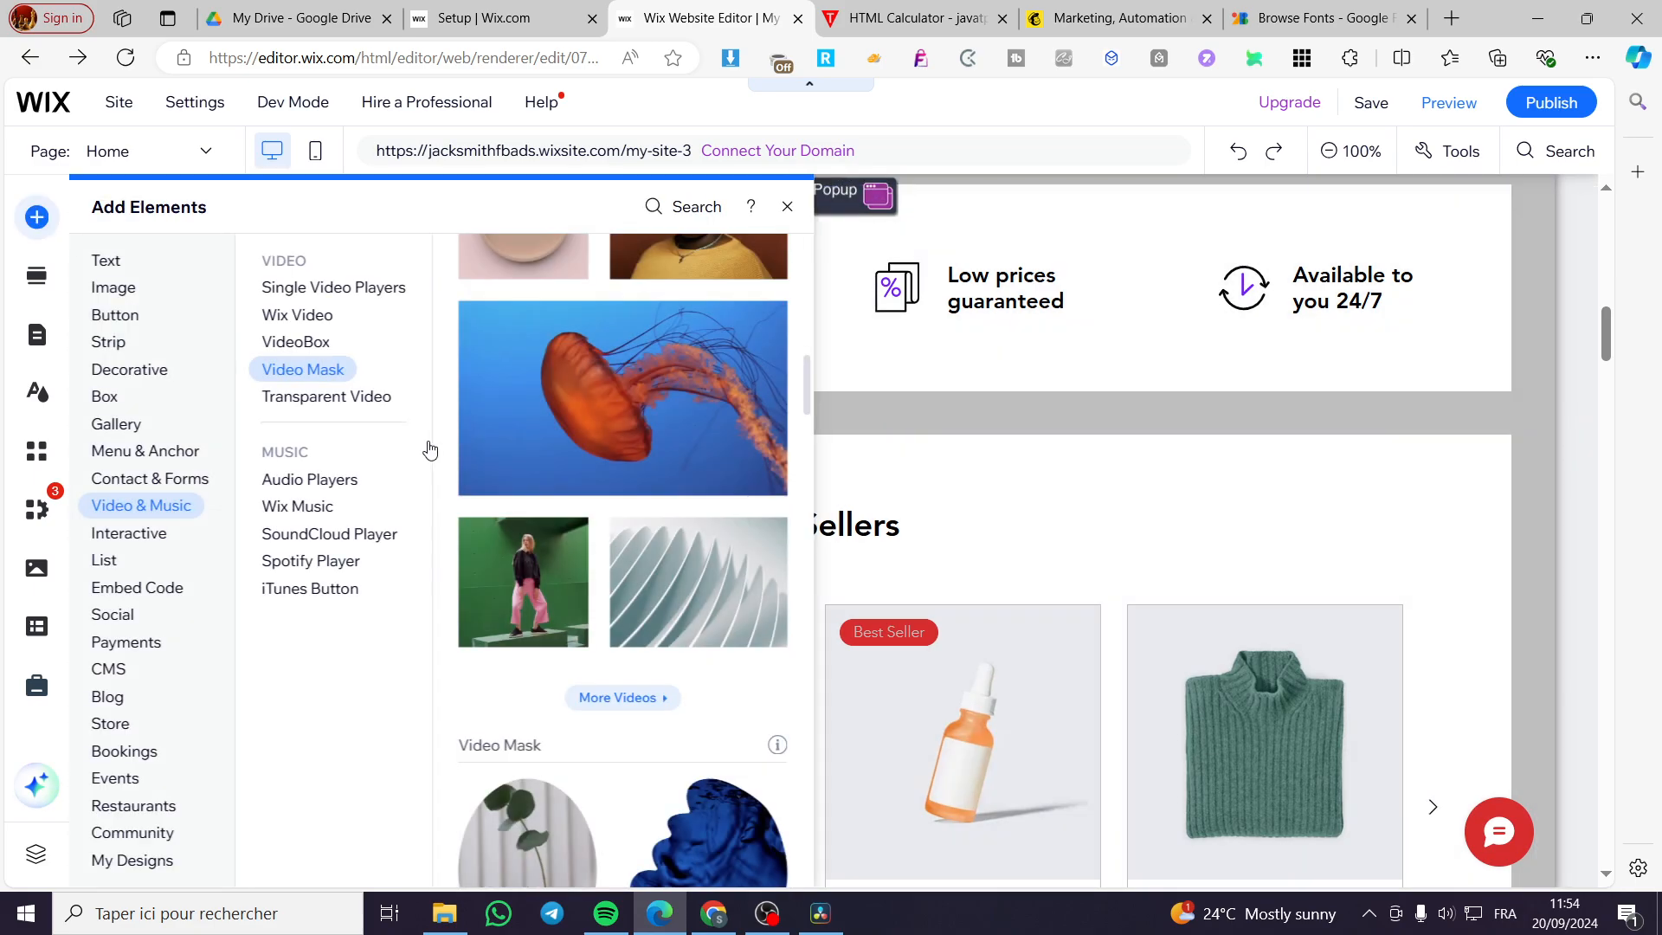
Step: Add an Embed HTML element from the Embed Code category's Popular Embeds
{"action": "left_click", "coordinate": [154, 478]}
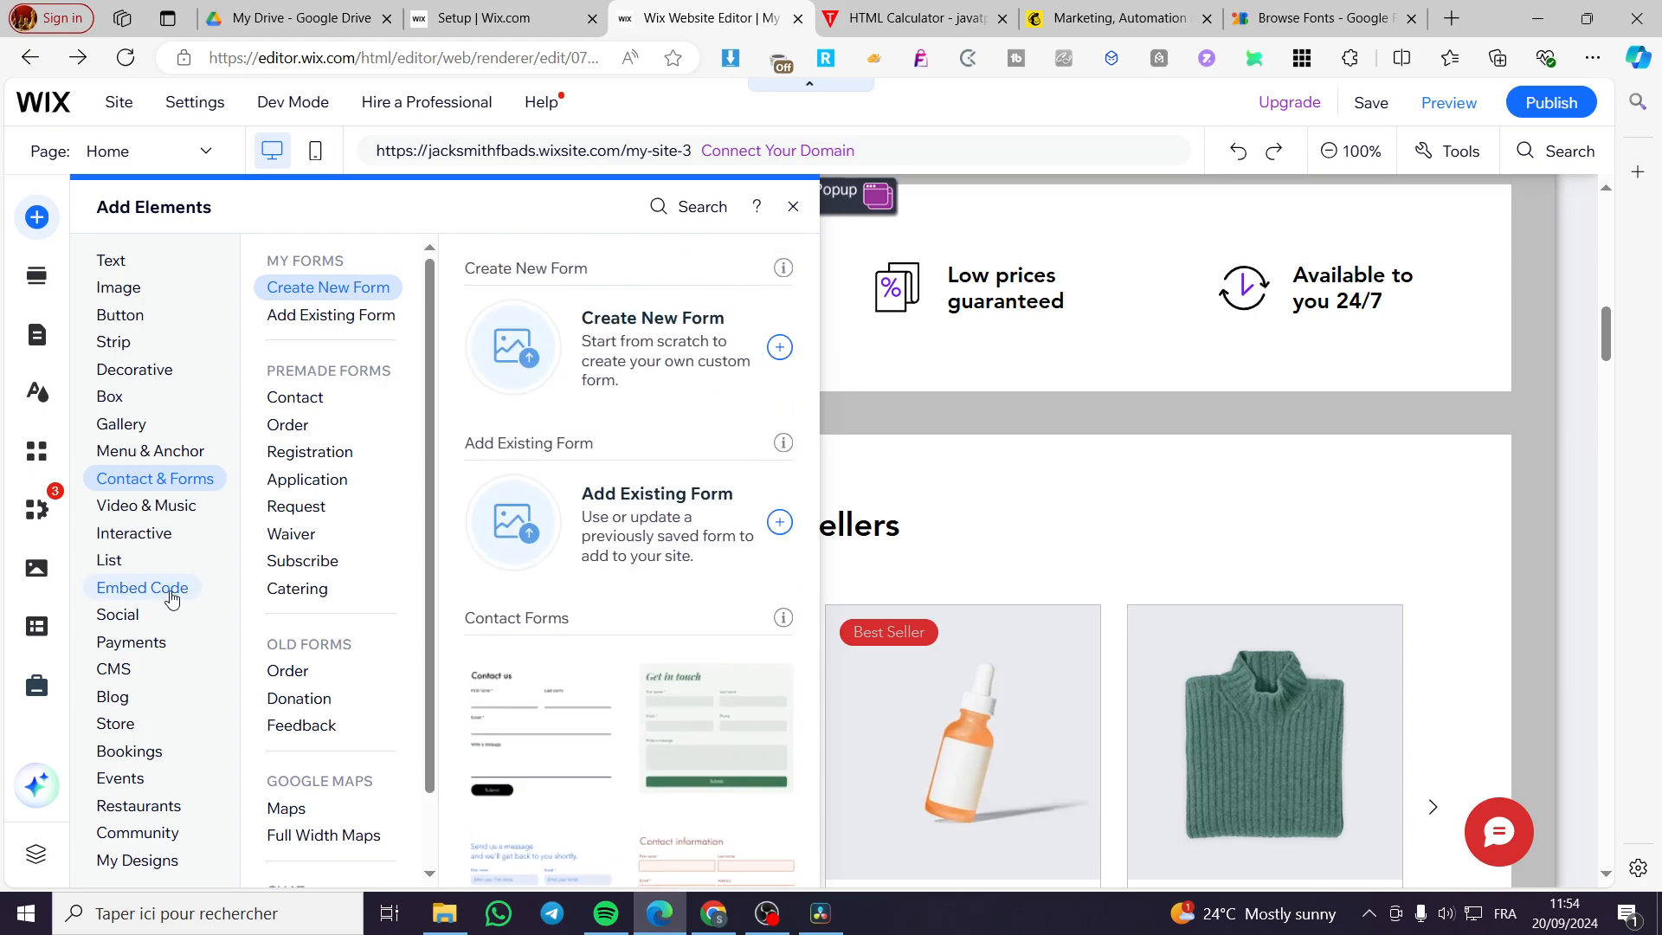
{"action": "left_click", "coordinate": [141, 587]}
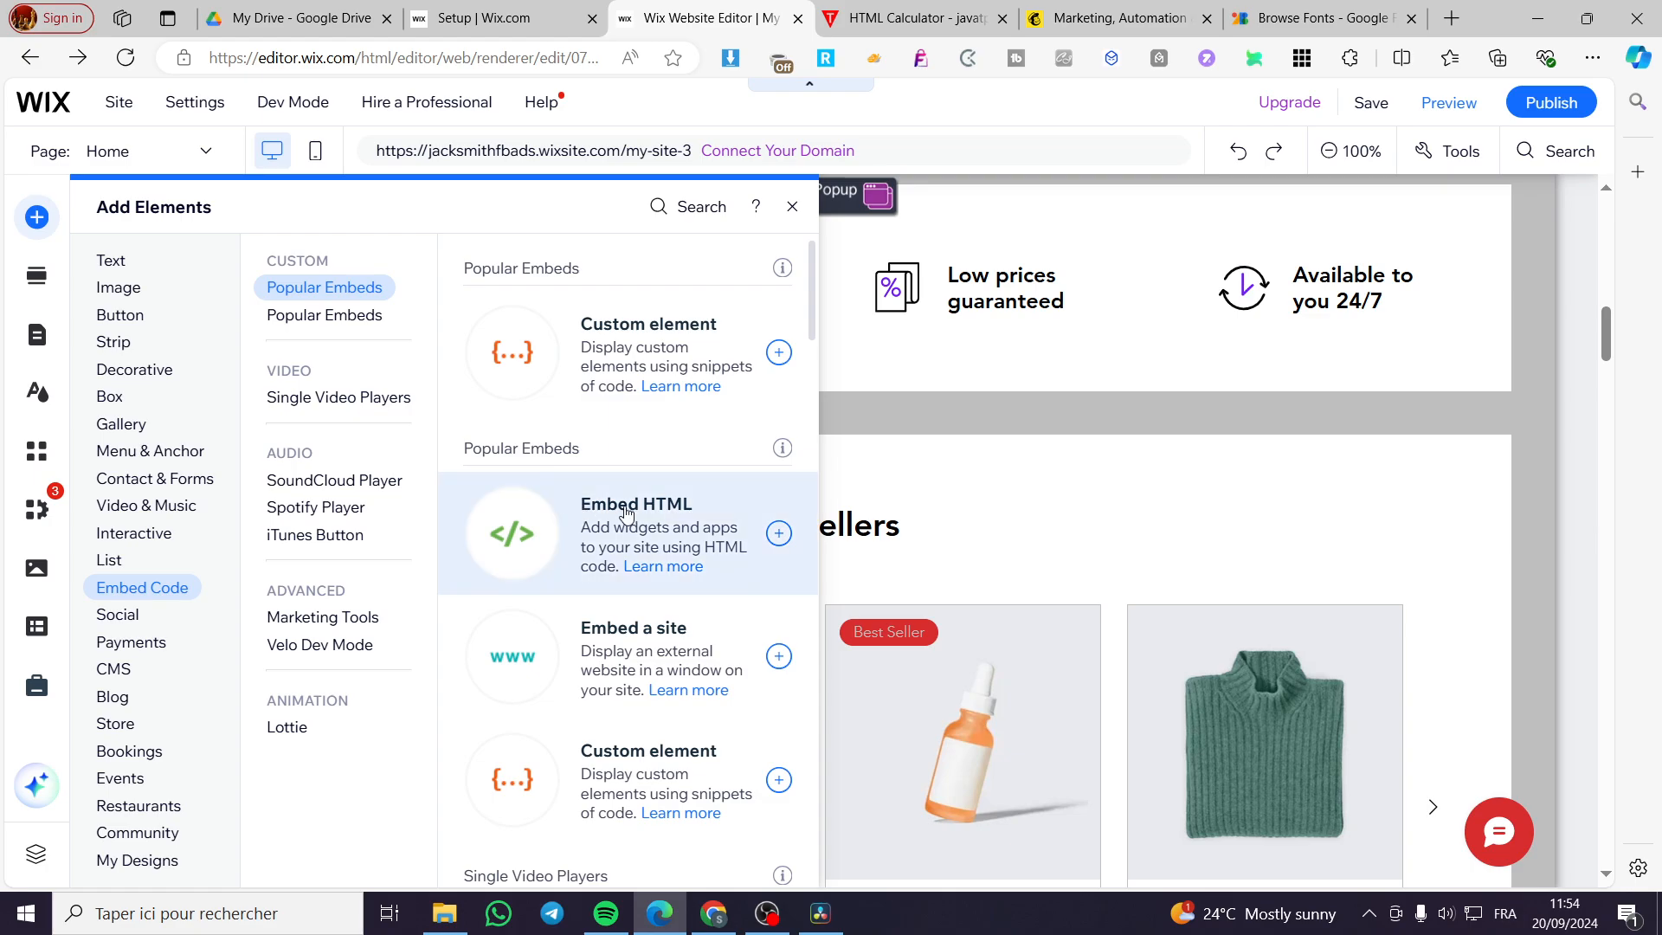
{"action": "left_click", "coordinate": [778, 534]}
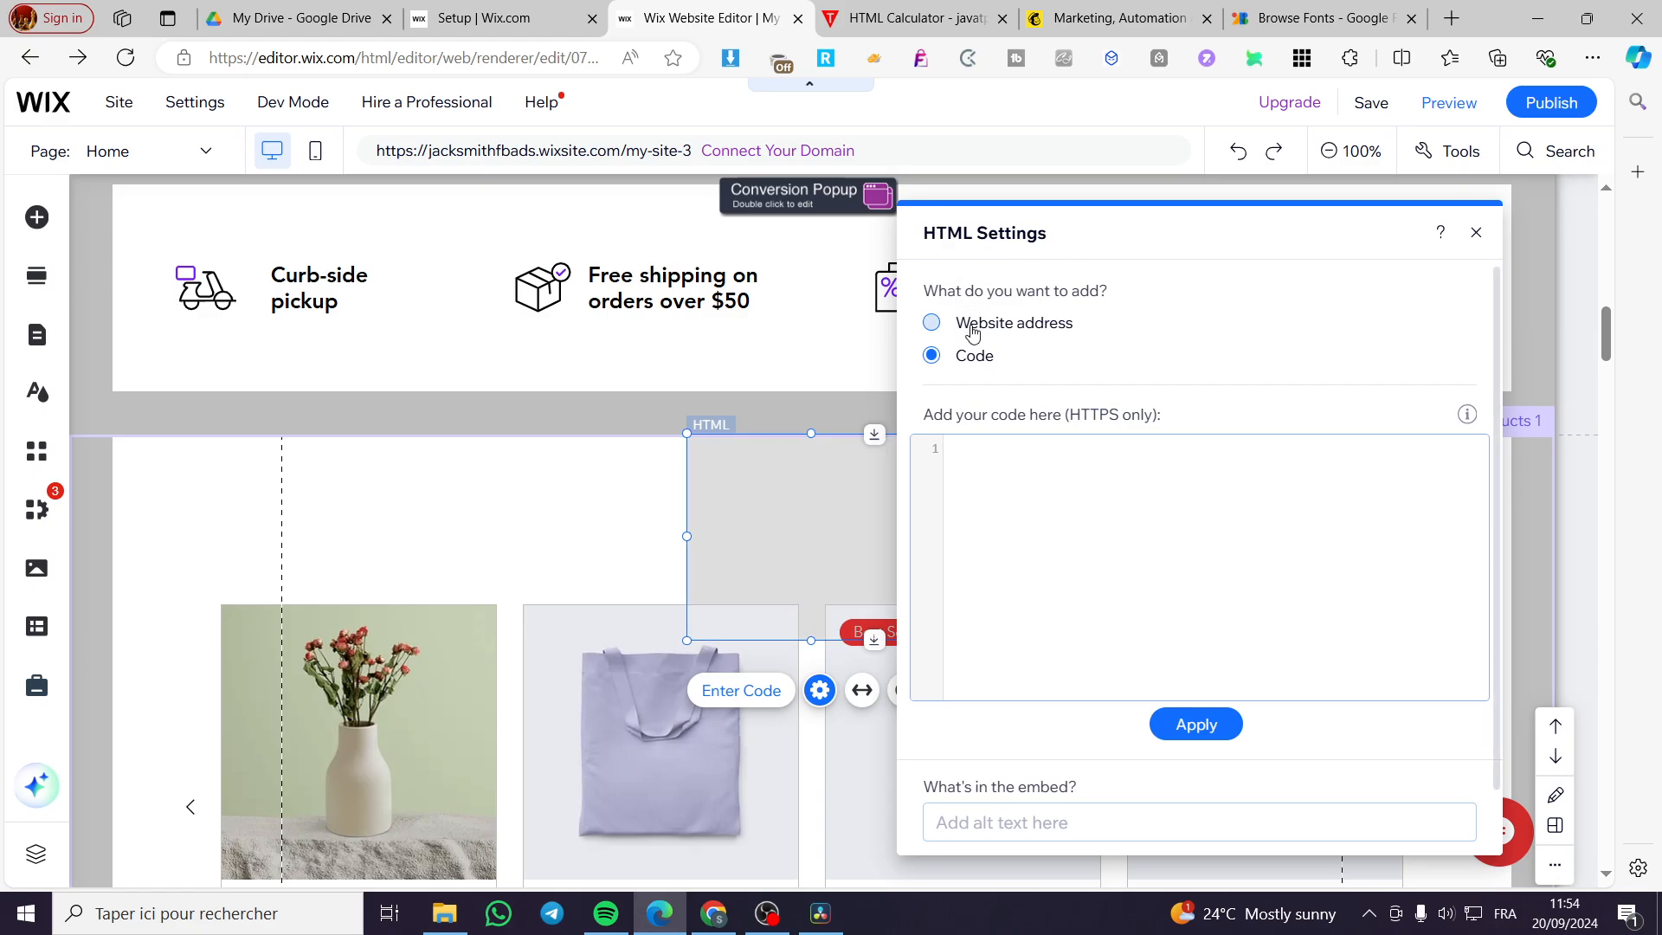
Step: Toggle the HTML Settings from Website address to Code for pasting the calculator code
{"action": "left_click", "coordinate": [931, 322]}
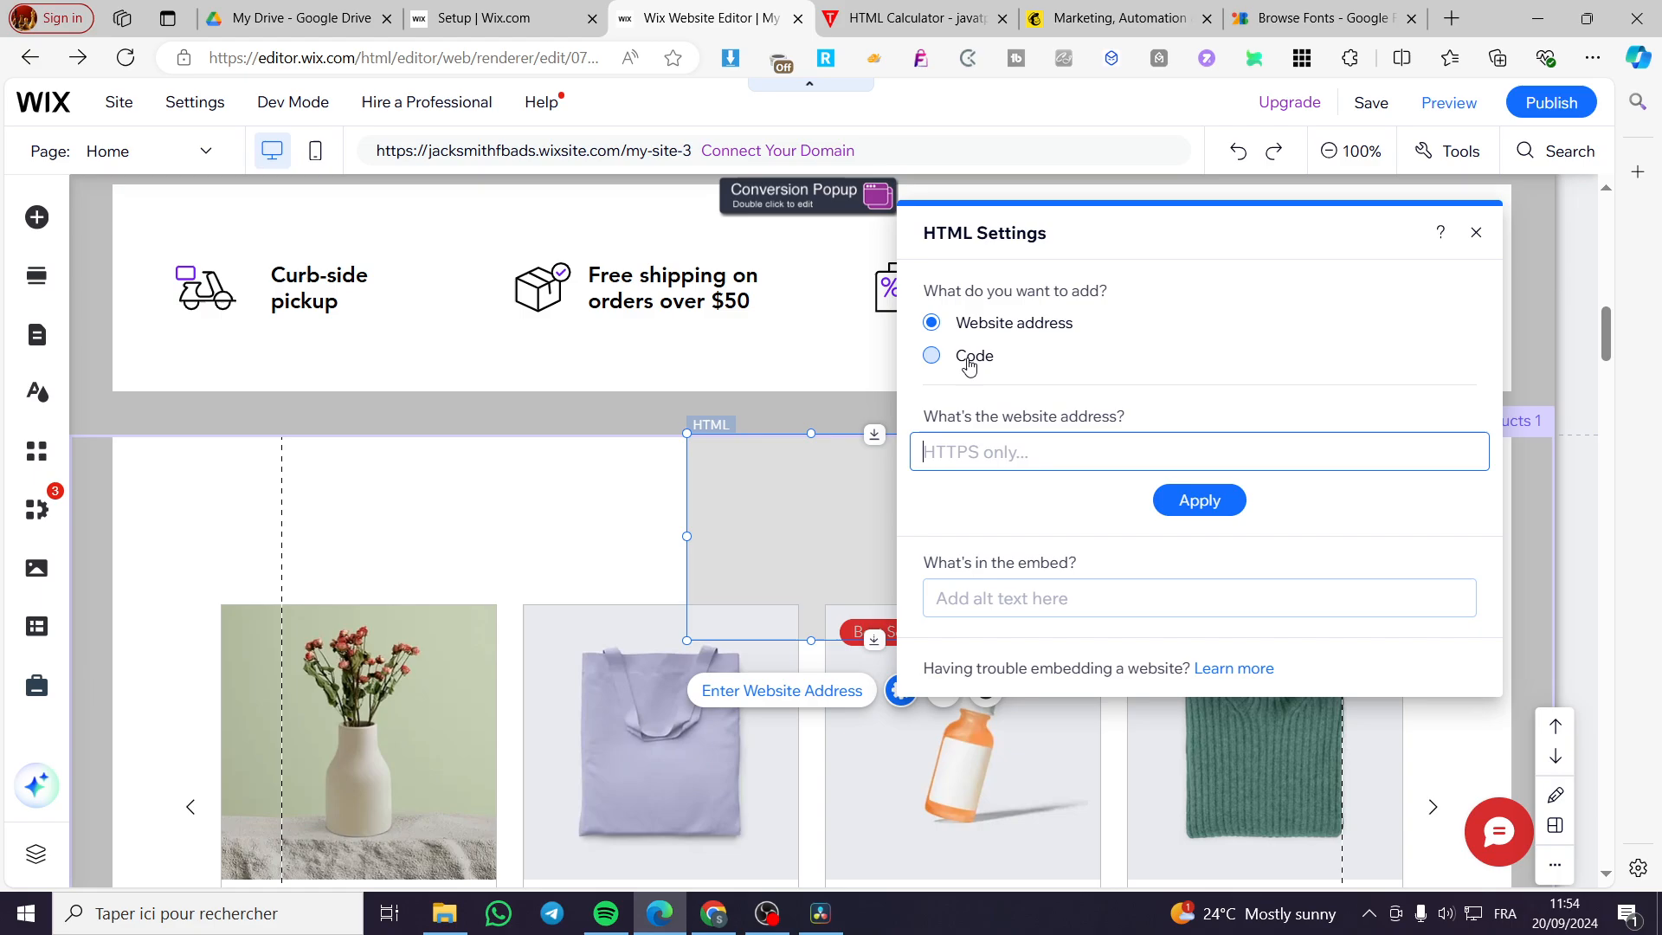
{"action": "left_click", "coordinate": [931, 355]}
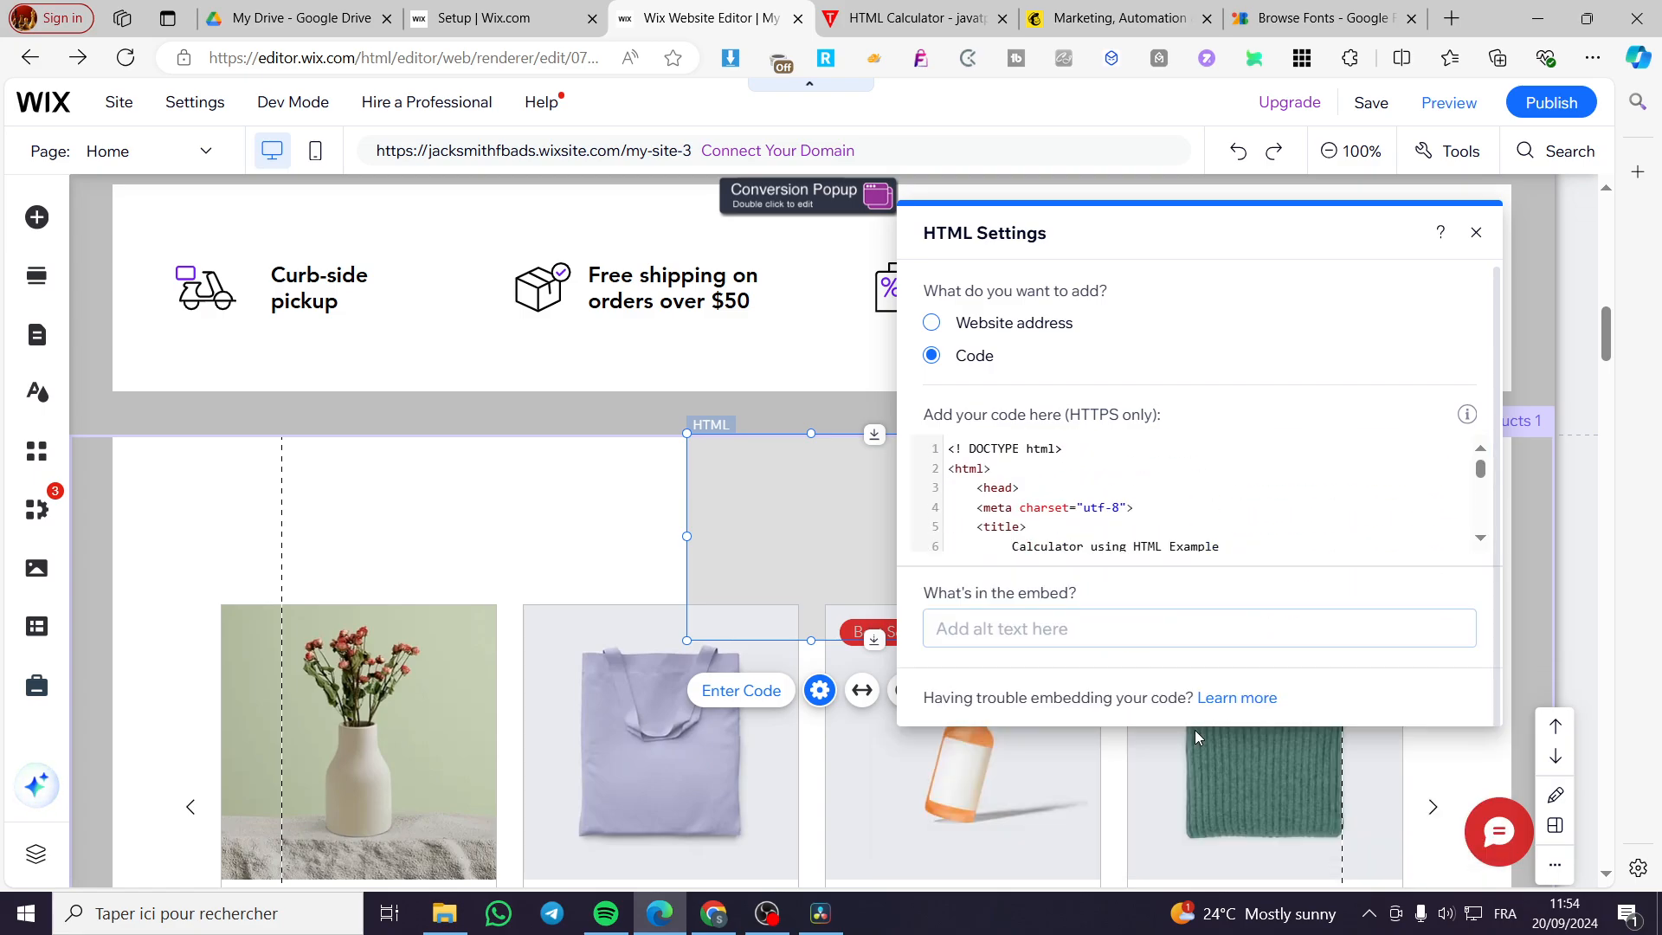
{"action": "mouse_move", "coordinate": [1364, 231]}
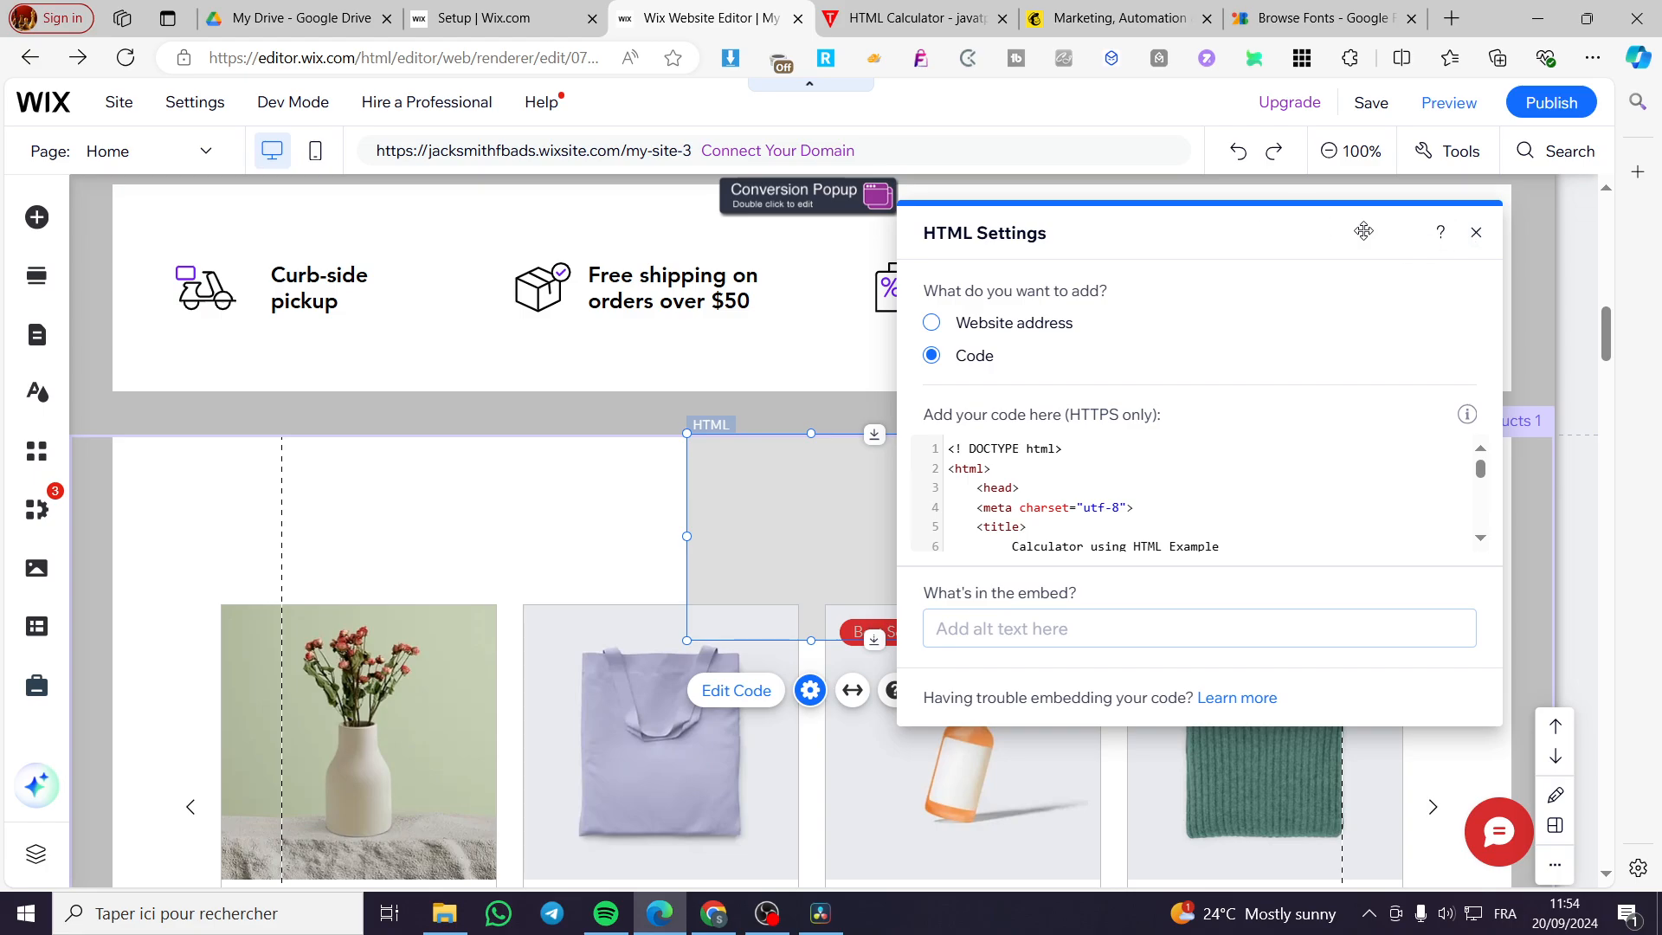
Step: Close HTML Settings and scroll down to the calculator embed
{"action": "left_click", "coordinate": [1475, 231]}
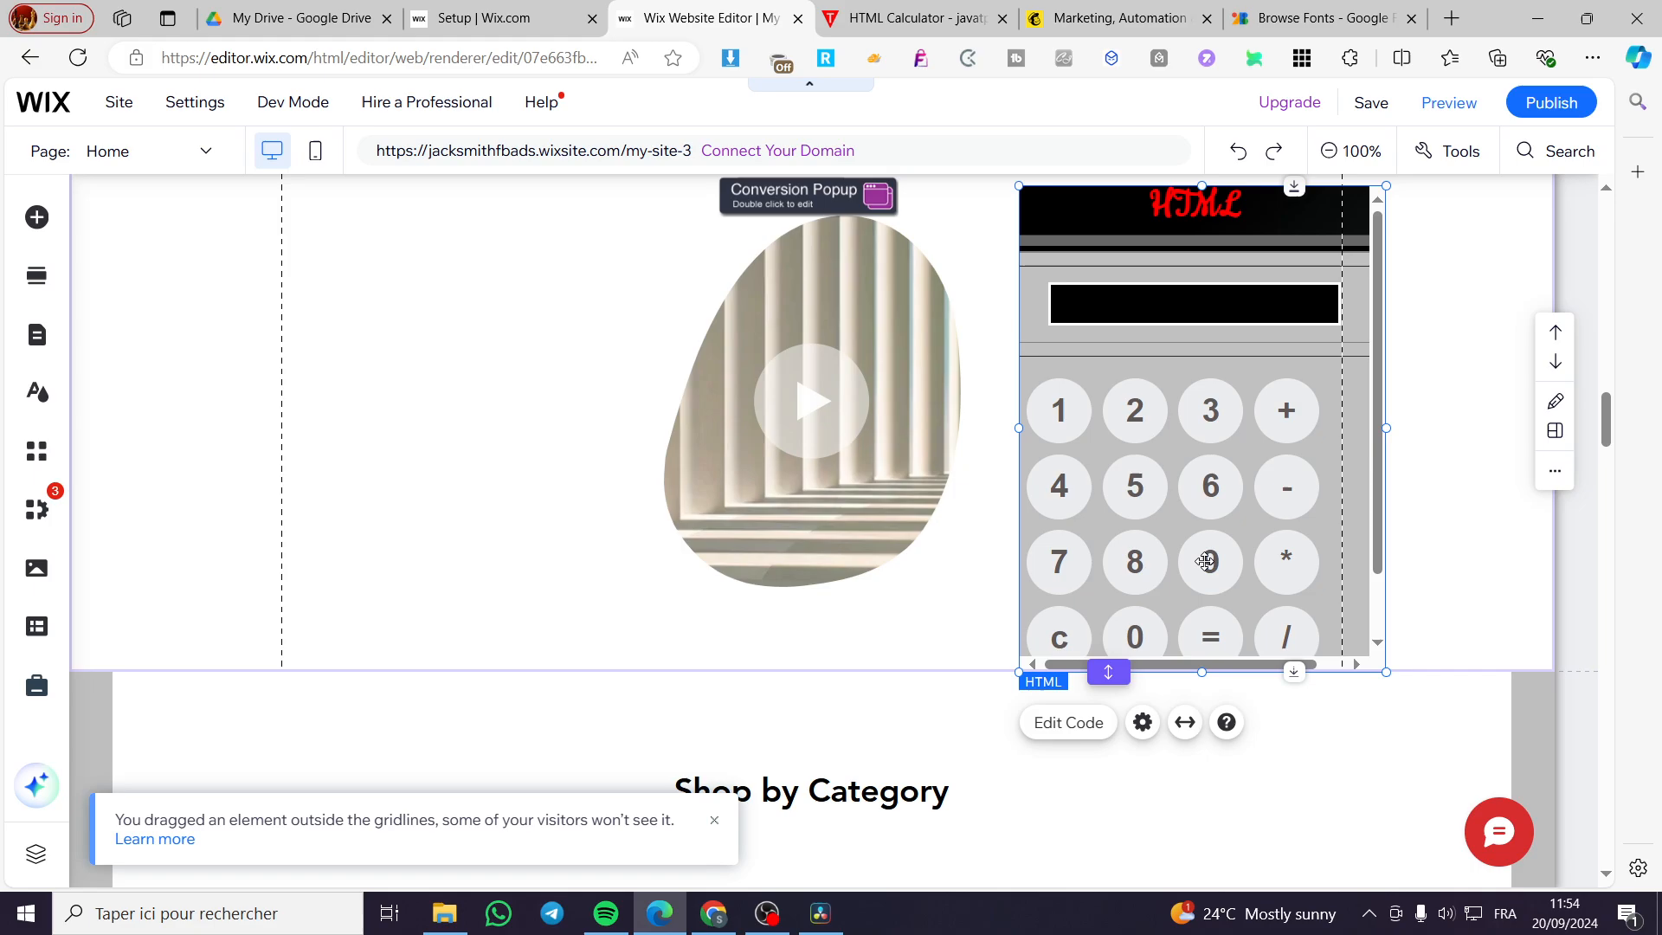
{"action": "scroll", "scroll_direction": "down", "scroll_amount": 3}
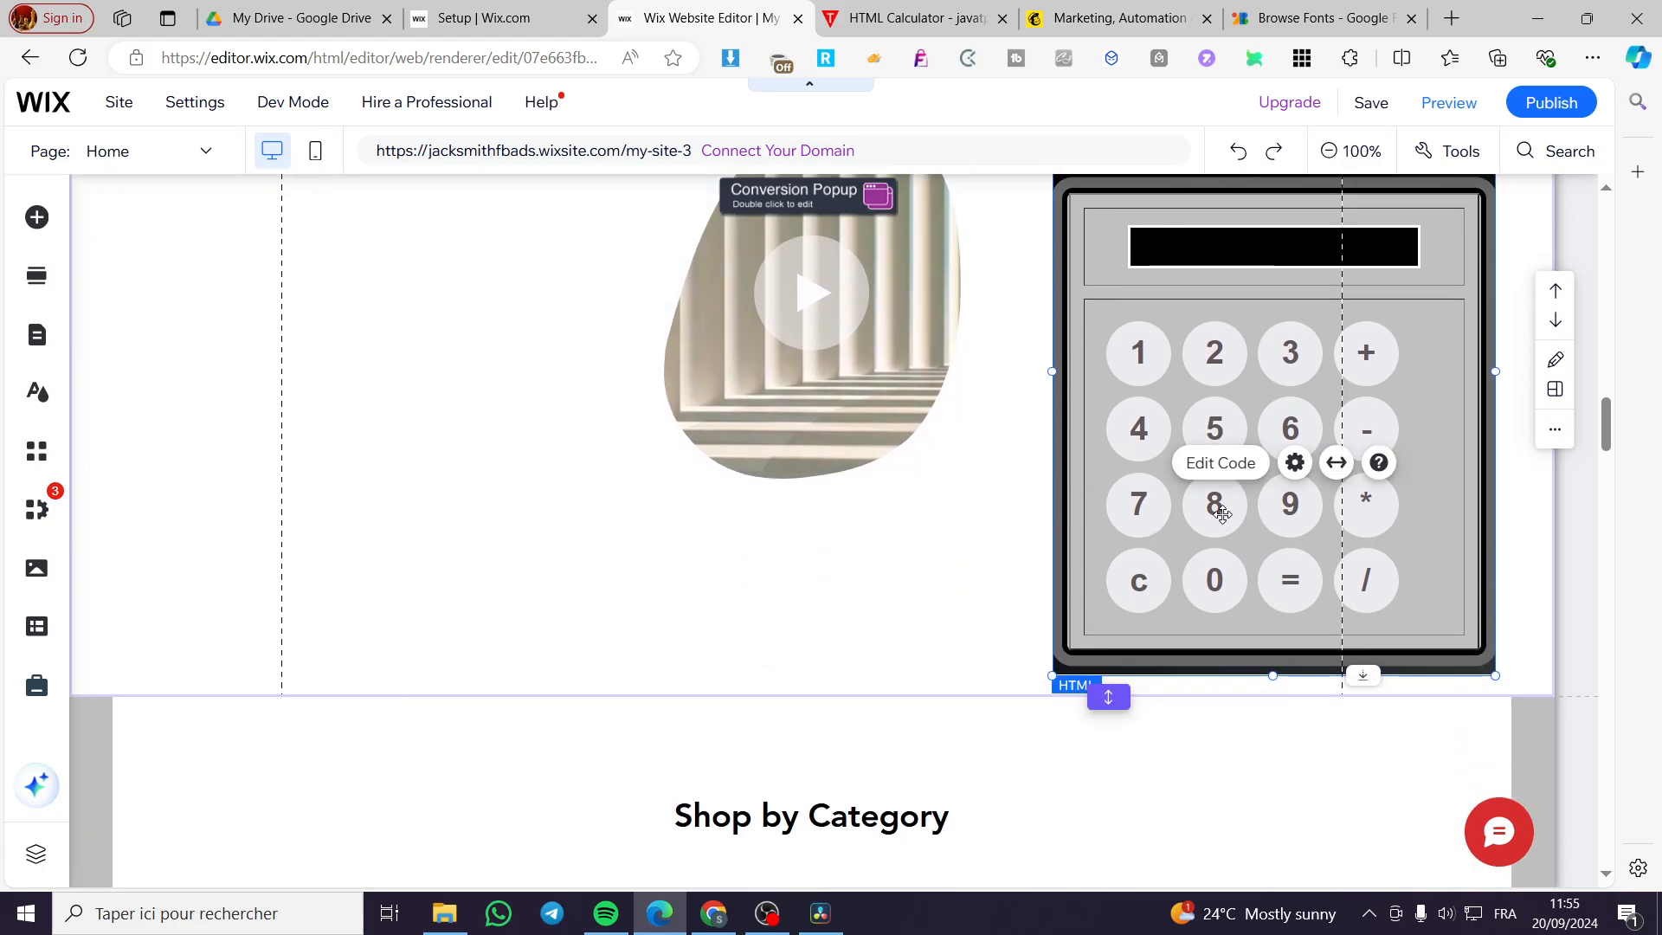
{"action": "mouse_move", "coordinate": [1441, 183]}
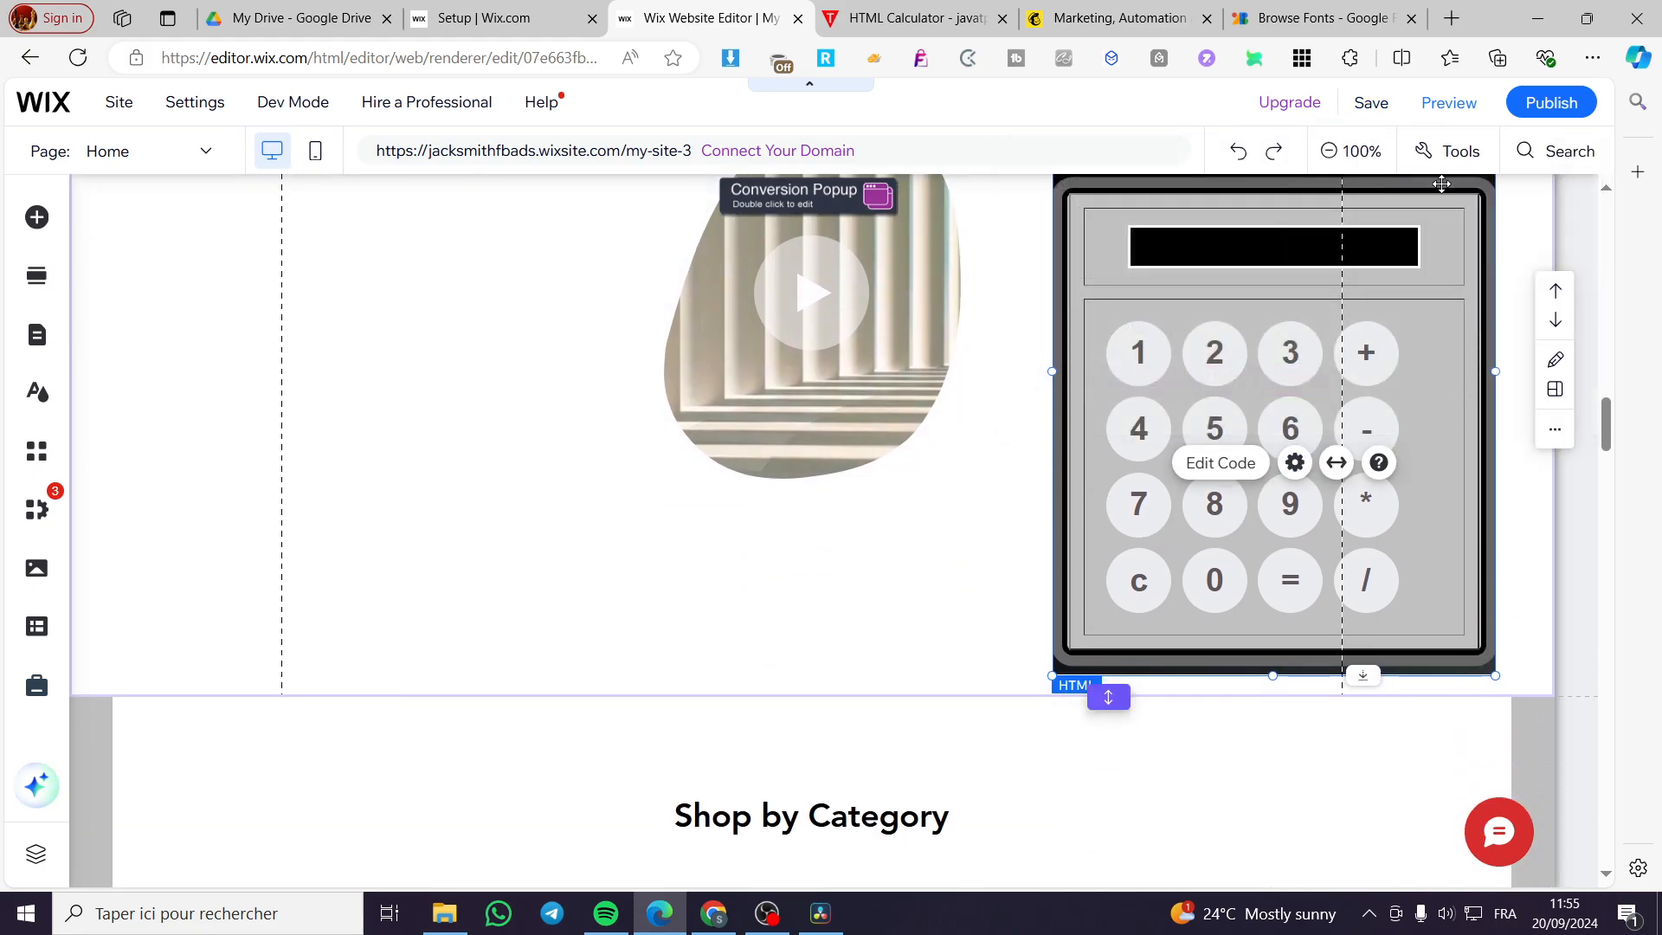
{"action": "mouse_move", "coordinate": [1246, 596]}
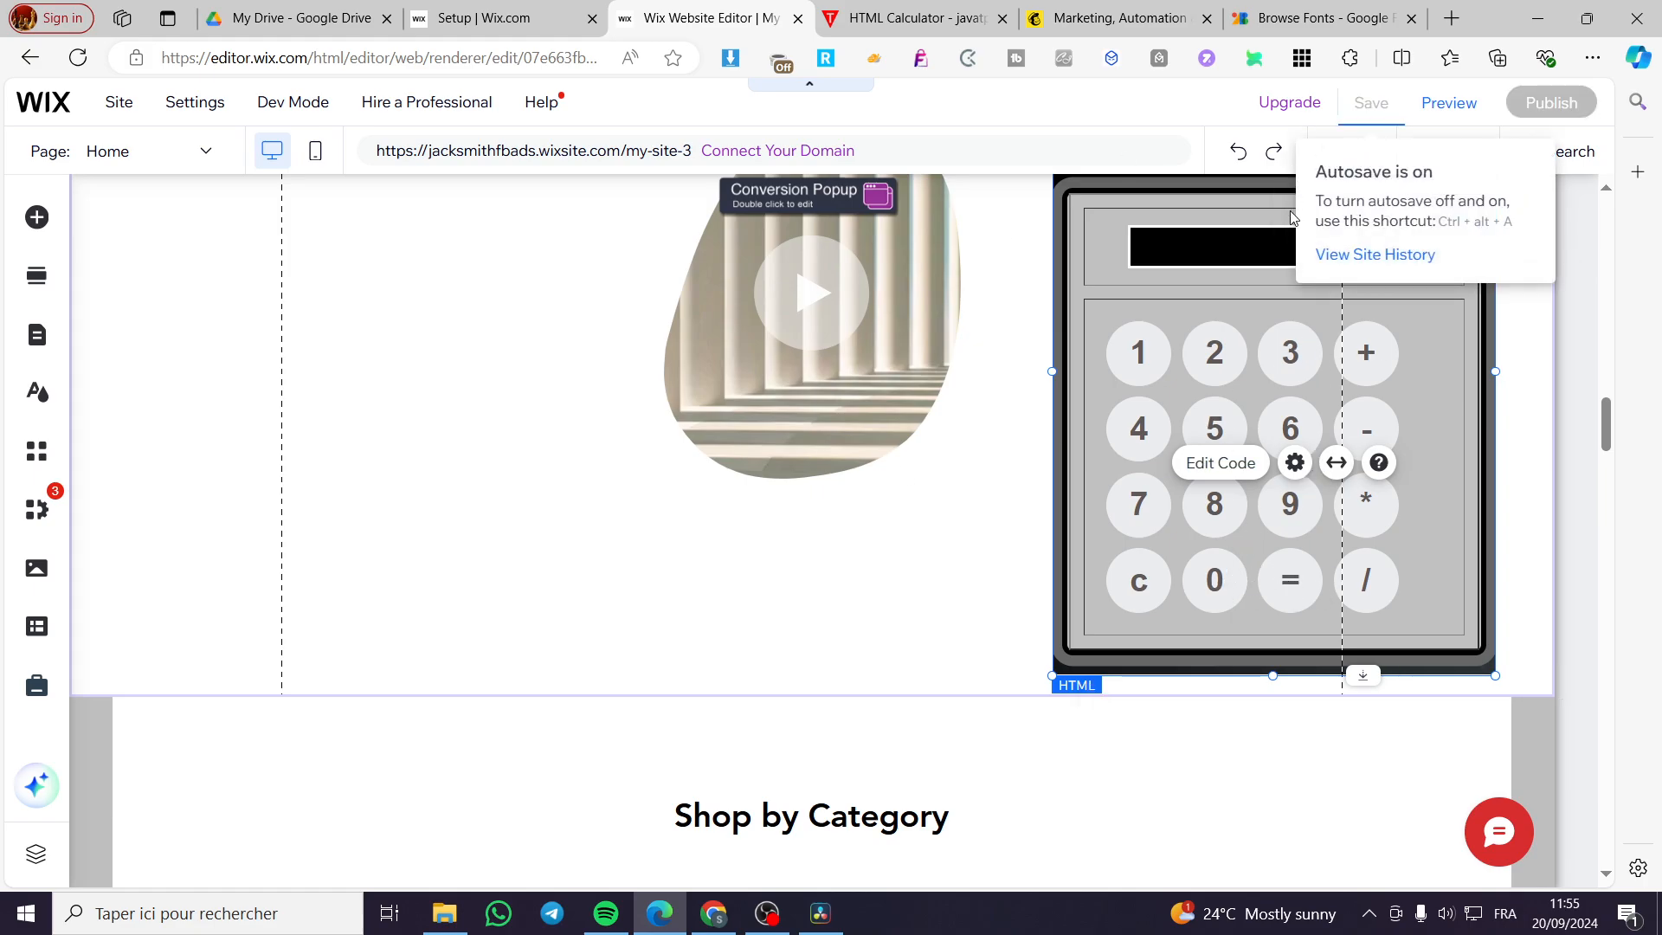
Step: Save the site with the calculator embed and dismiss the saved-changes confirmation
{"action": "scroll", "scroll_direction": "up", "scroll_amount": 3}
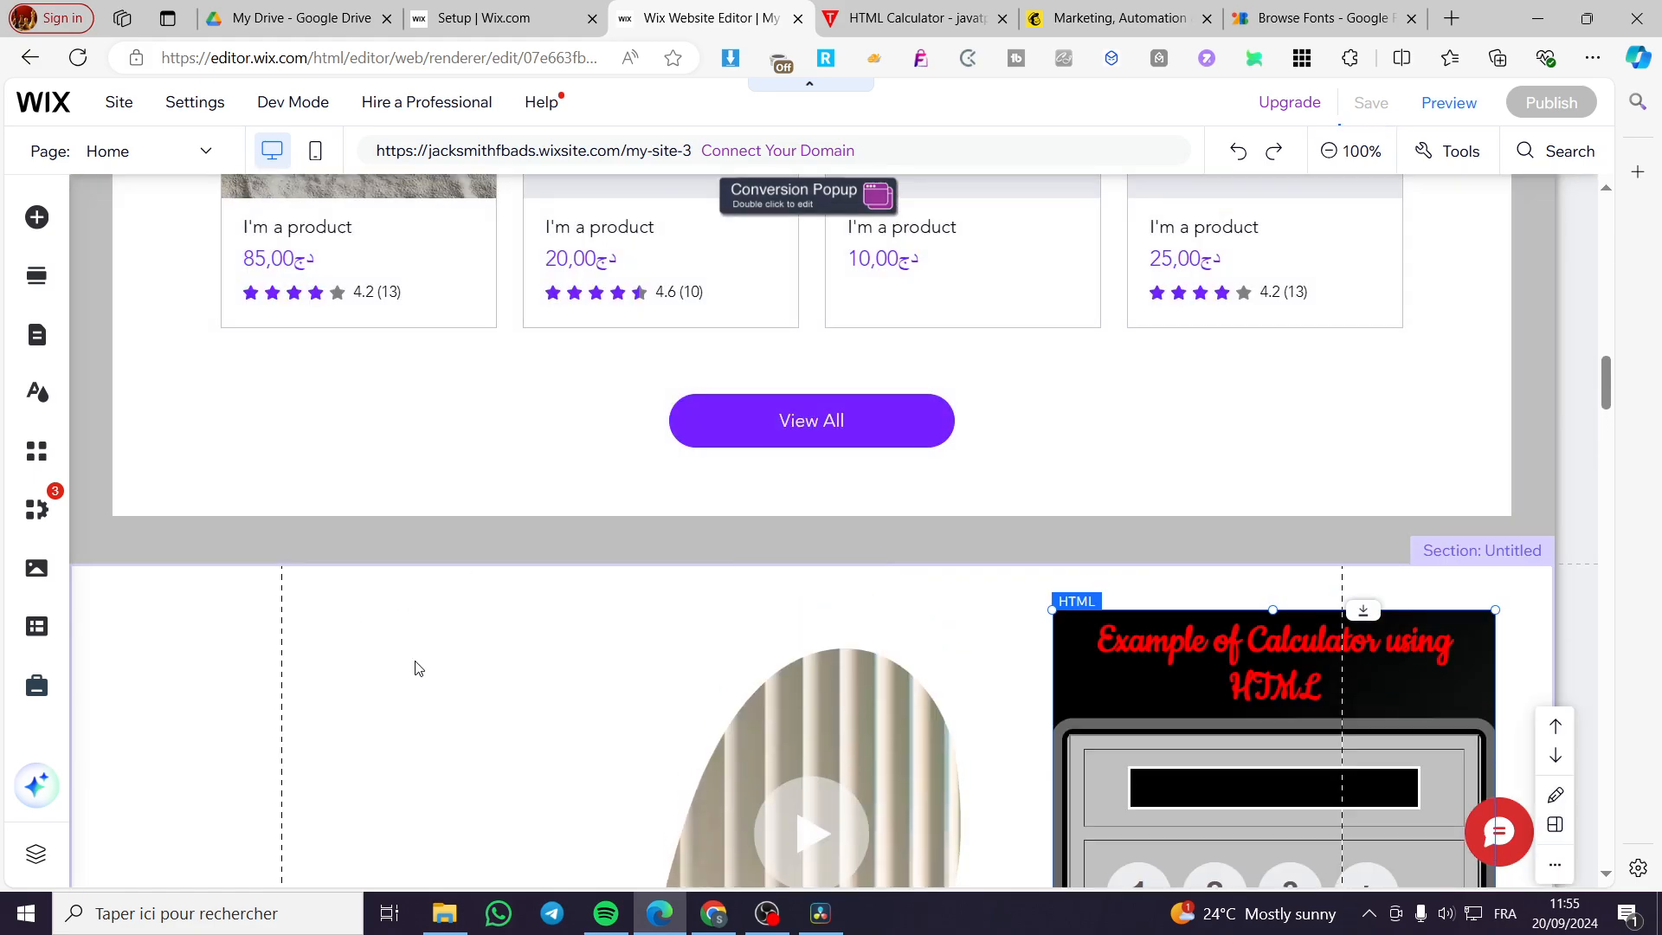
{"action": "scroll", "scroll_direction": "down", "scroll_amount": 3}
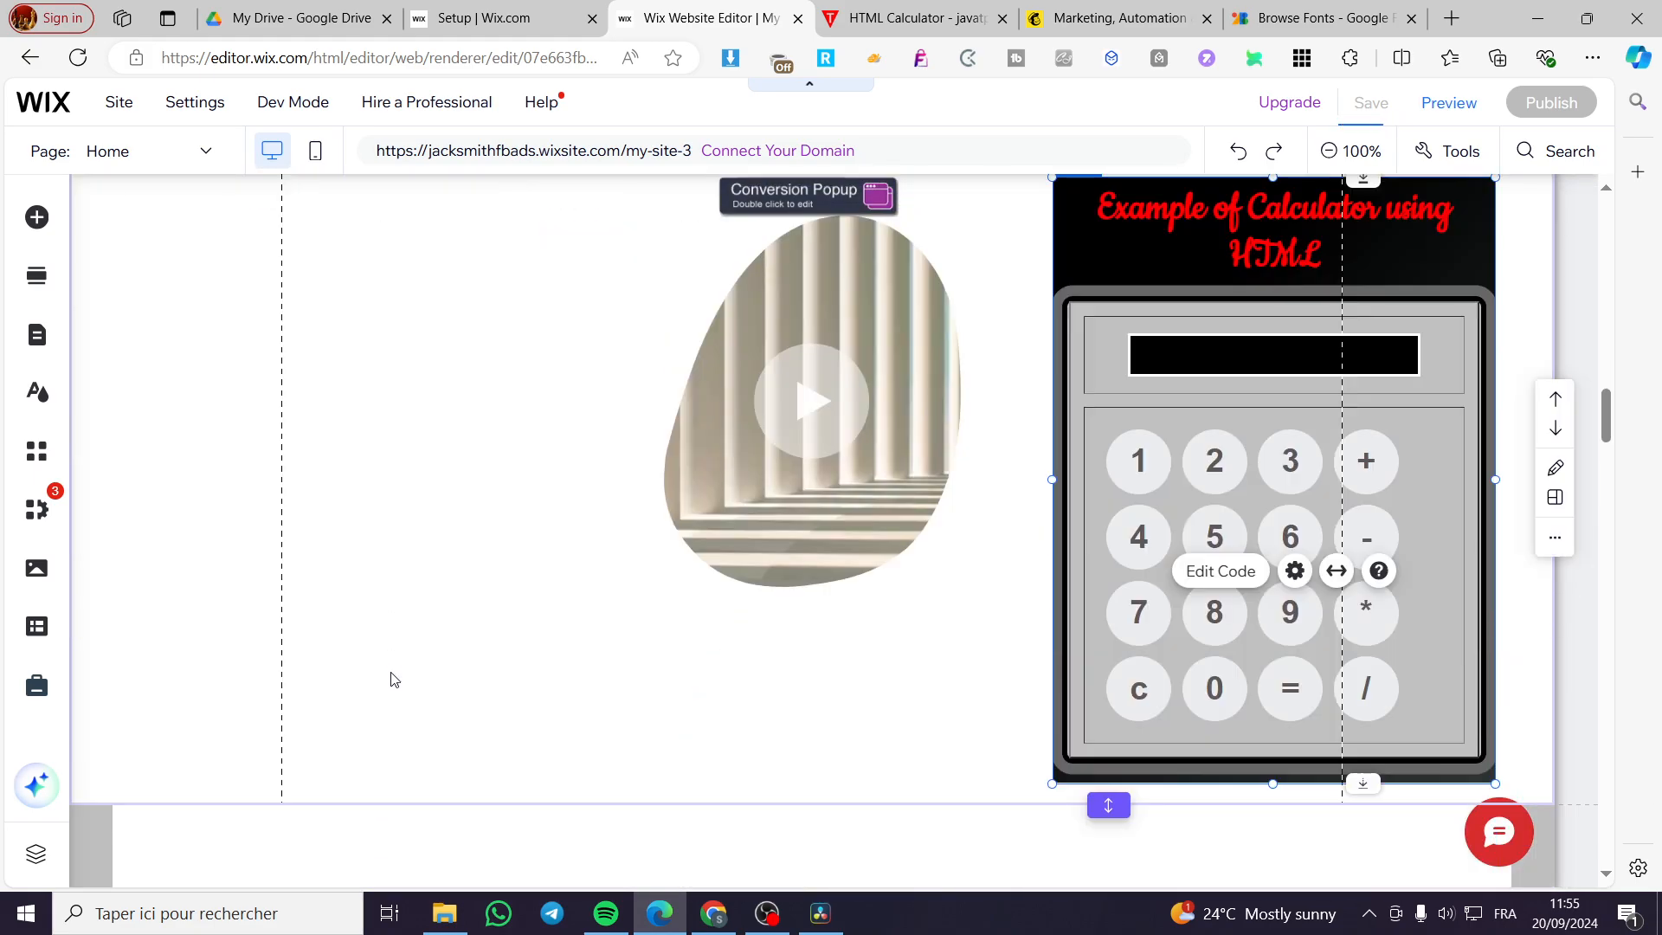
{"action": "left_click", "coordinate": [1370, 103]}
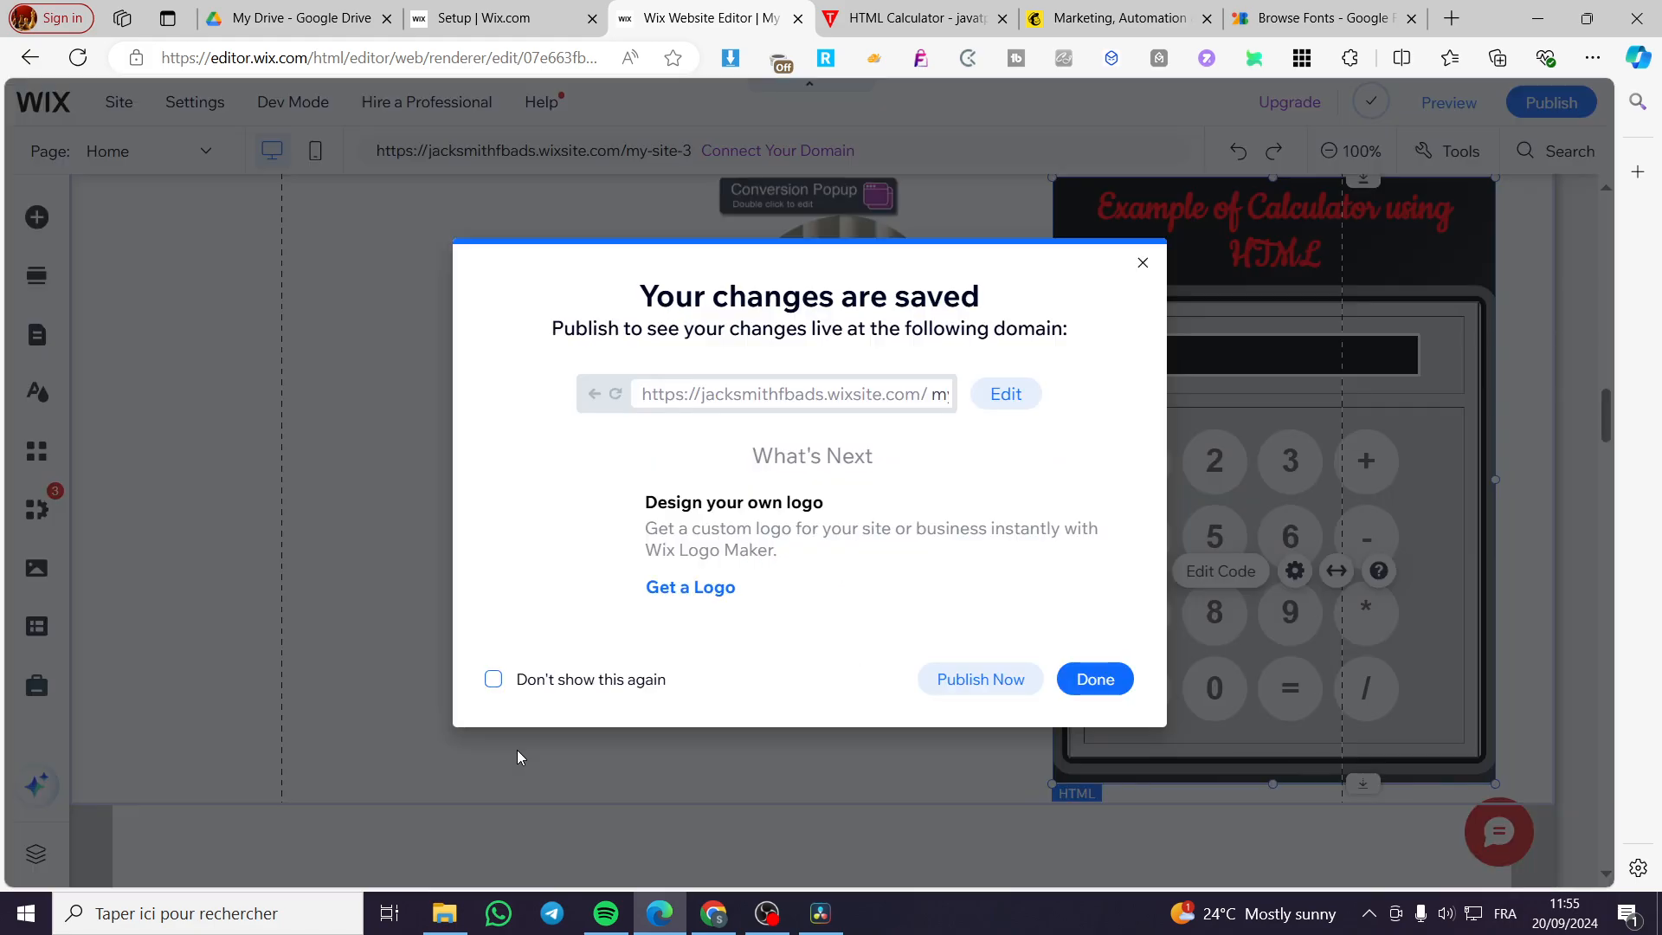
{"action": "left_click", "coordinate": [1093, 678]}
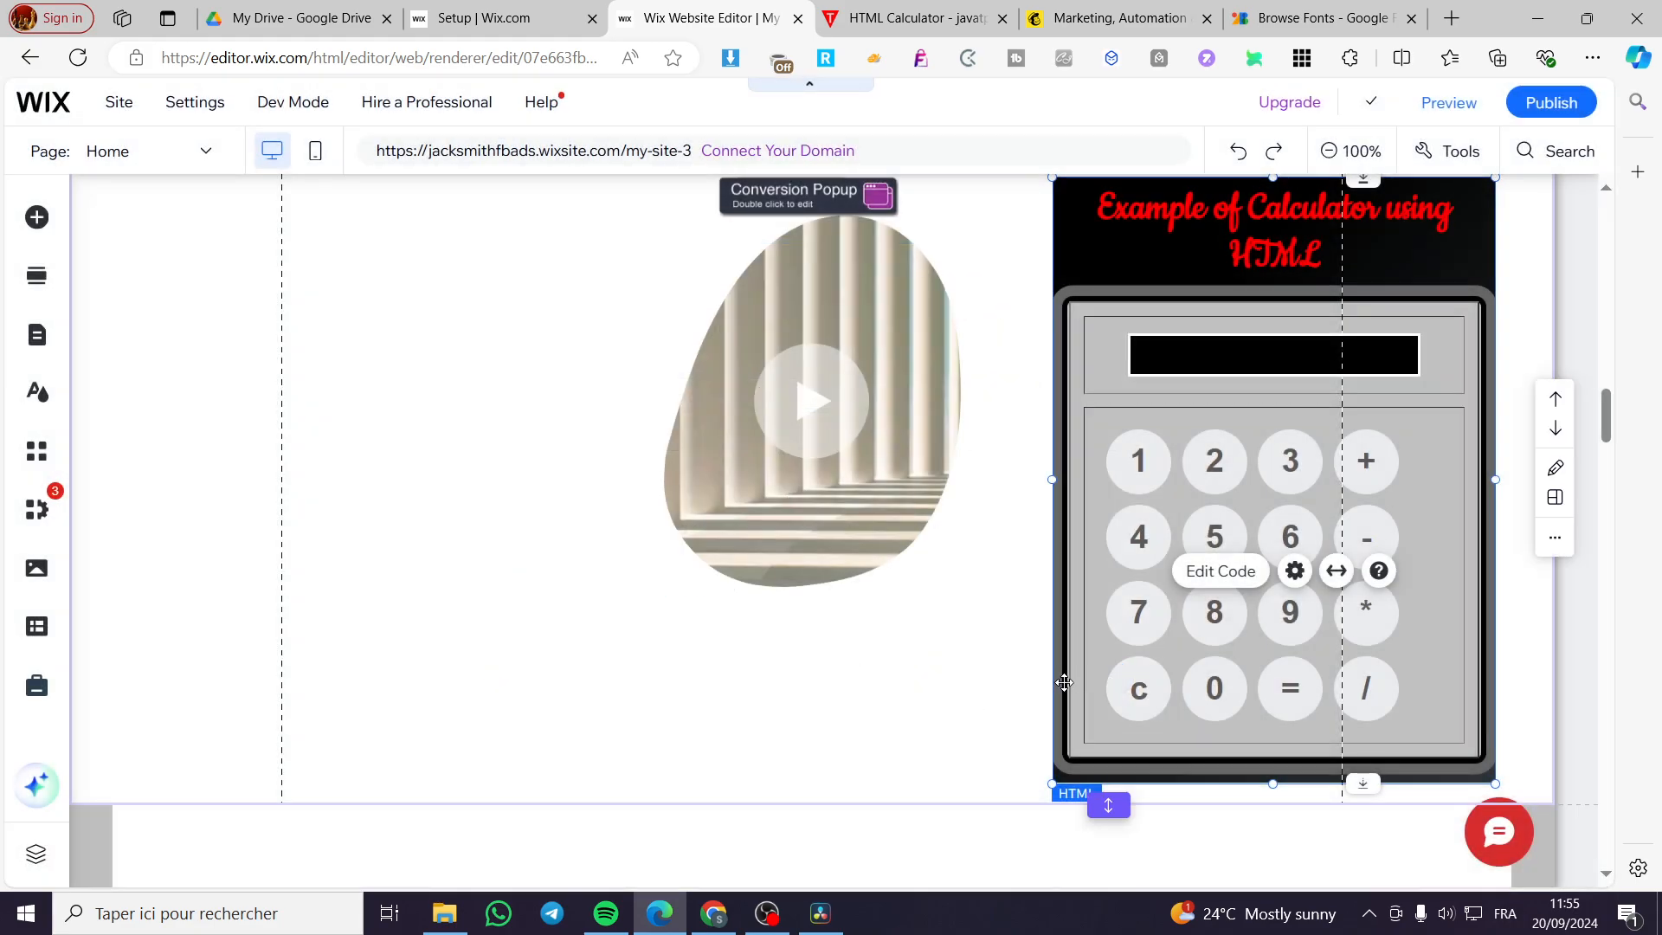